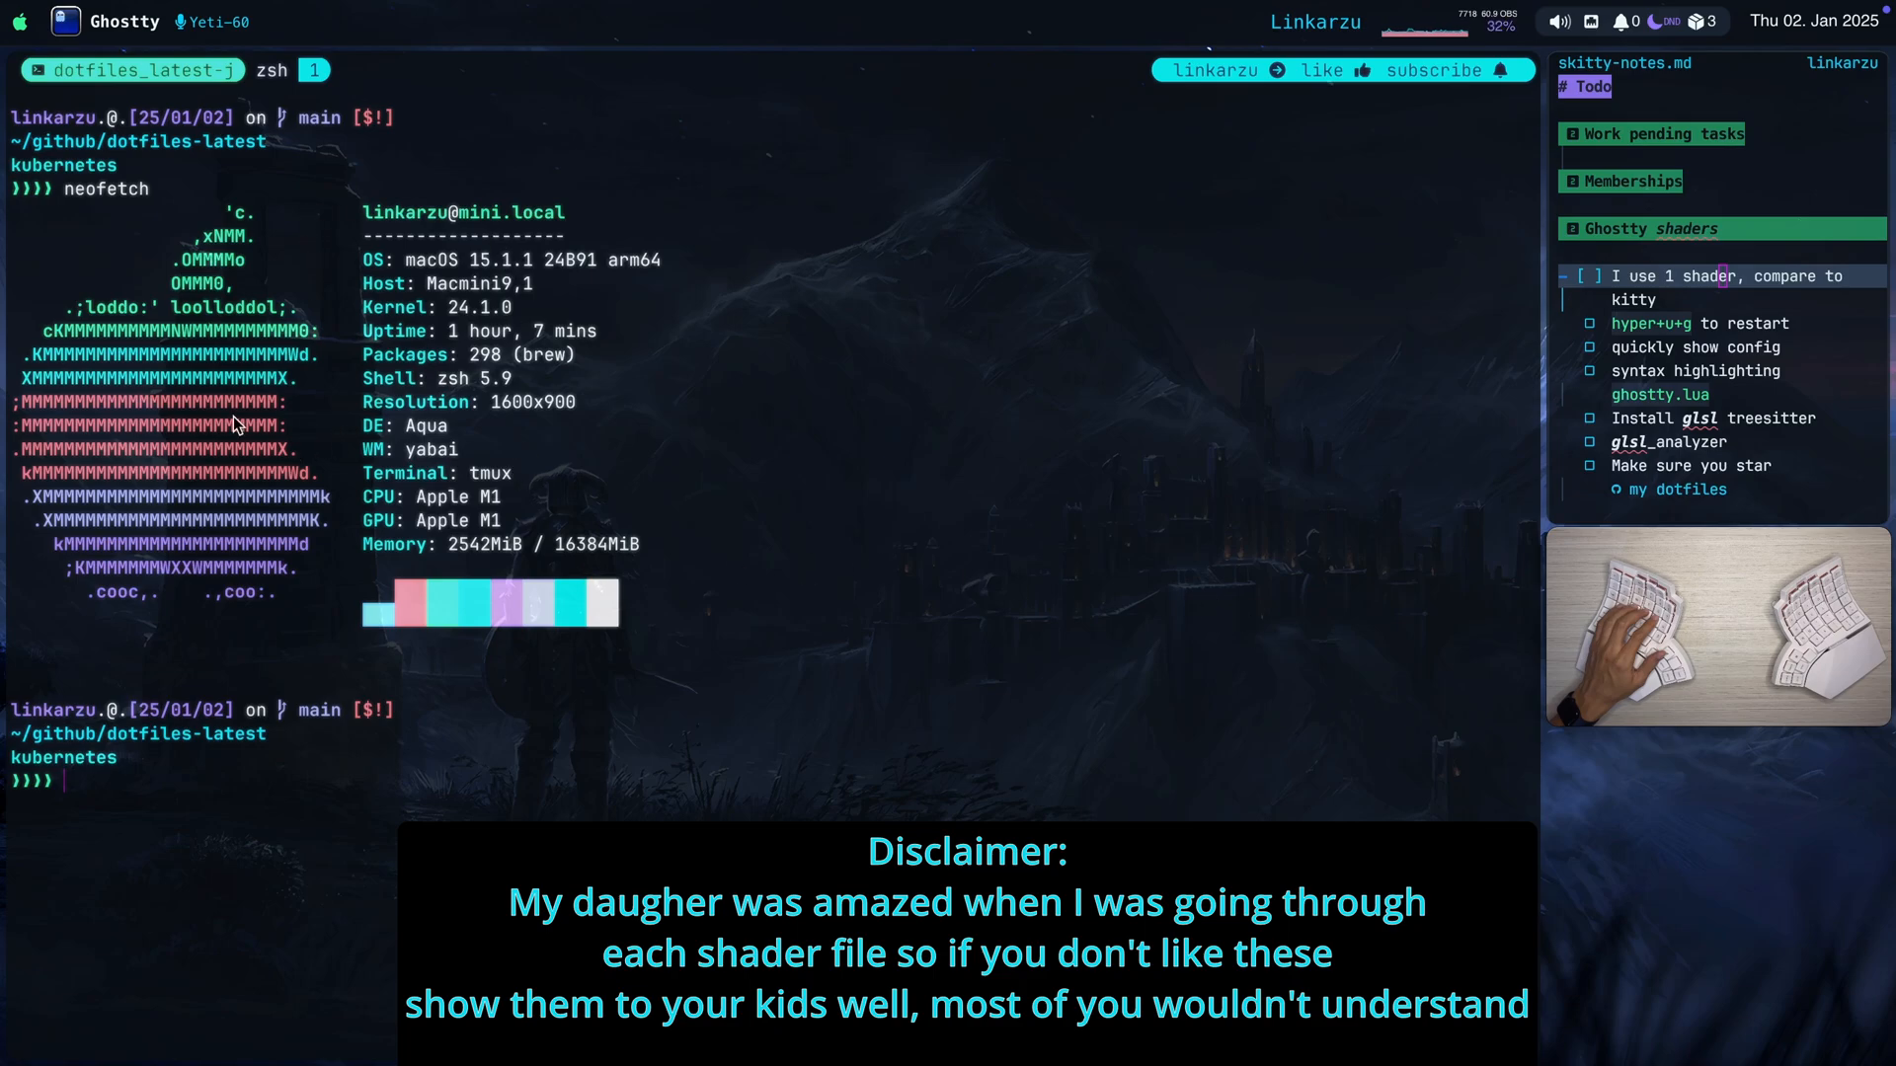
pyautogui.moveTo(663, 397)
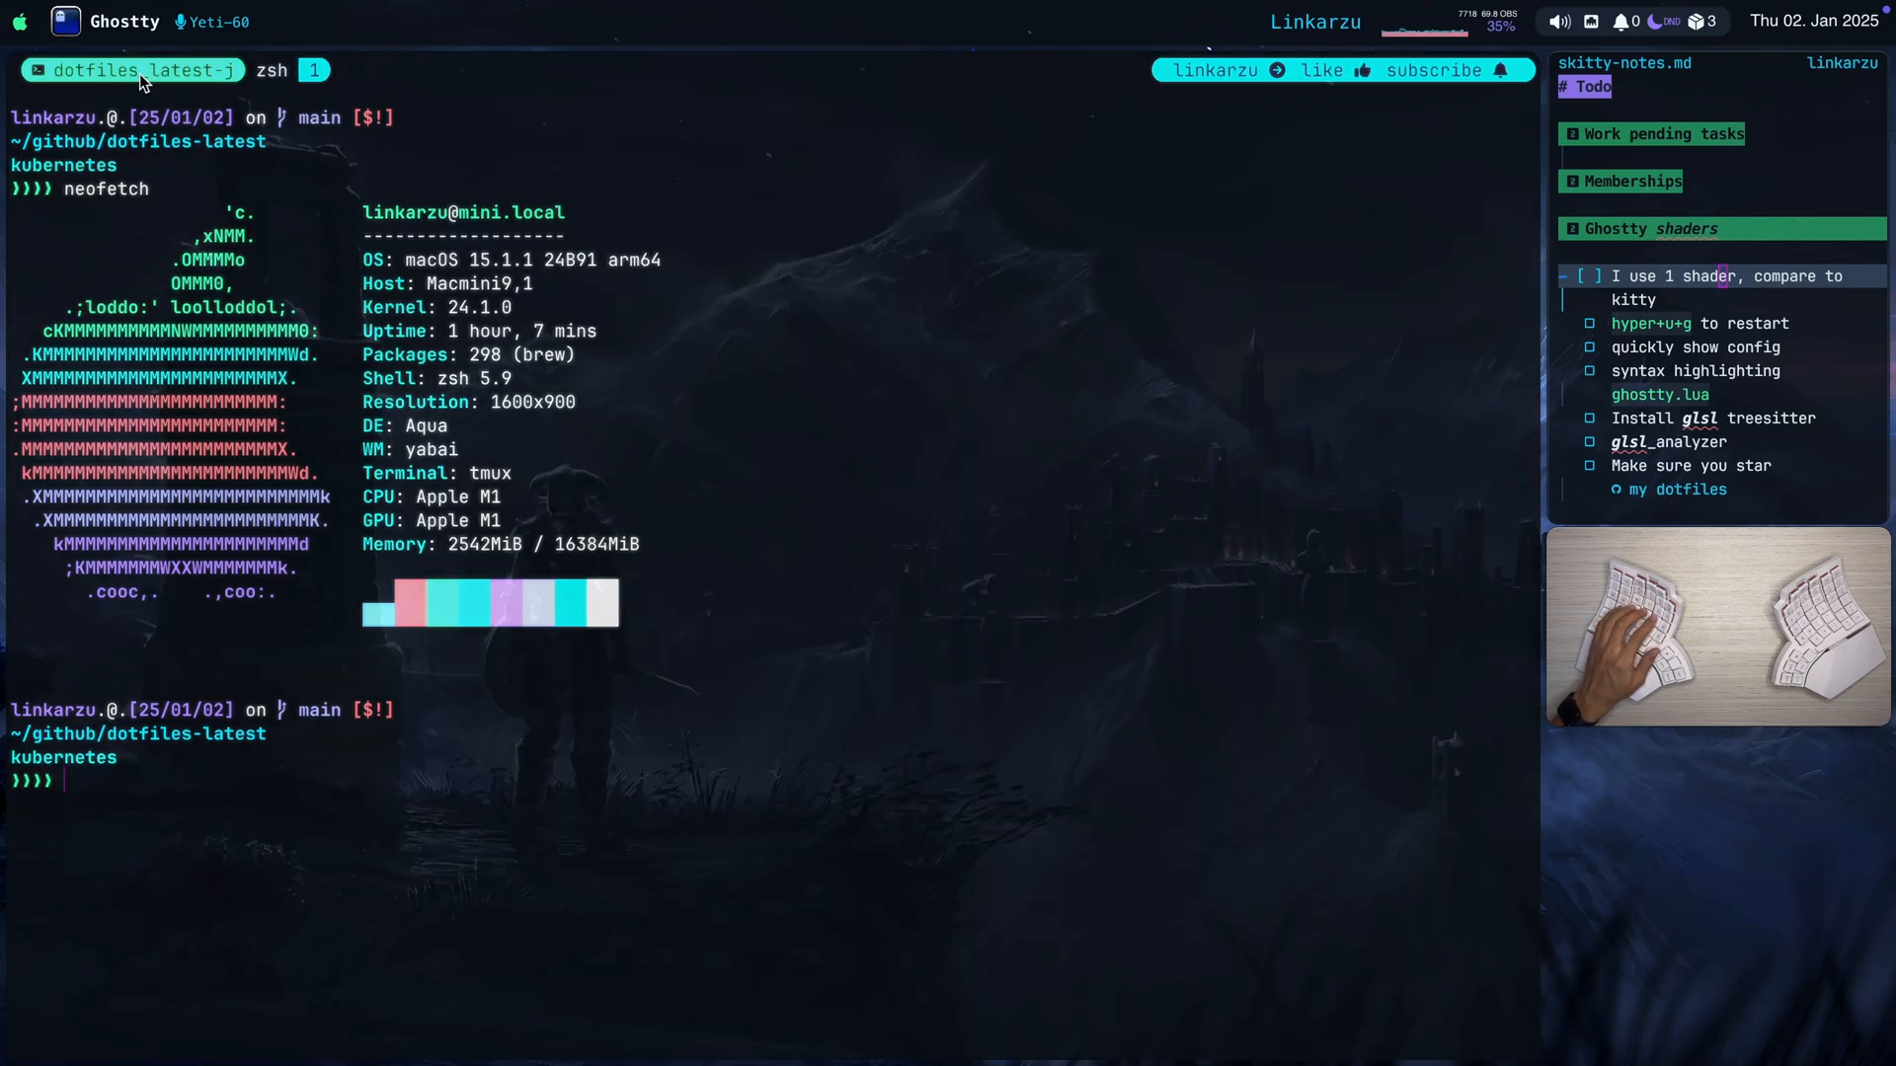
pyautogui.moveTo(212, 109)
pyautogui.write('linkarzu skitty')
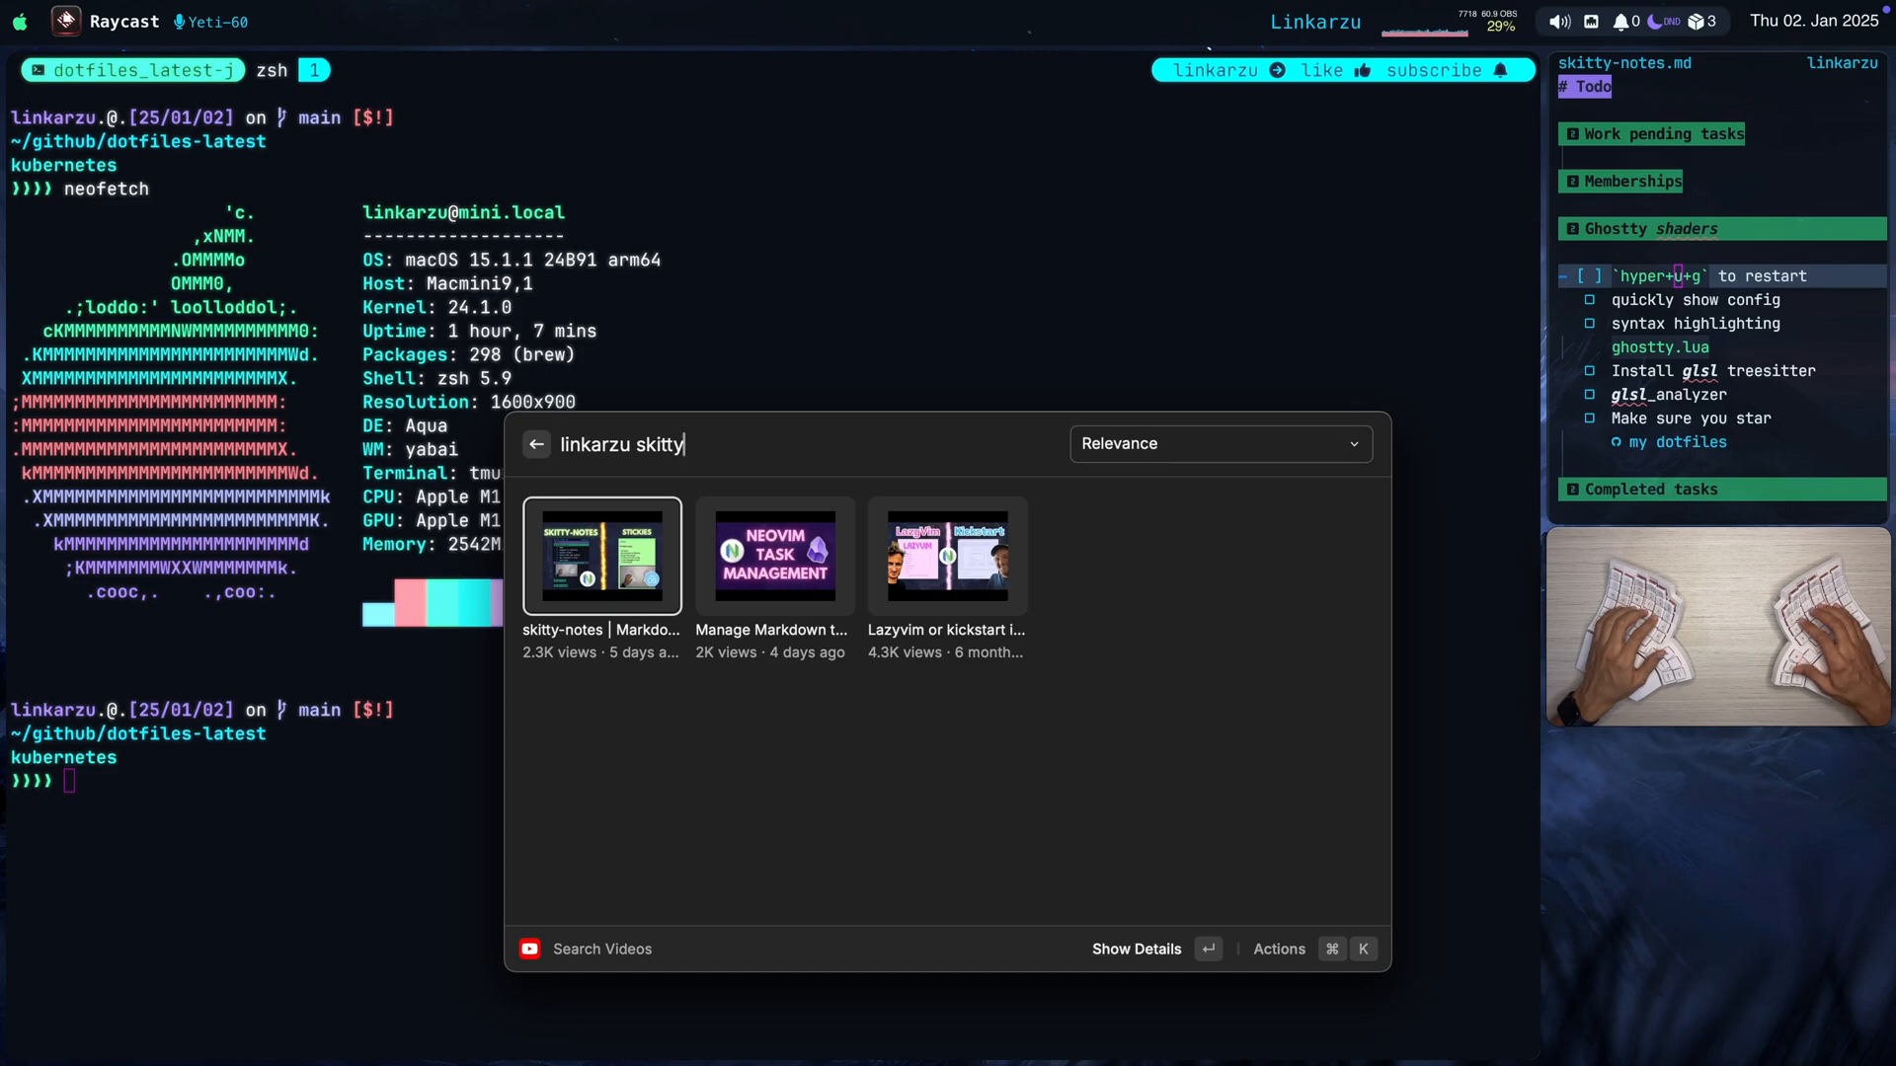
# View the skitty-notes video details in Raycast, then dismiss the search.
pyautogui.click(601, 557)
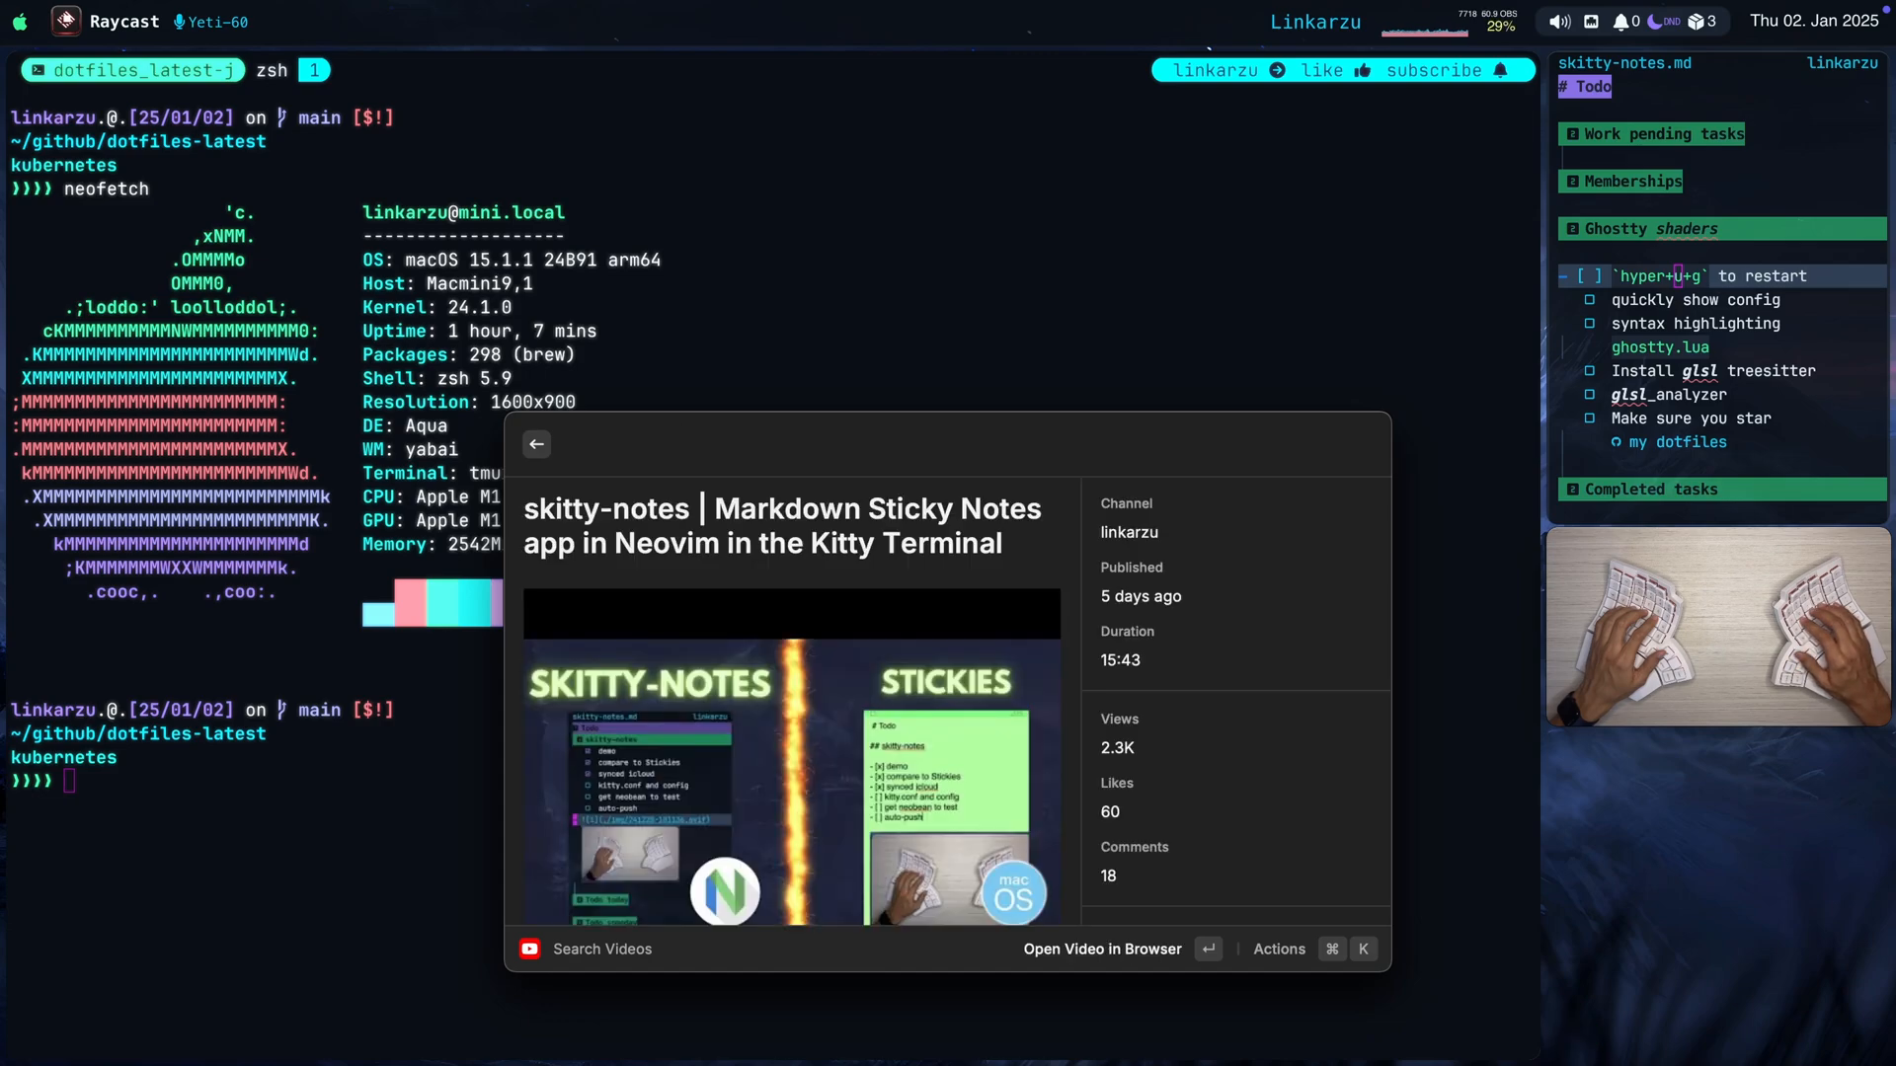
pyautogui.press('Escape')
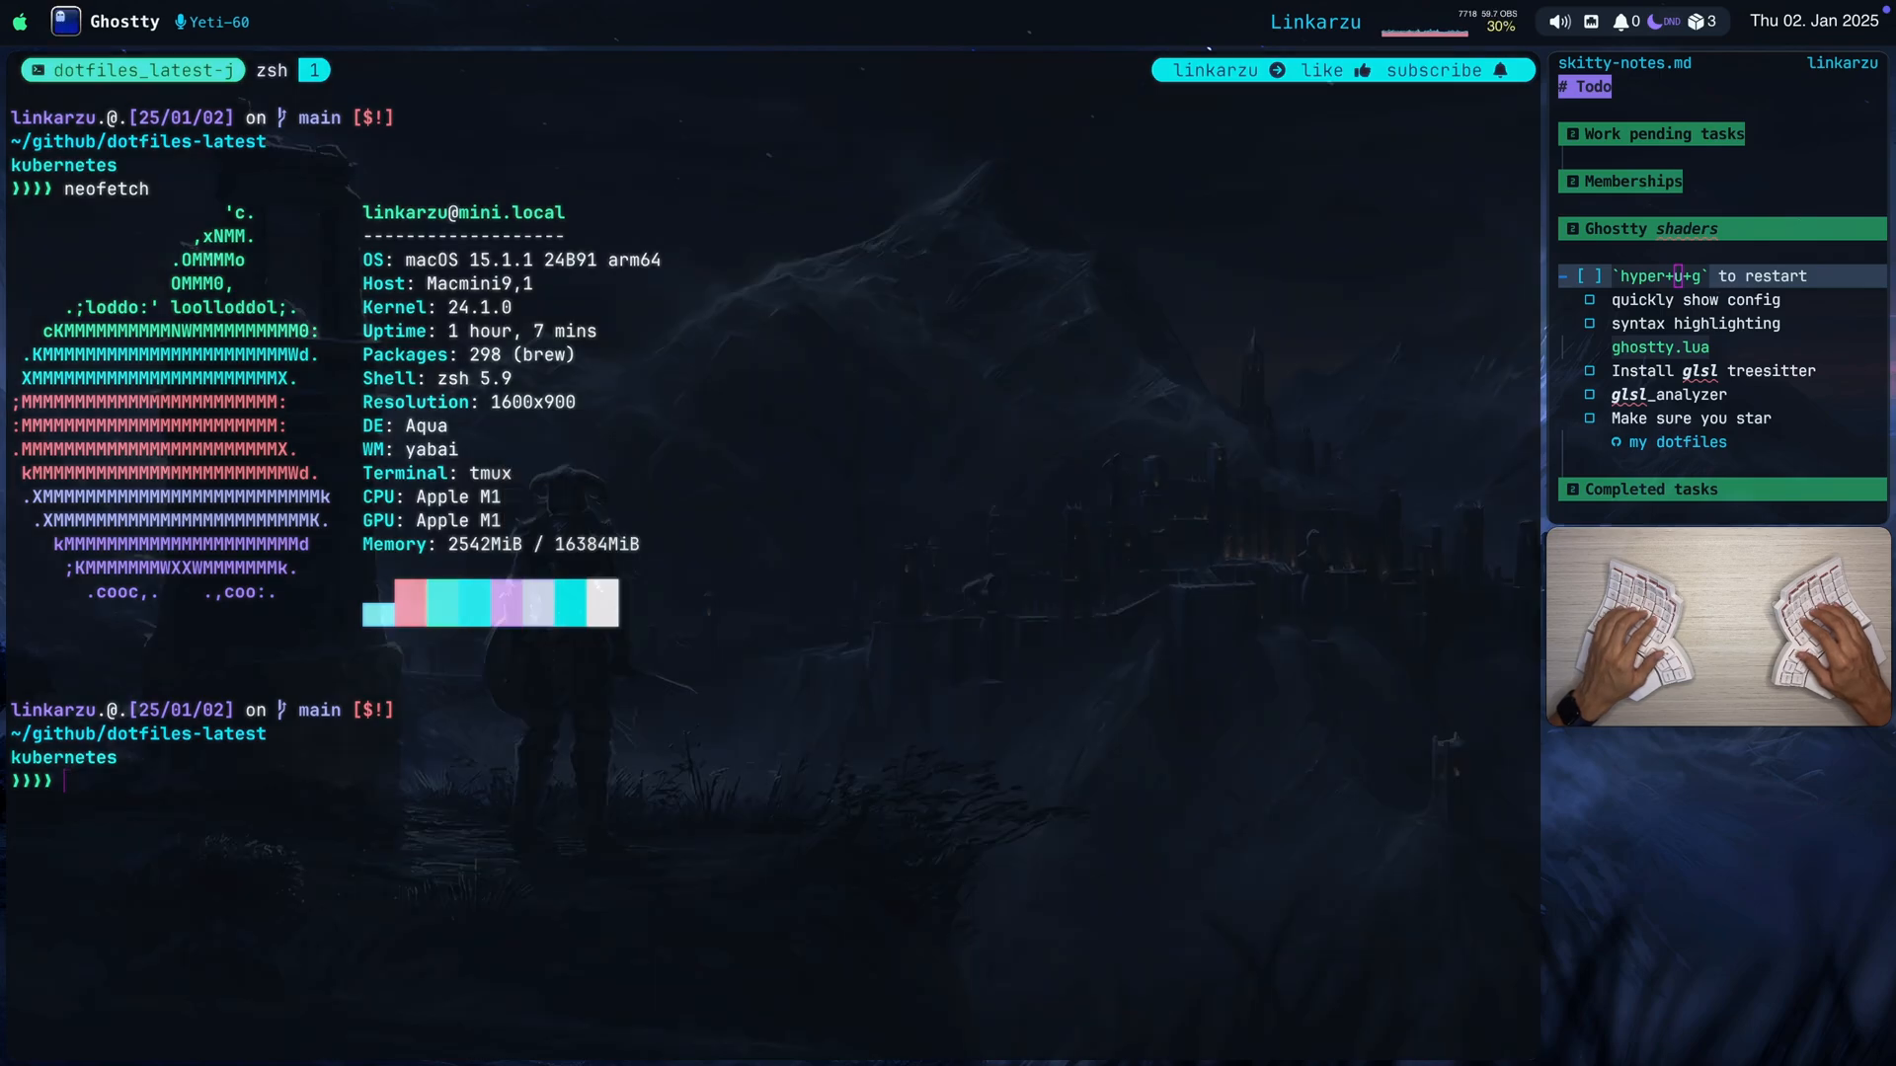
# Launch nvim on the Ghostty config and leave the bloom025 shader line commented out.
pyautogui.write('nvim')
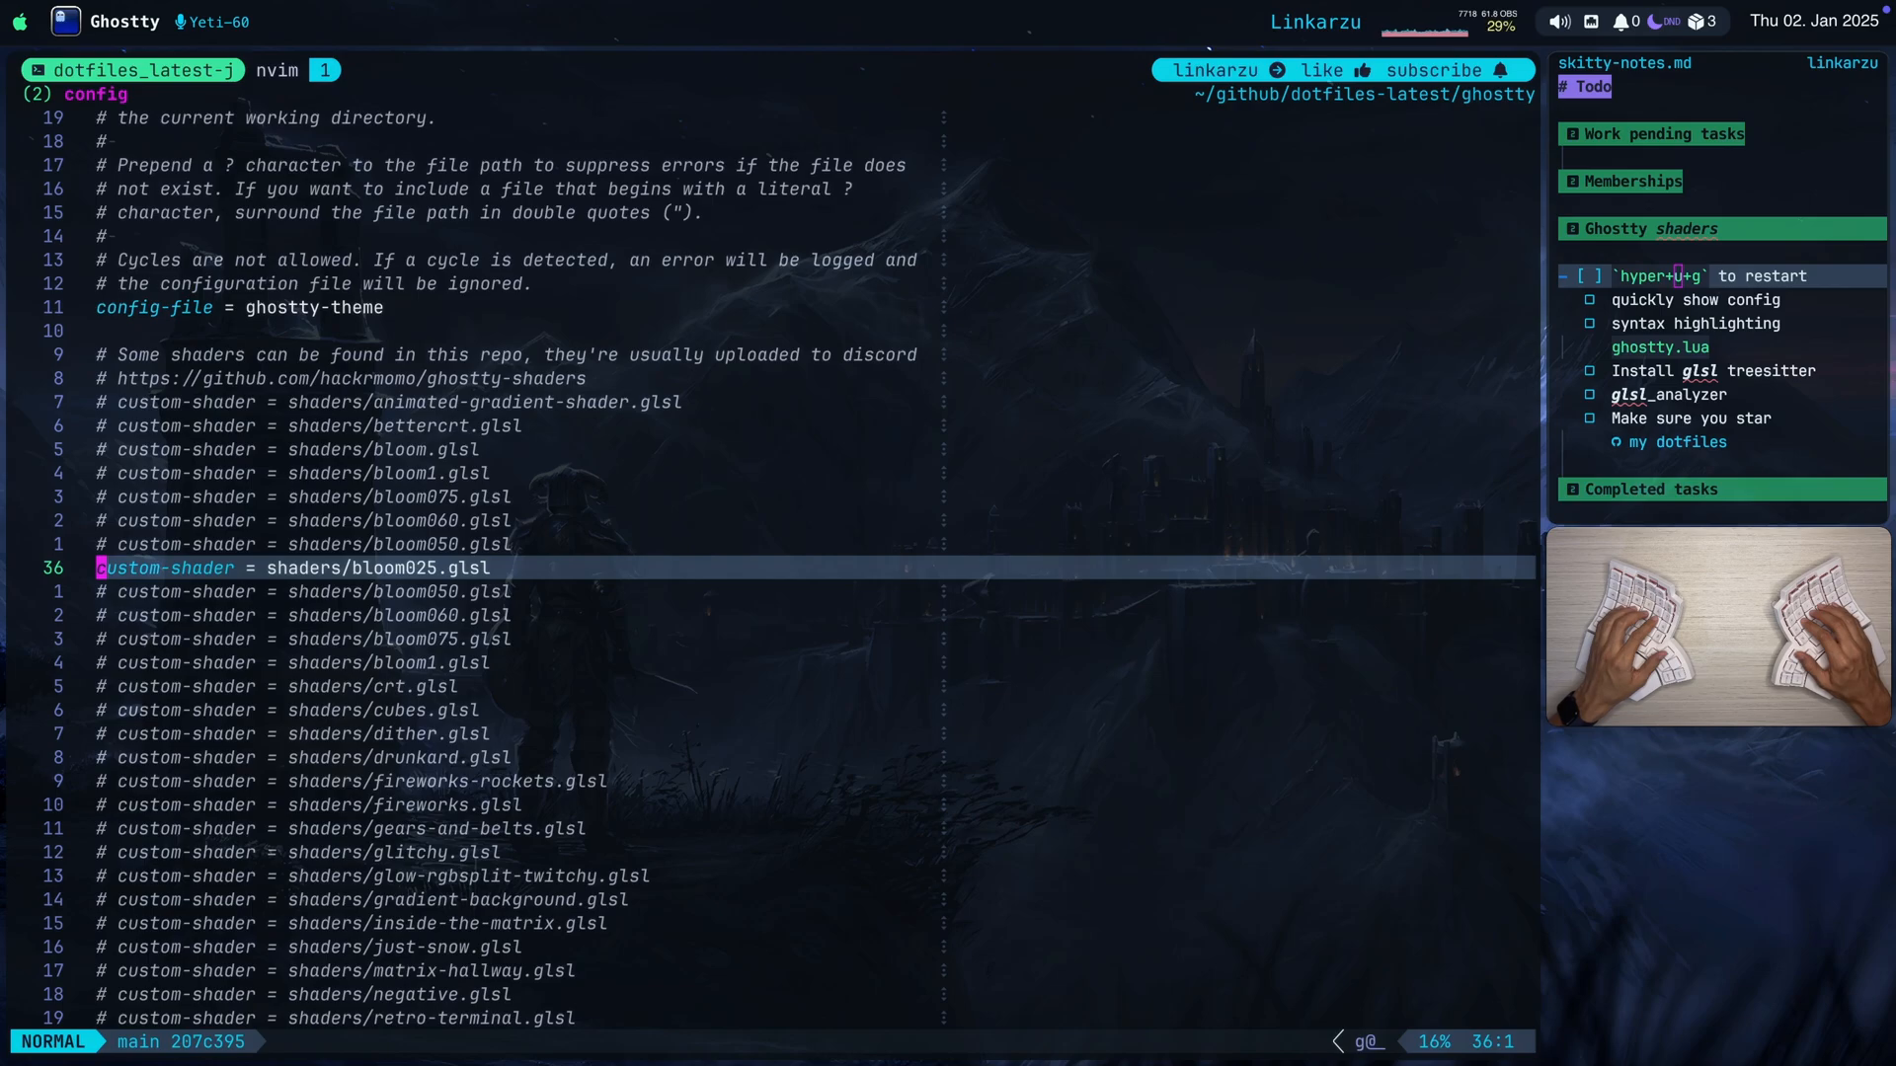
pyautogui.moveTo(1722, 204)
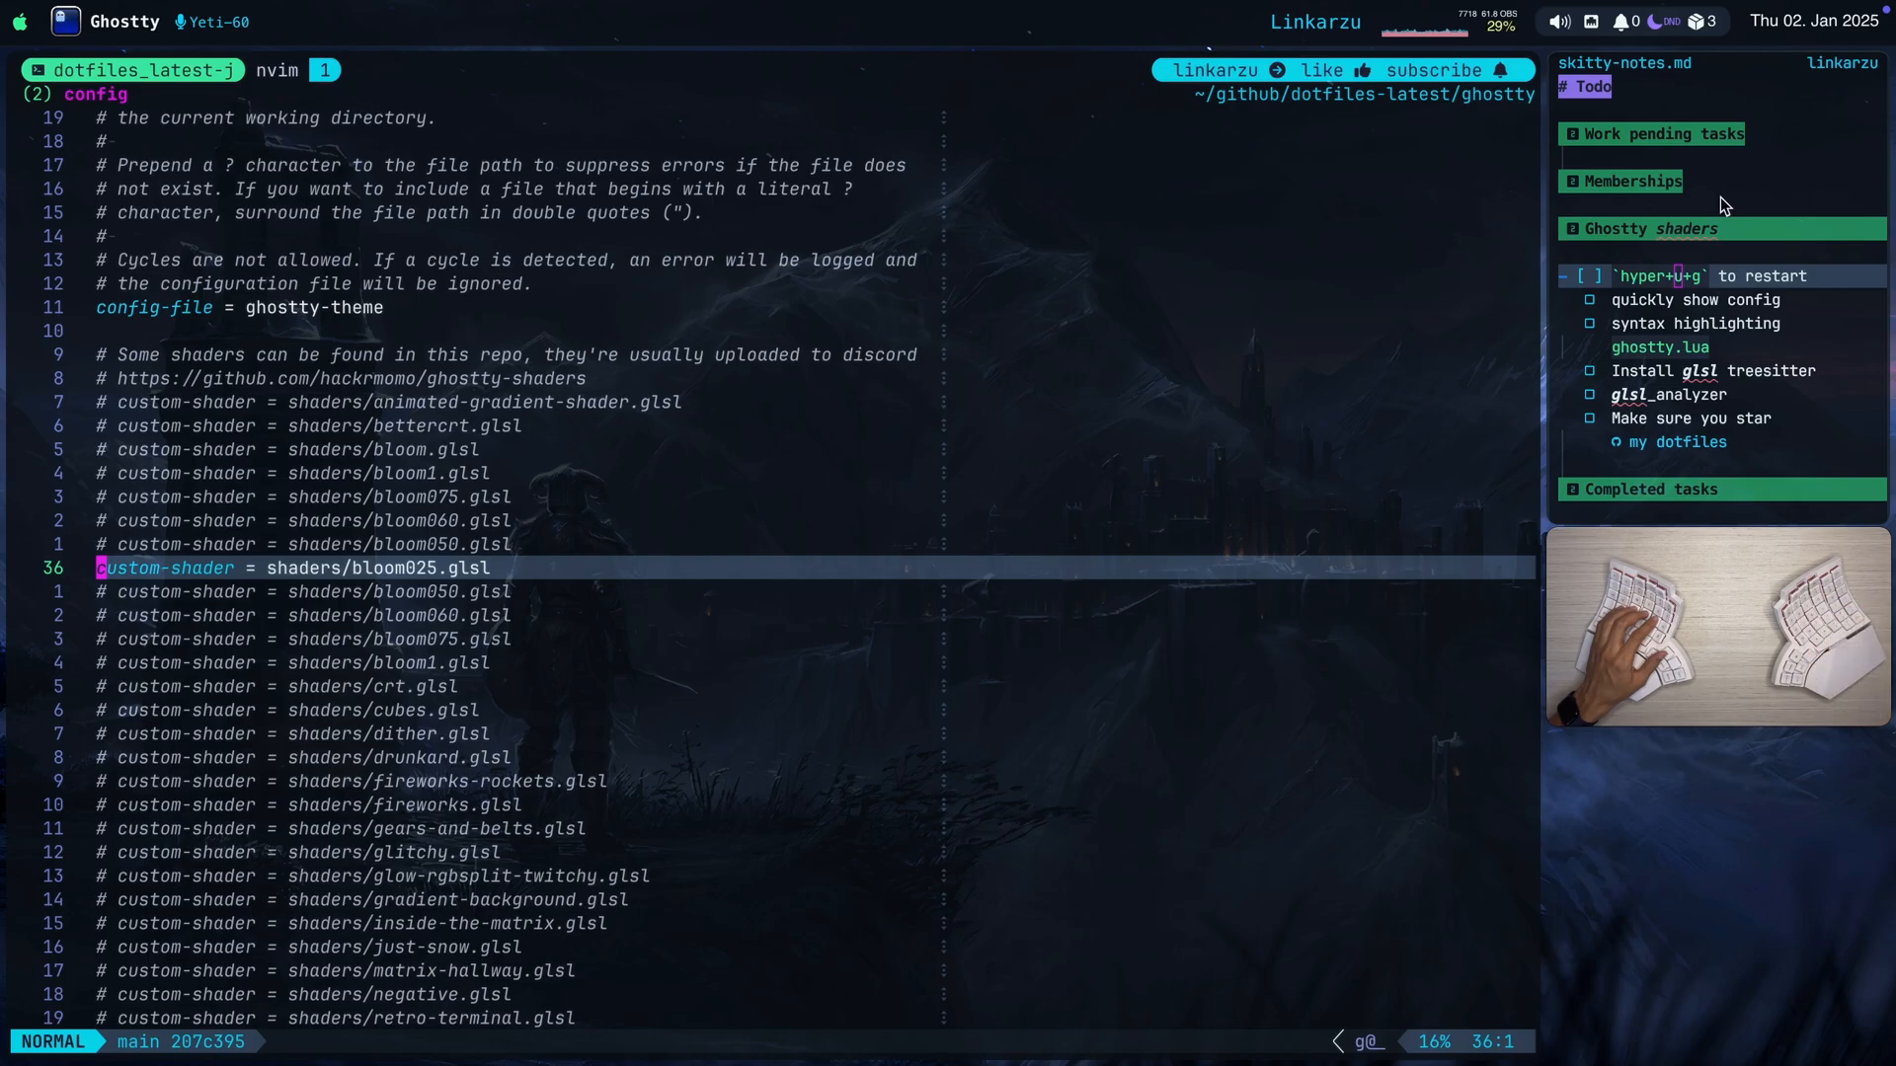
pyautogui.moveTo(230, 86)
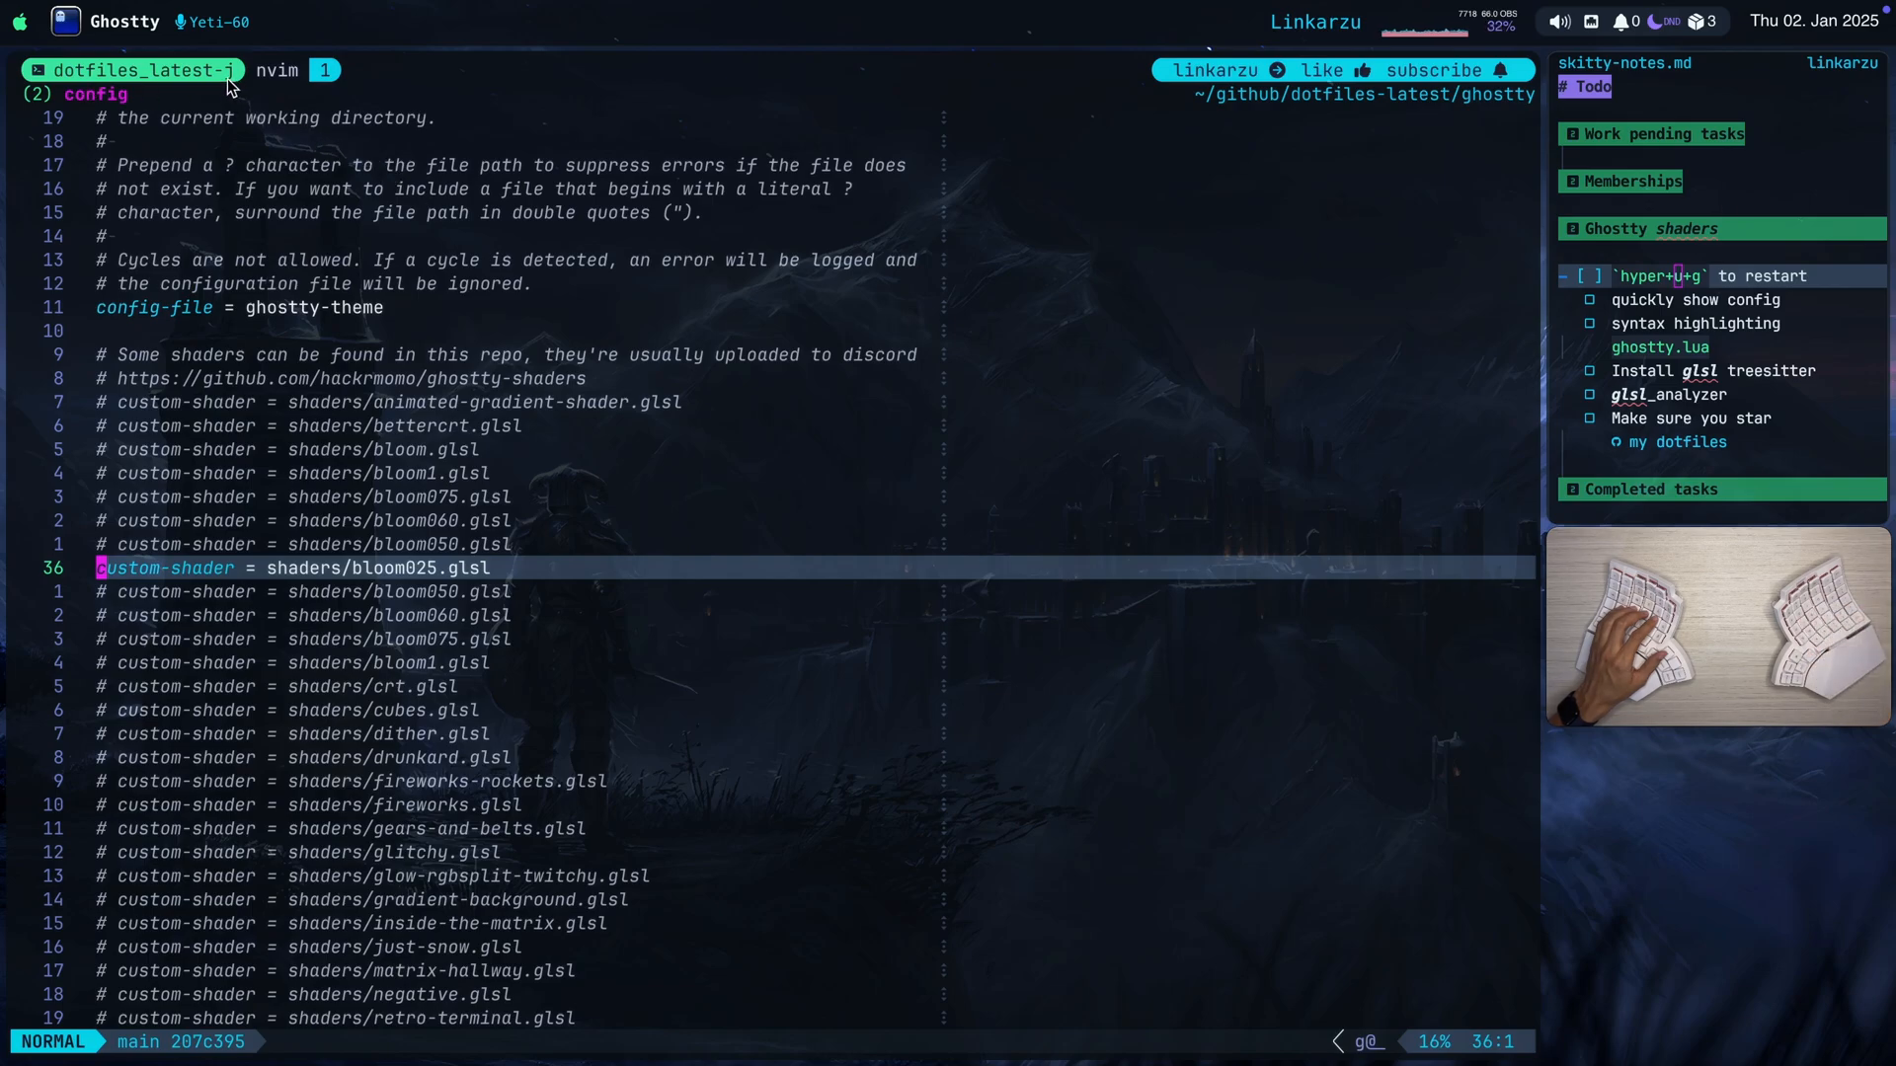
pyautogui.moveTo(444, 582)
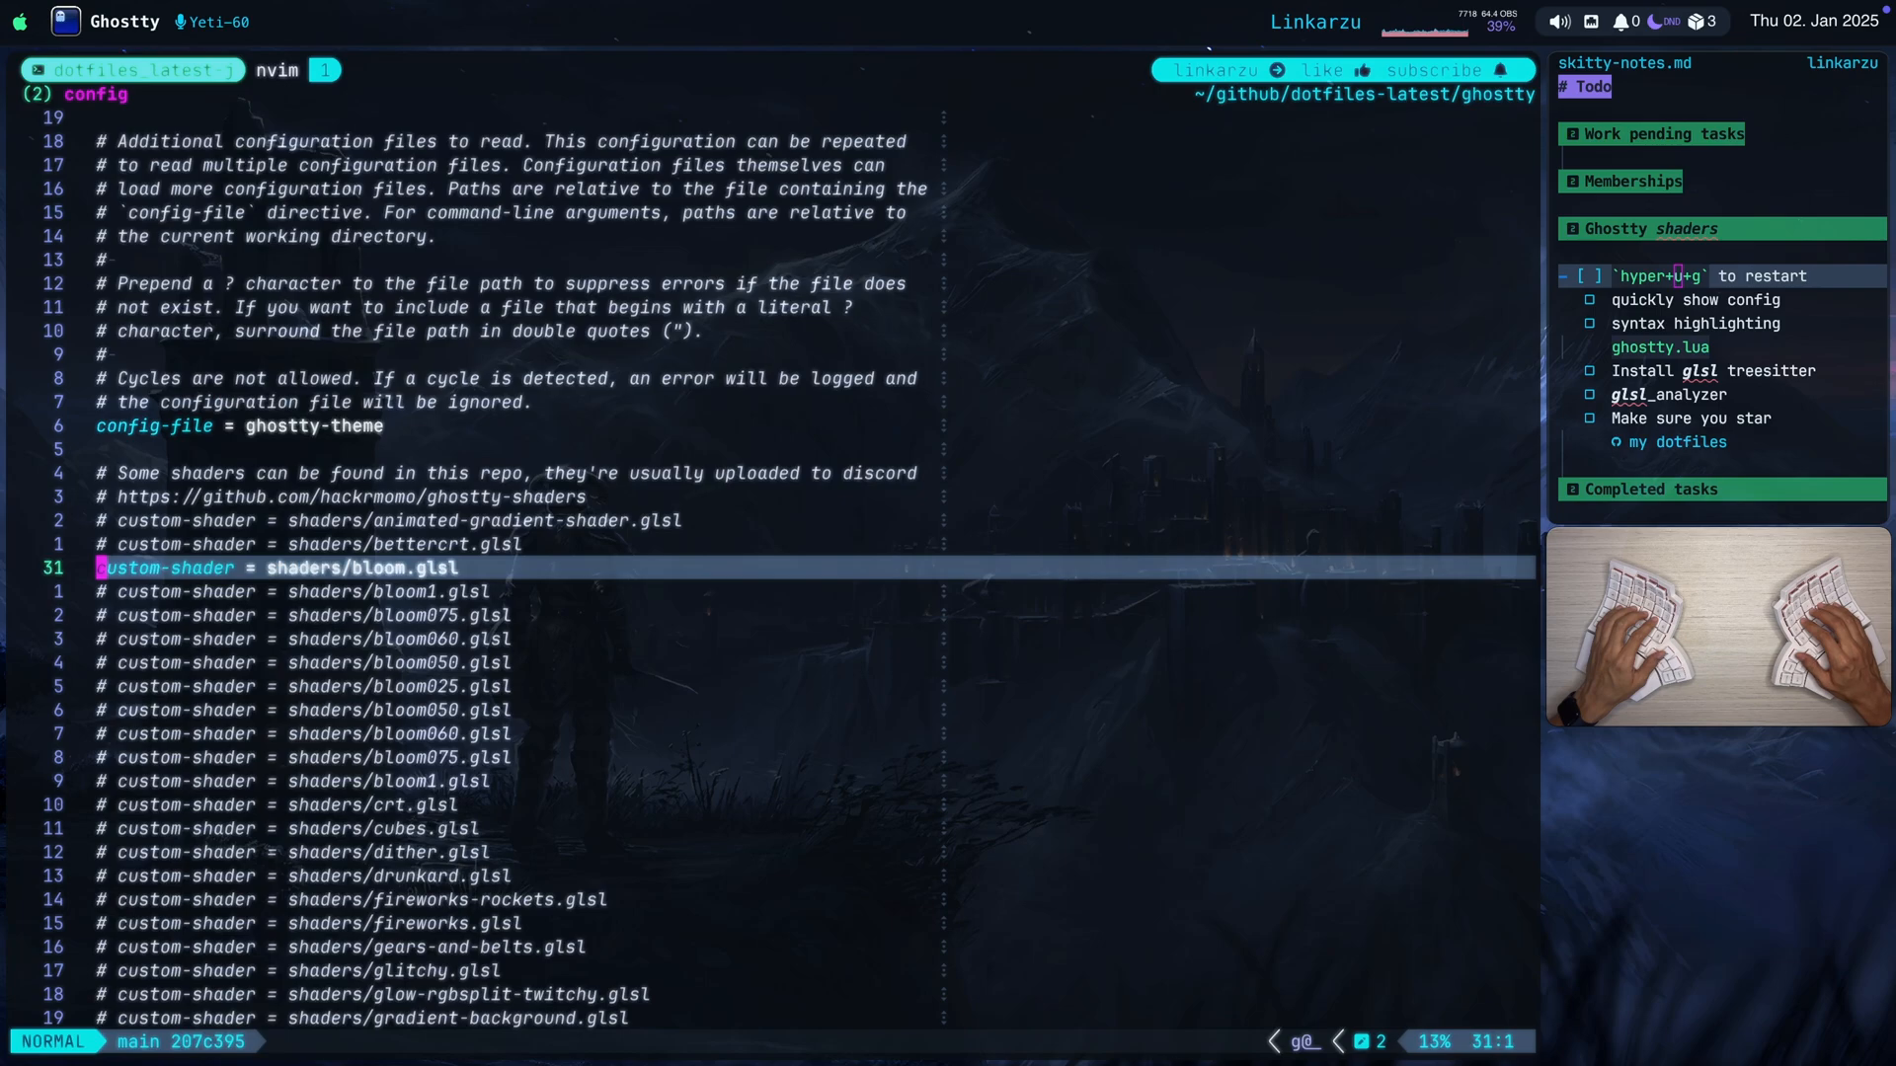
pyautogui.press('j')
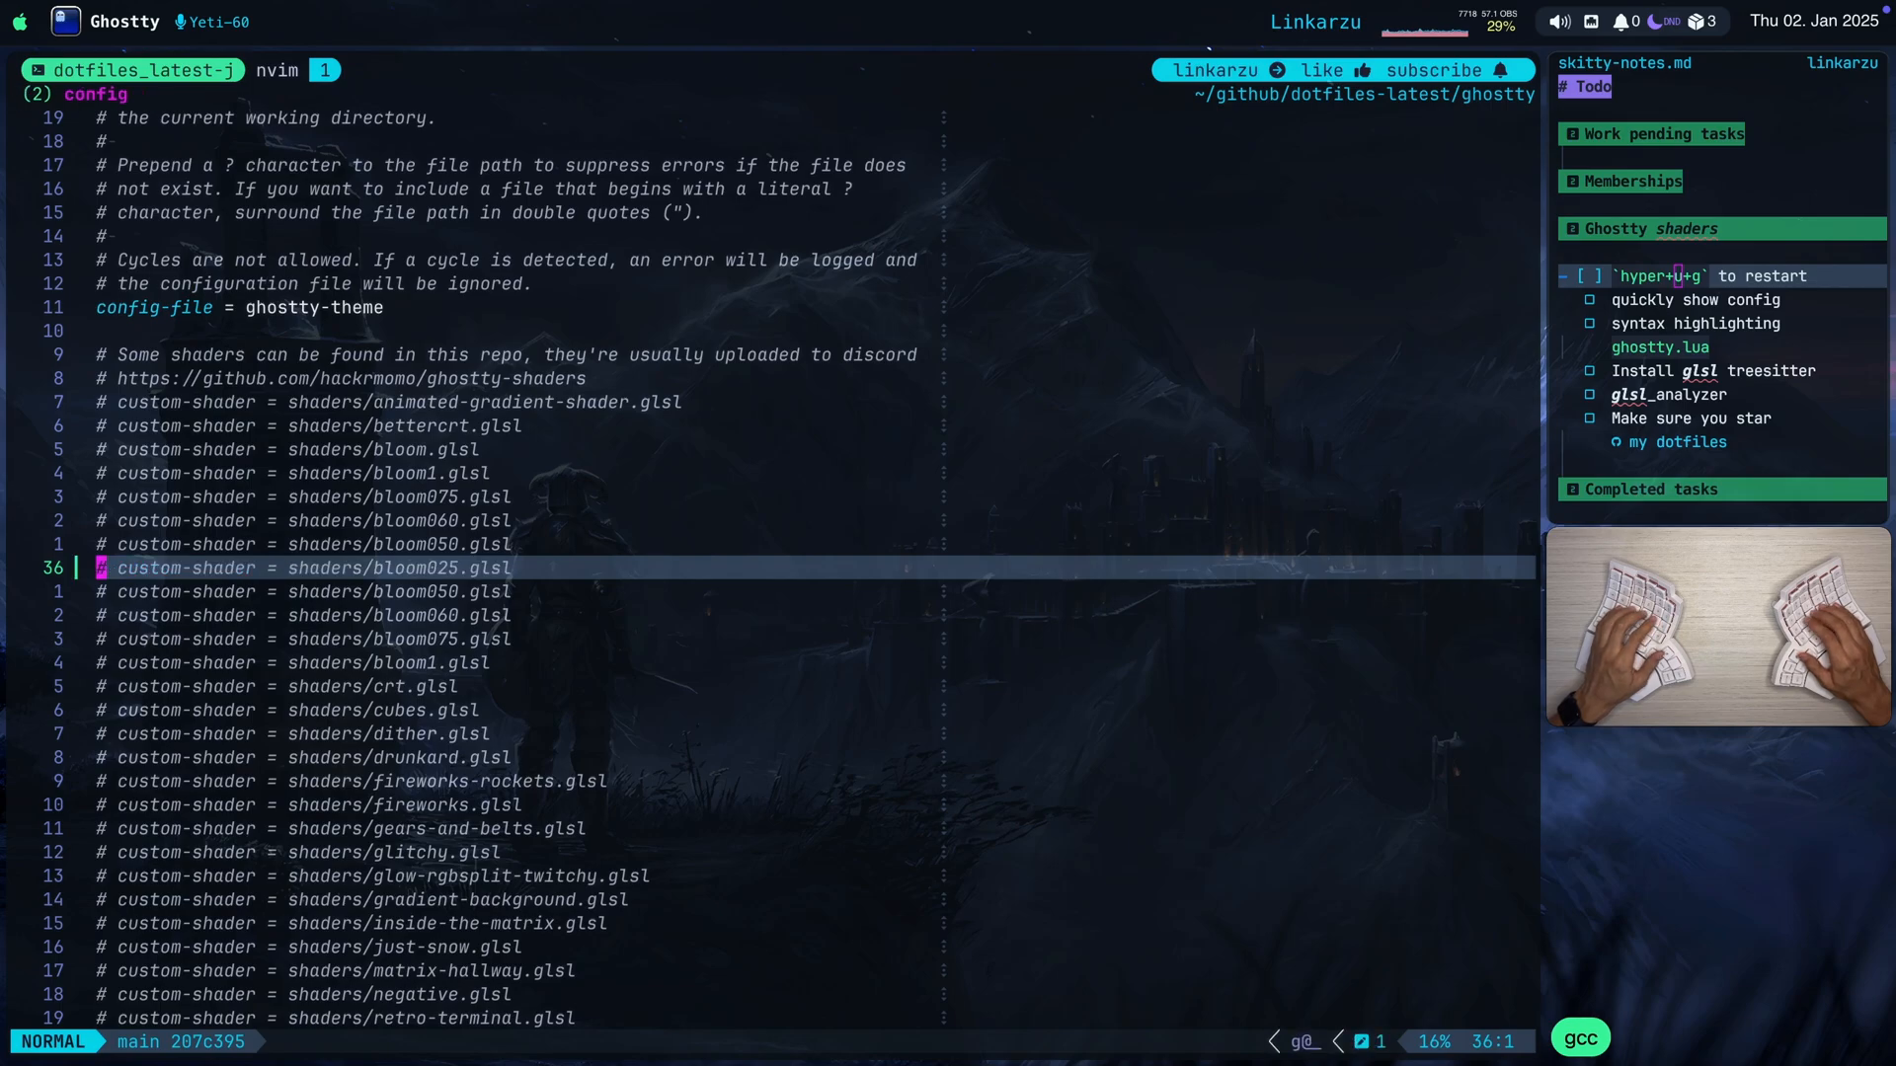
# Enable the animated-gradient-shader.glsl line so the terminal shows a green-to-blue gradient.
pyautogui.scroll(-3)
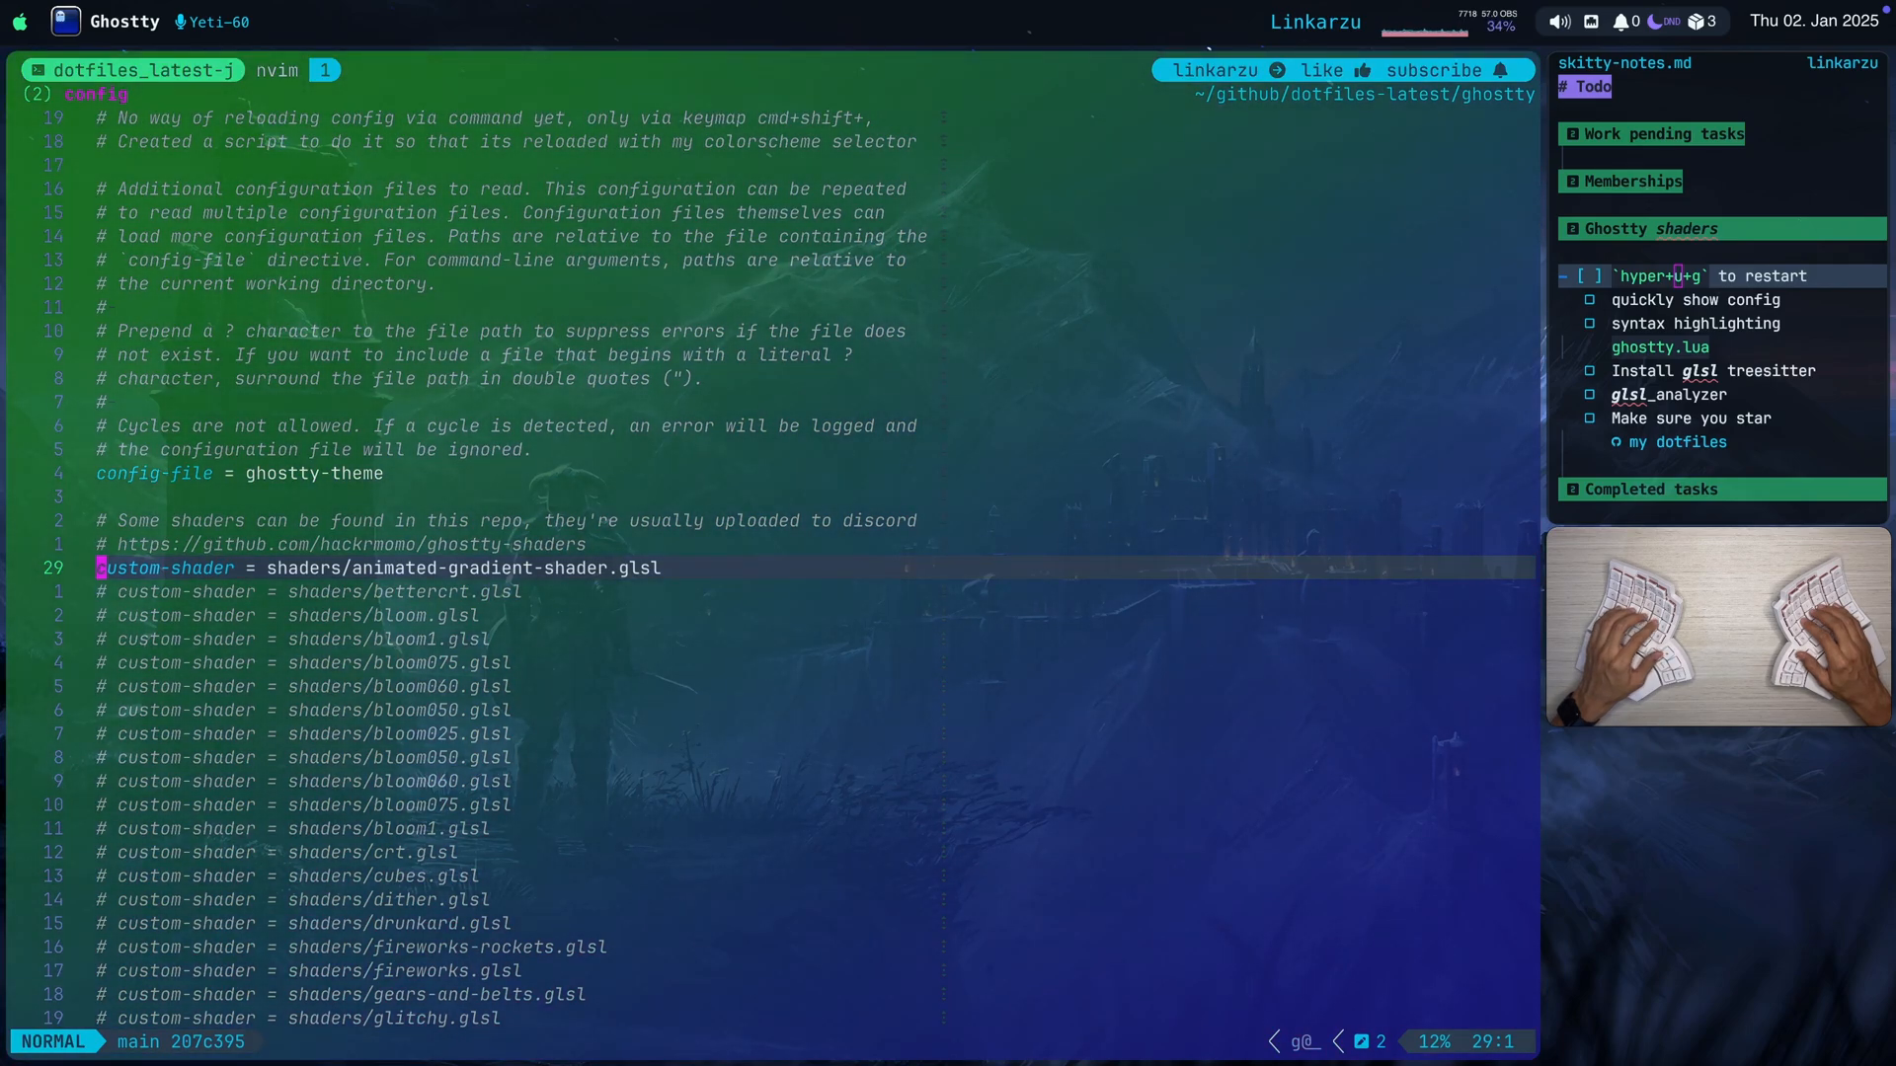
# Comment out the animated-gradient line and make bettercrt.glsl the active shader.
pyautogui.press('j')
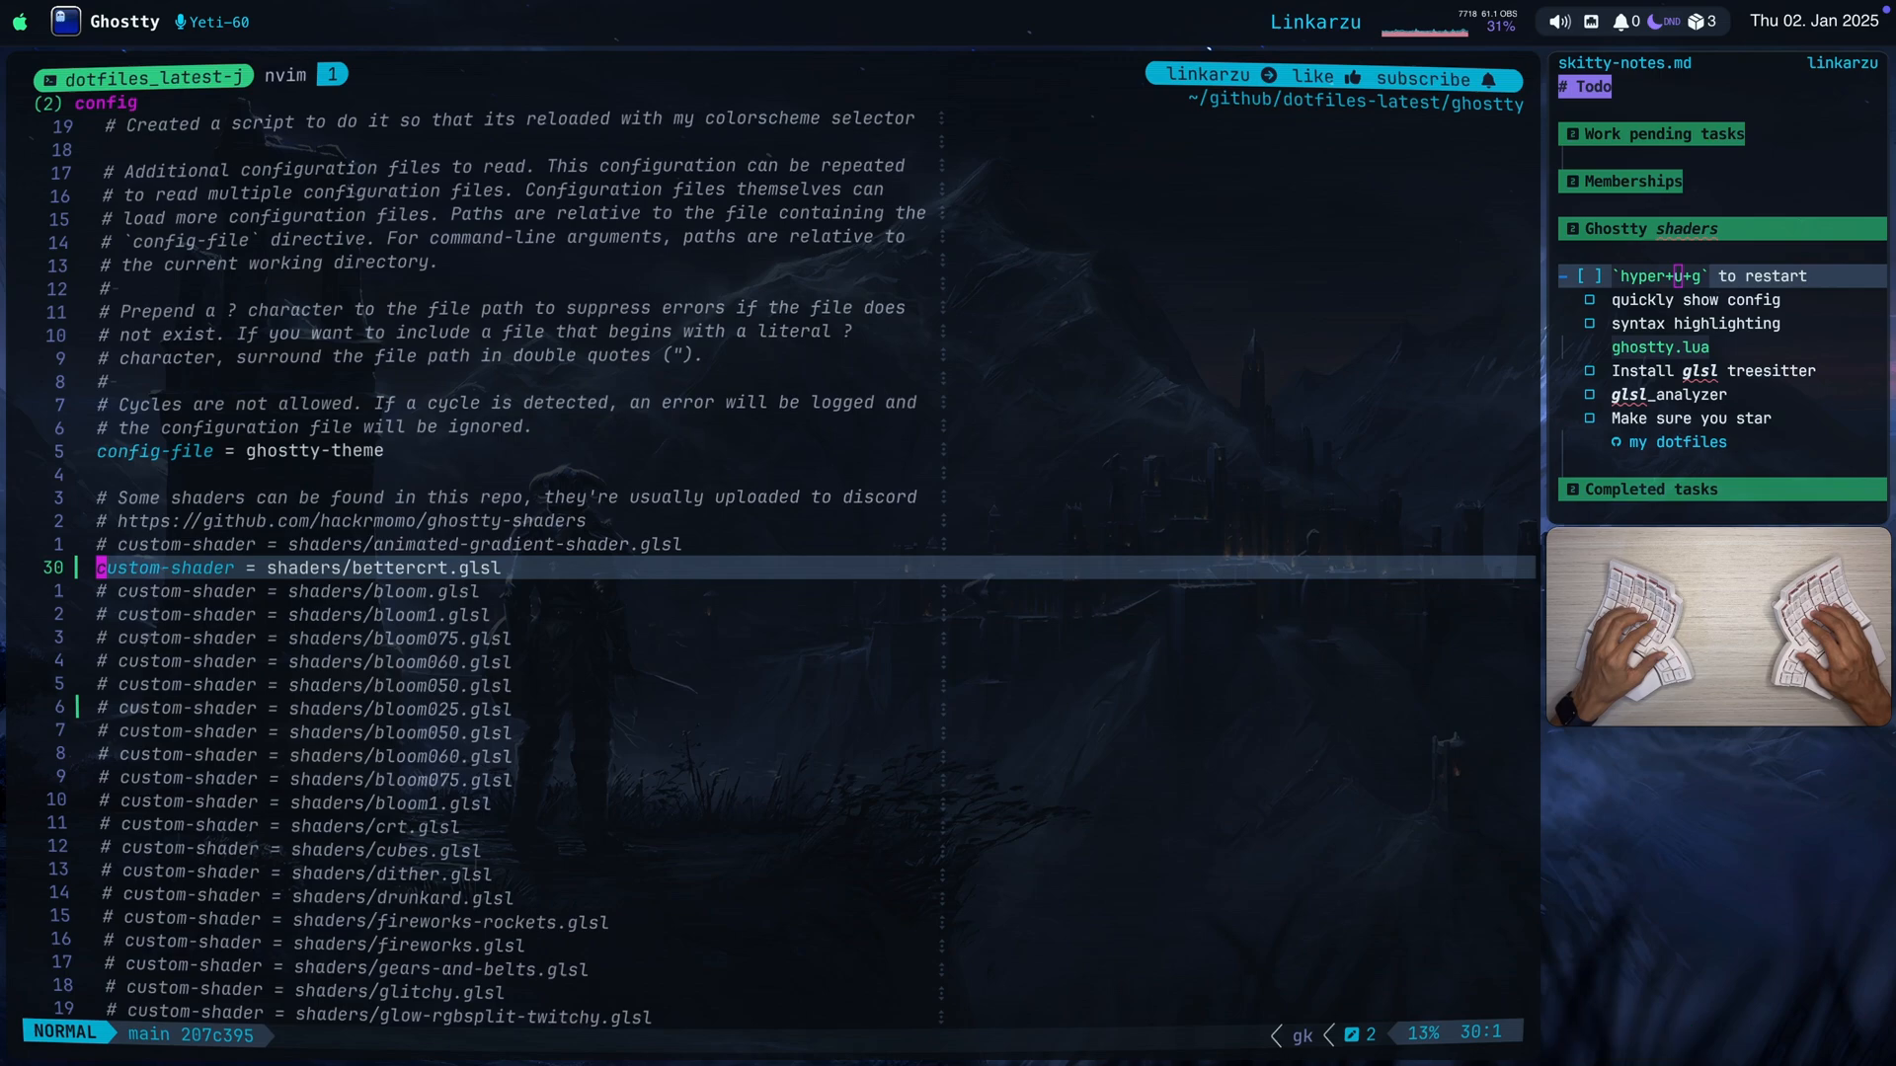
pyautogui.moveTo(540, 544)
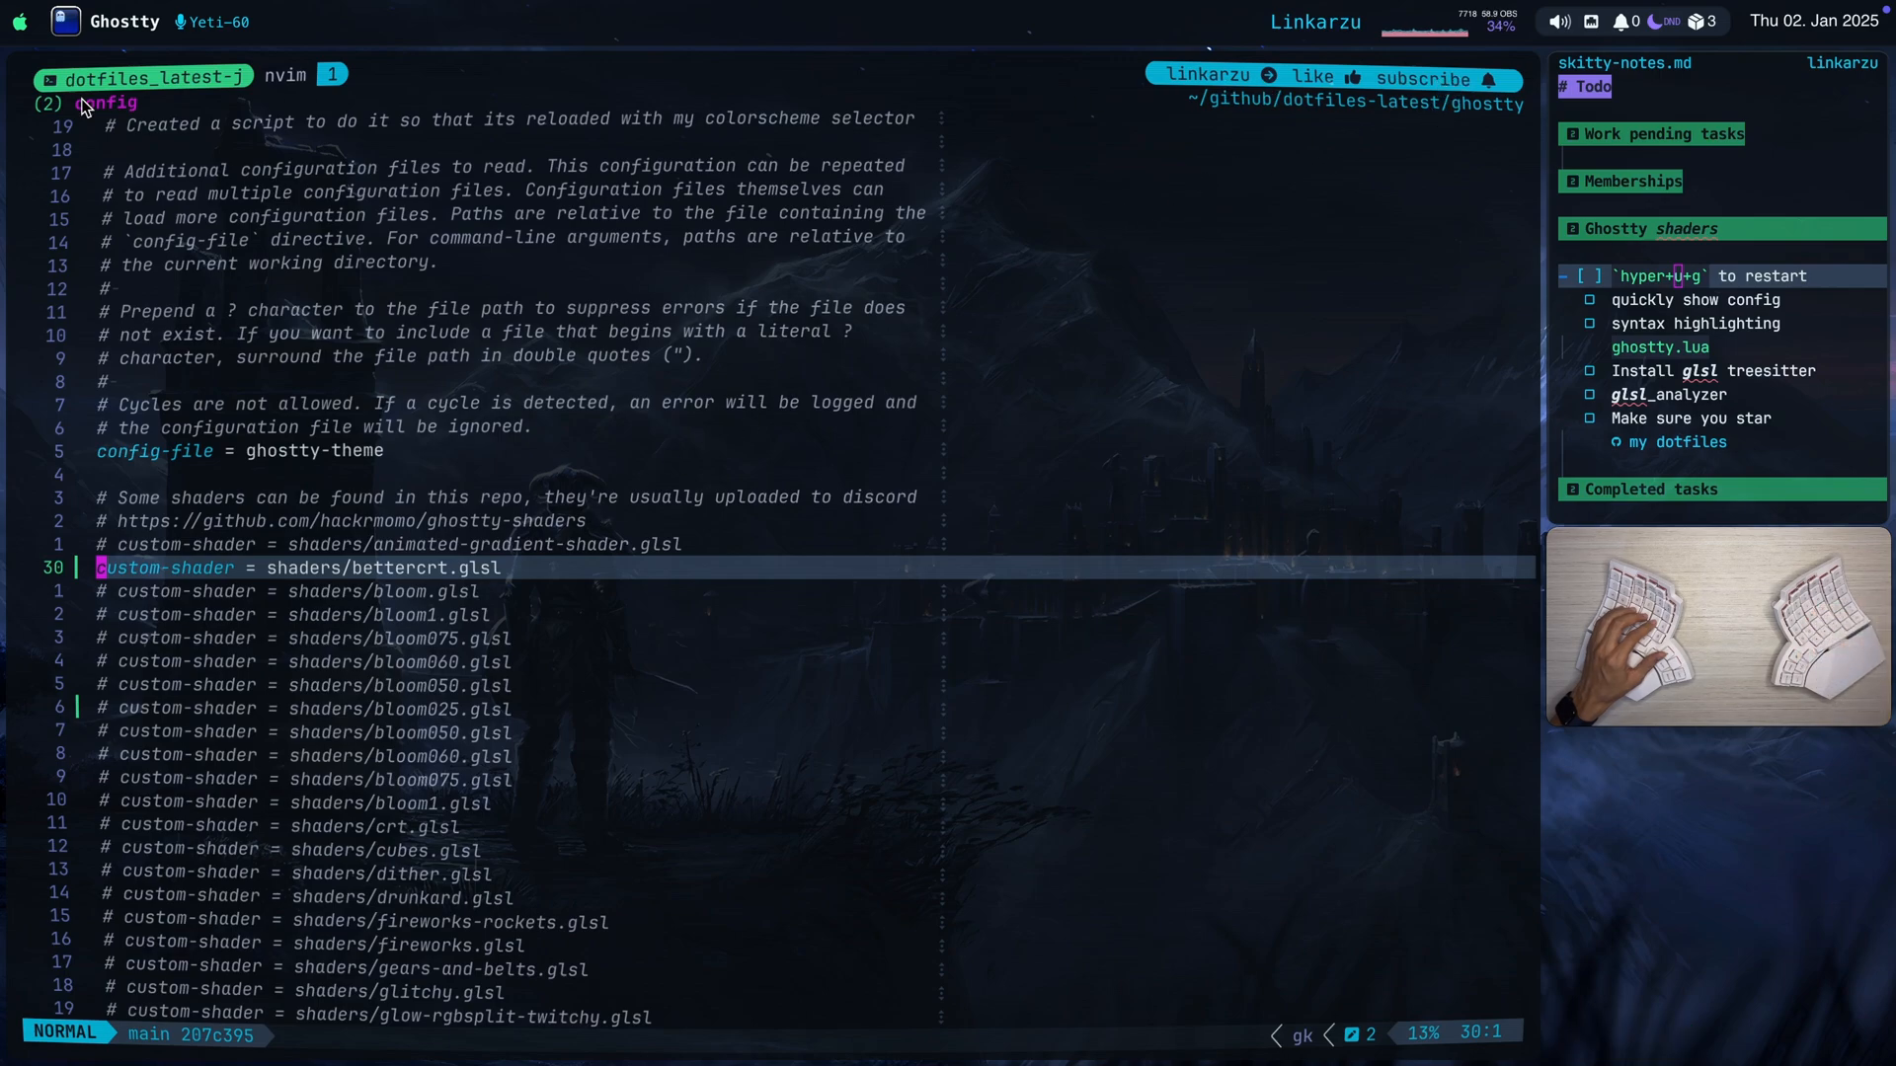
pyautogui.moveTo(155, 95)
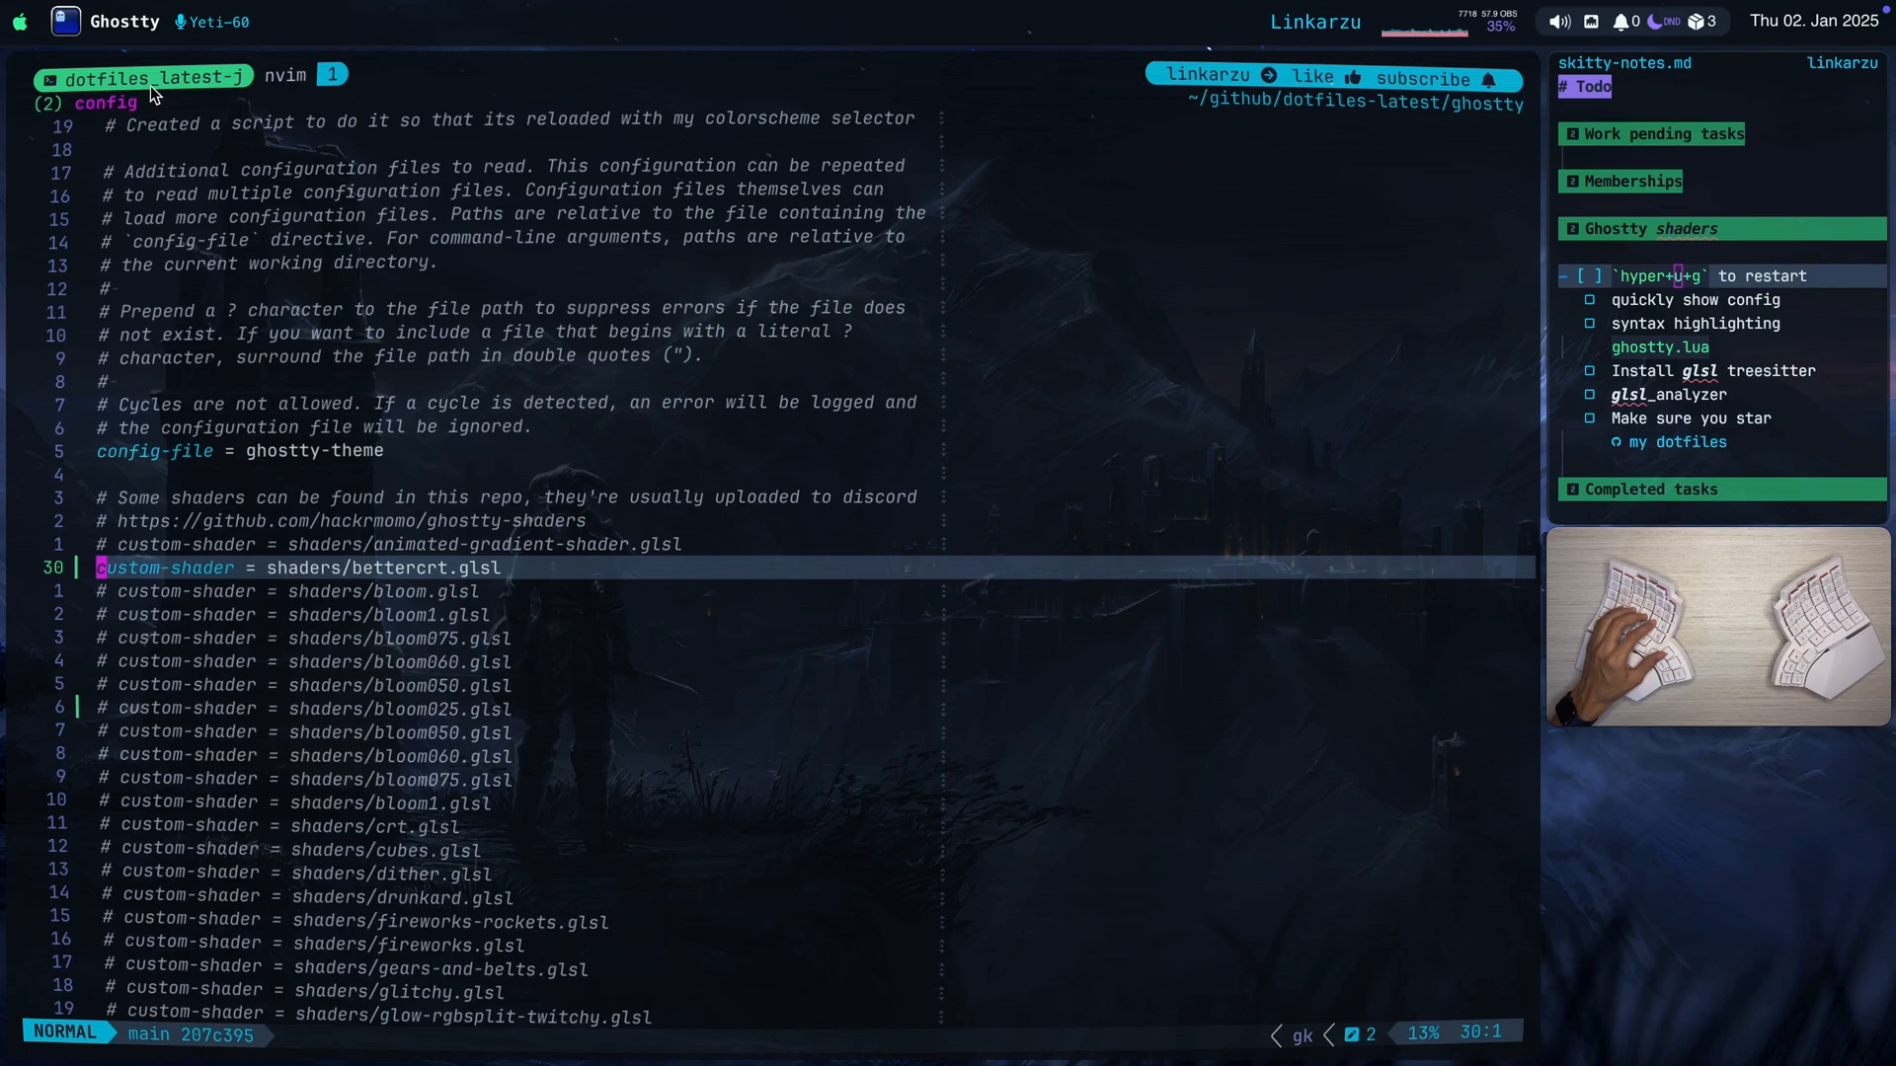
pyautogui.moveTo(1113, 127)
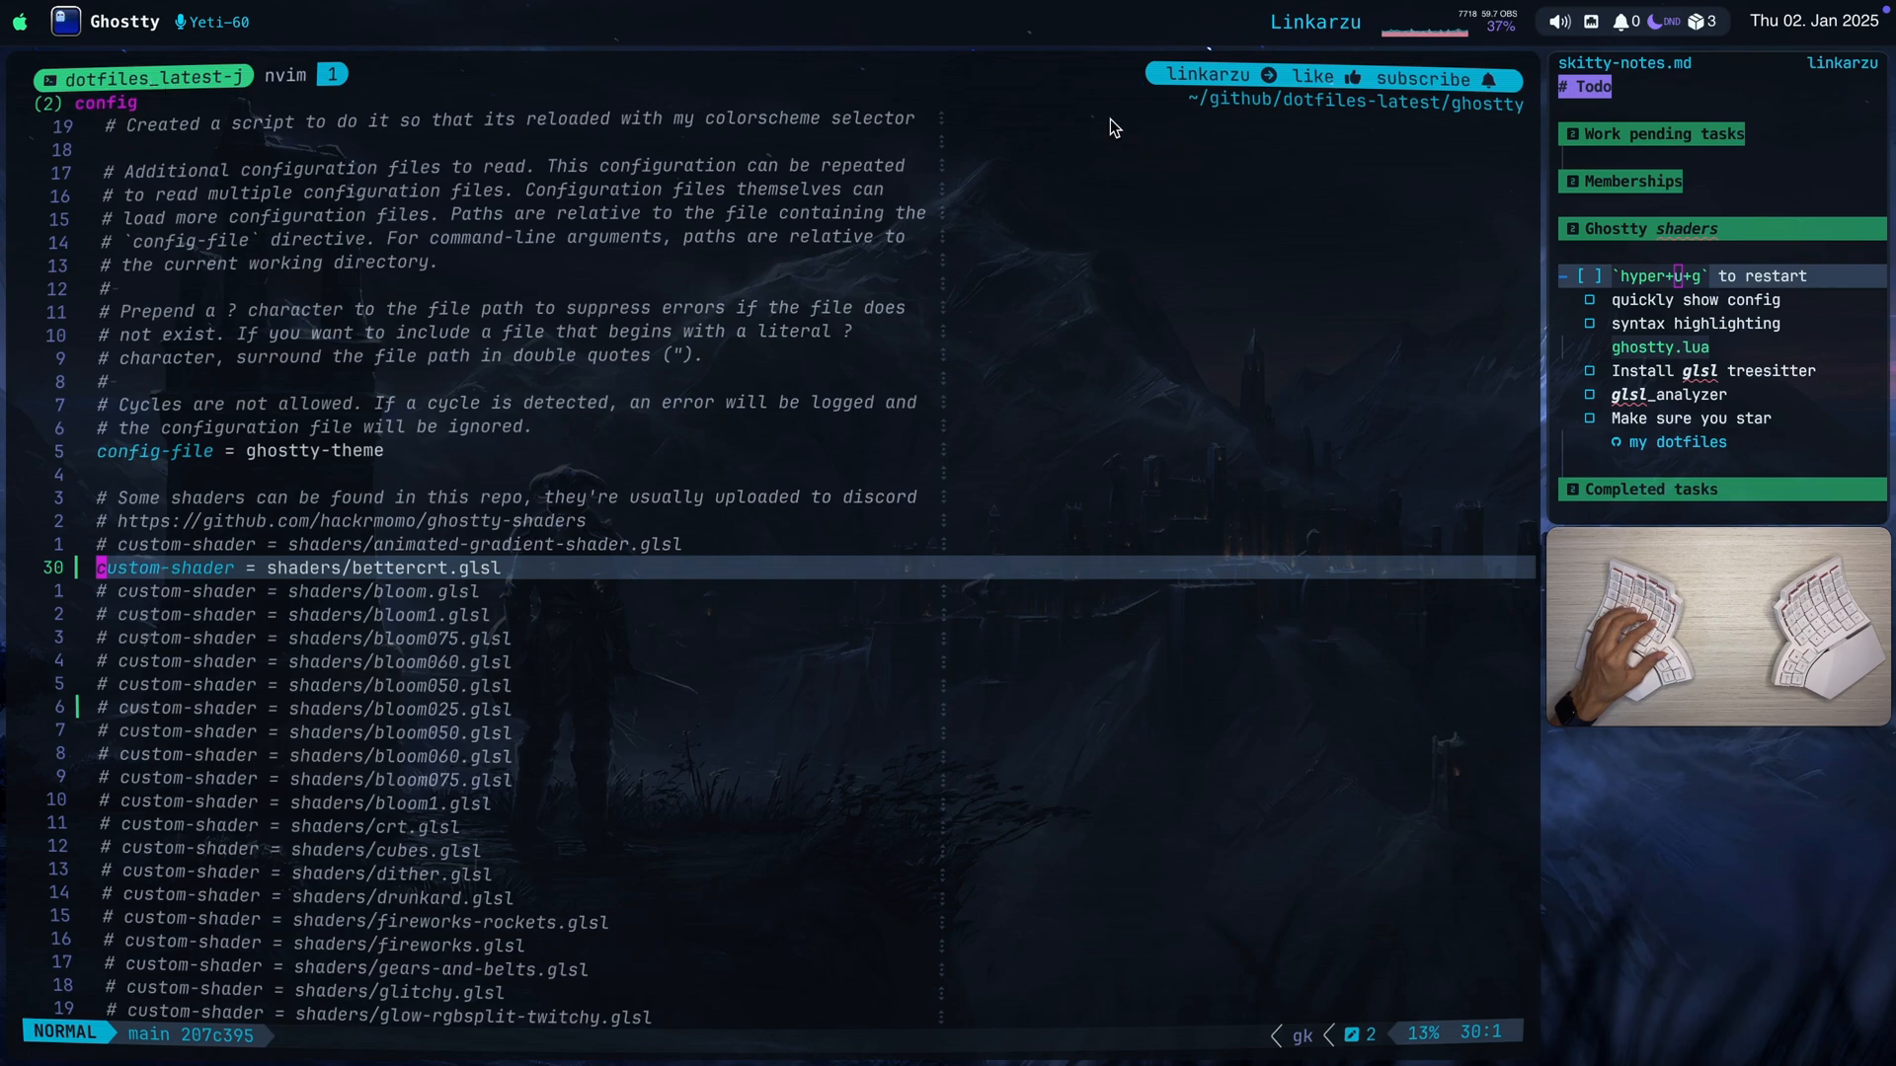
pyautogui.moveTo(1314, 155)
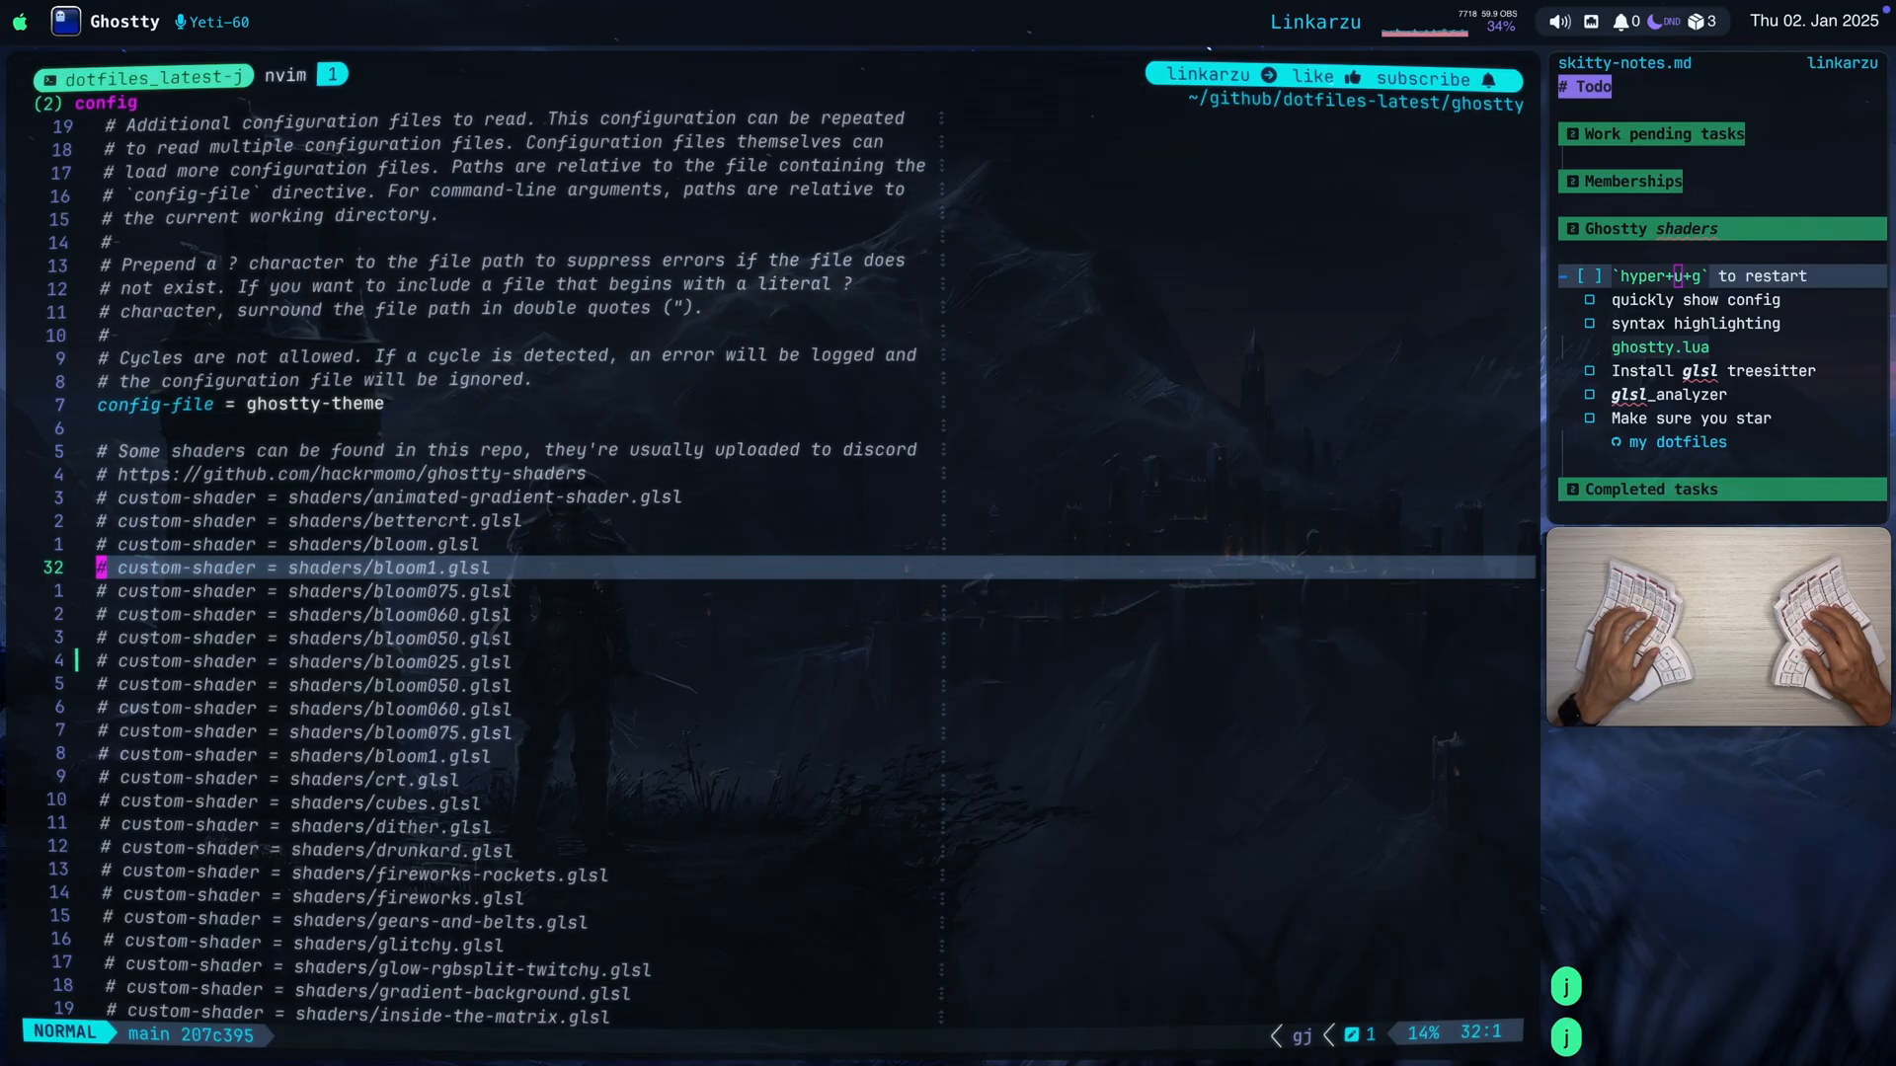
# Switch the active shader from bettercrt to crt.glsl for a fuzzy retro CRT look.
pyautogui.press('j')
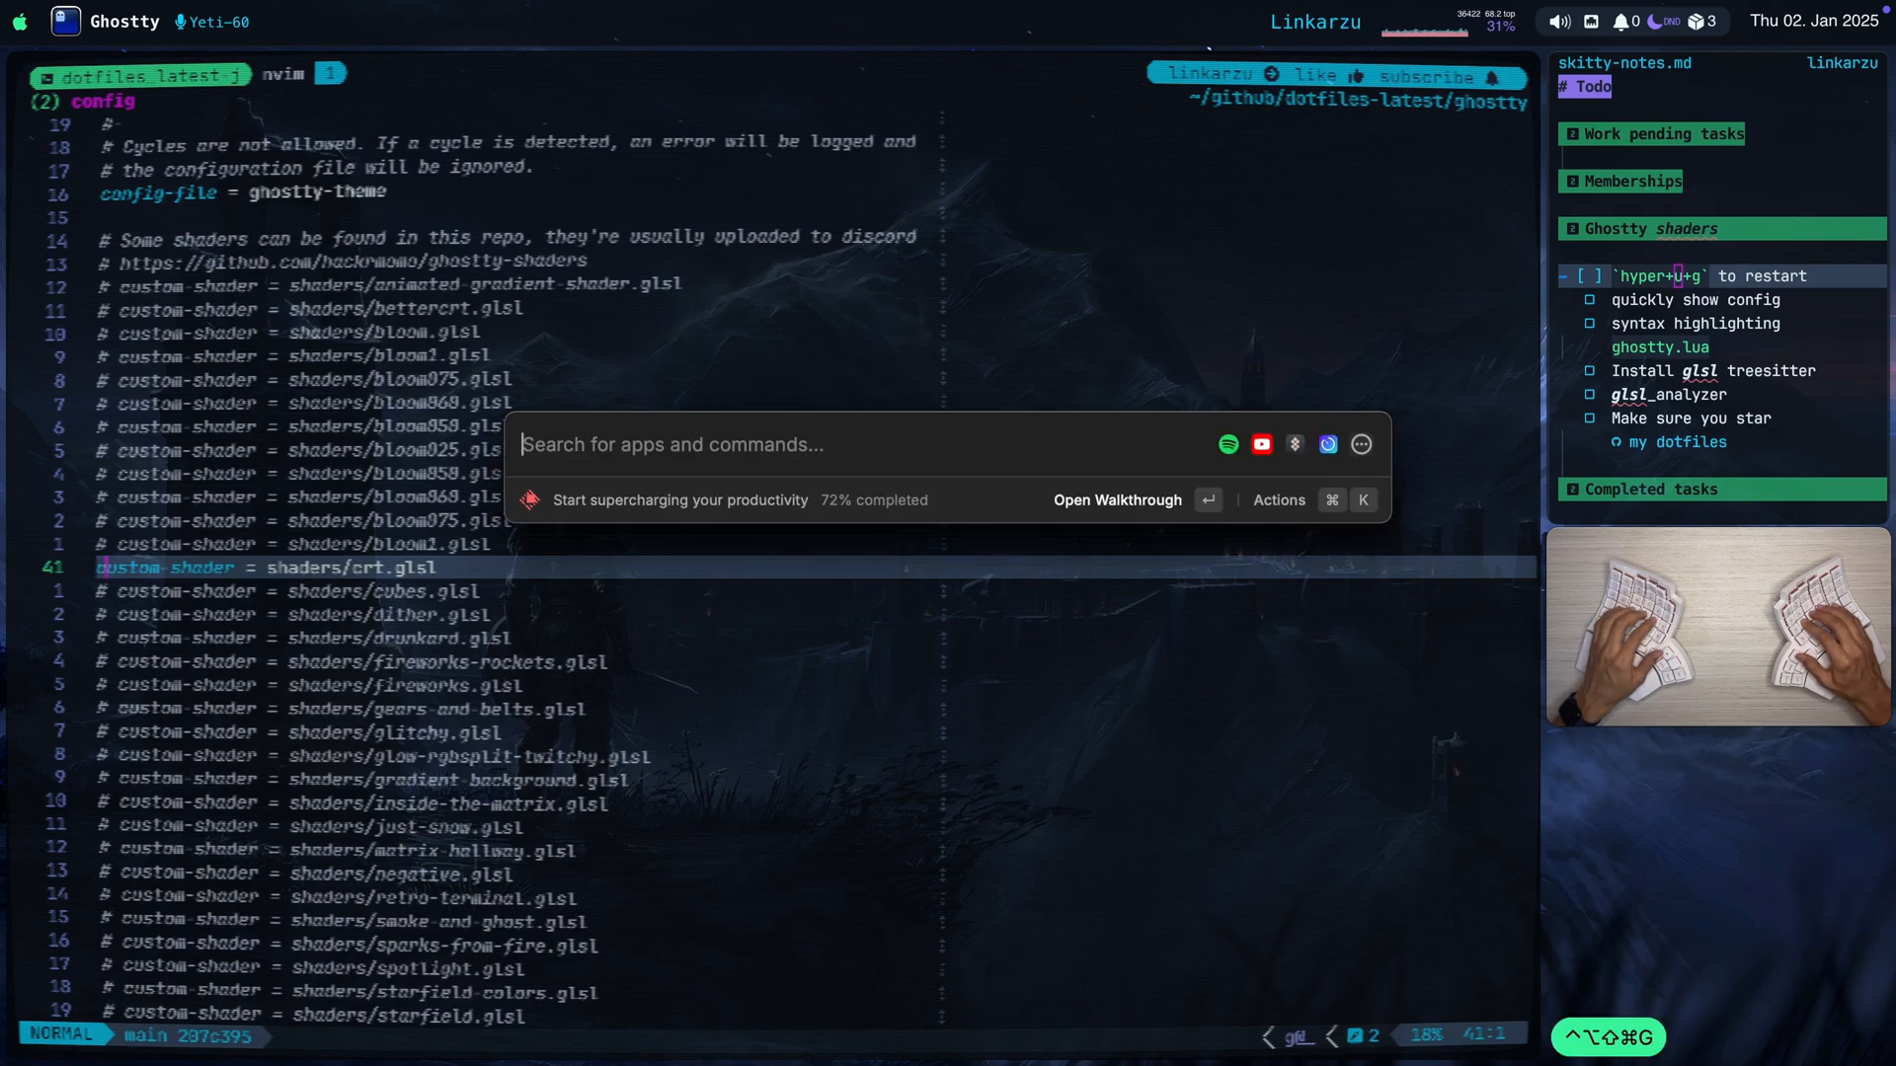
# Launch BetterTouchTool and inspect the Restart ghostty shortcut's quit, delay and relaunch actions.
pyautogui.write('better')
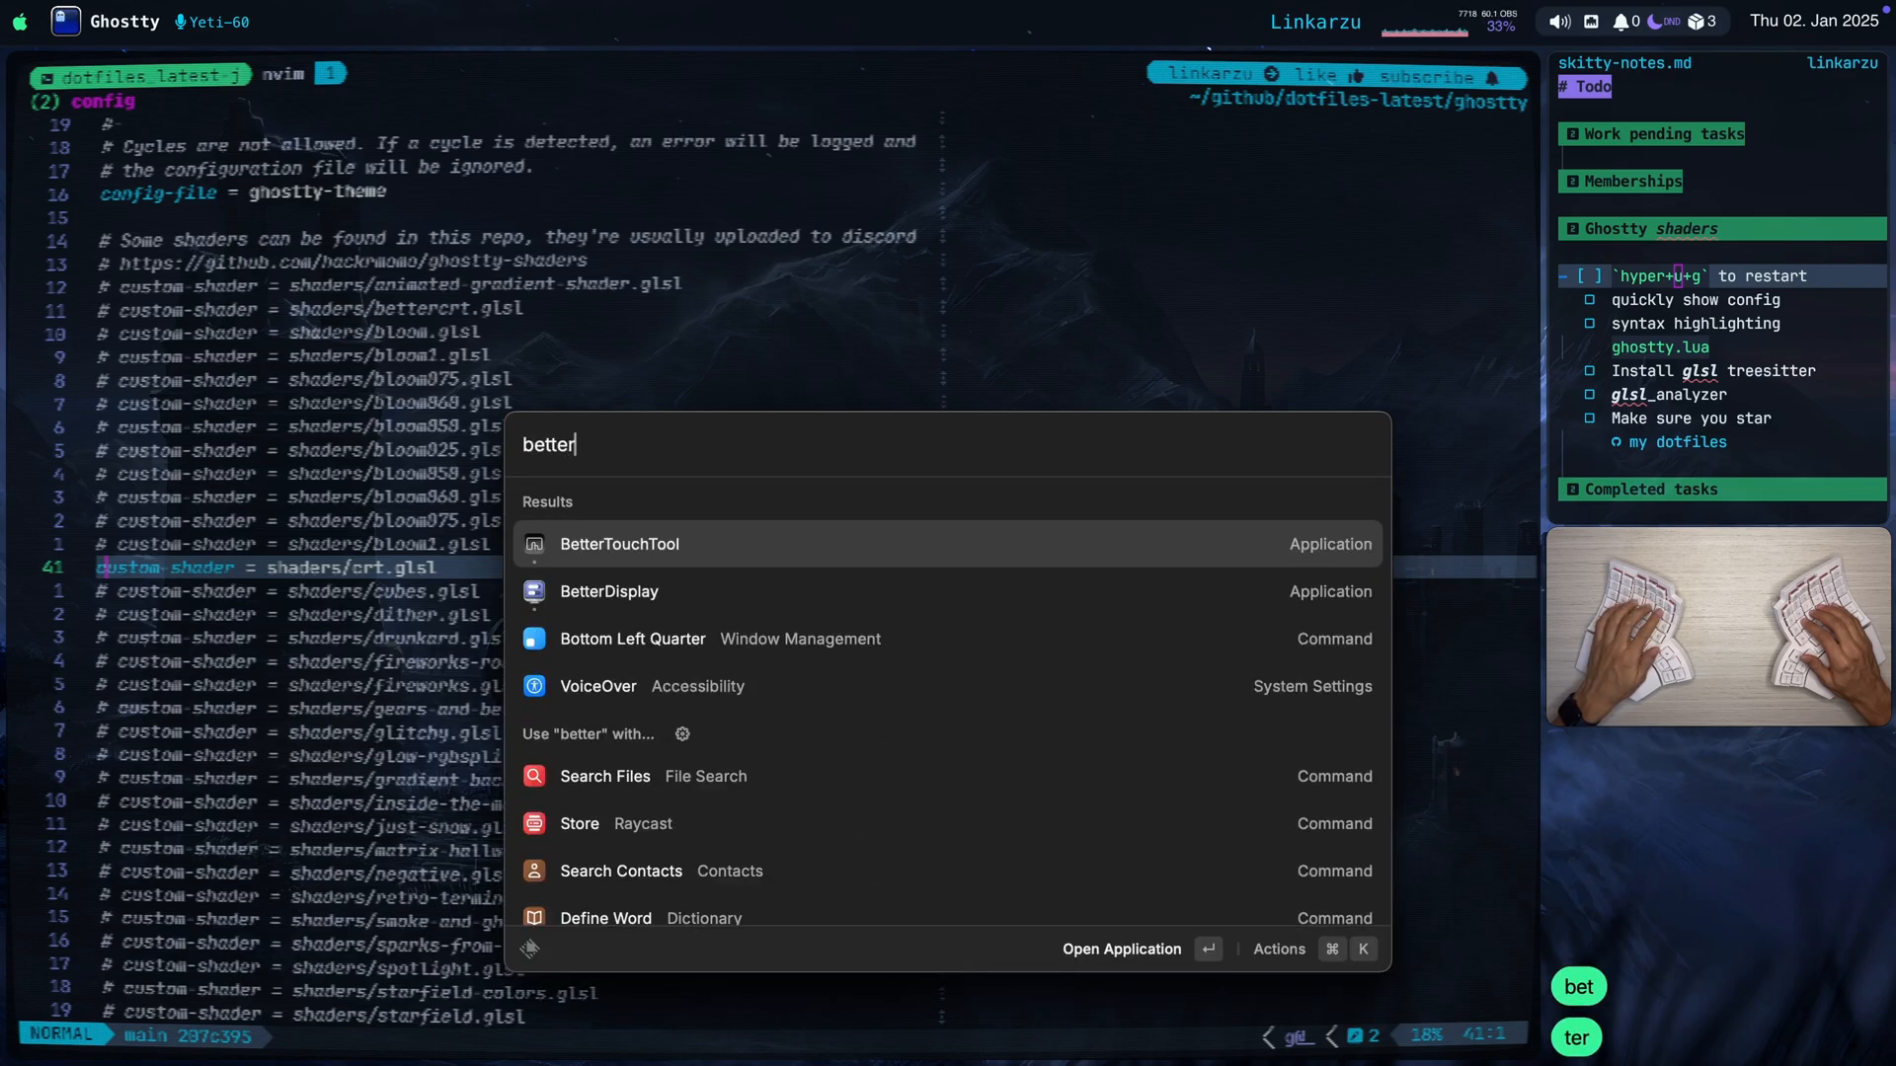
pyautogui.click(619, 543)
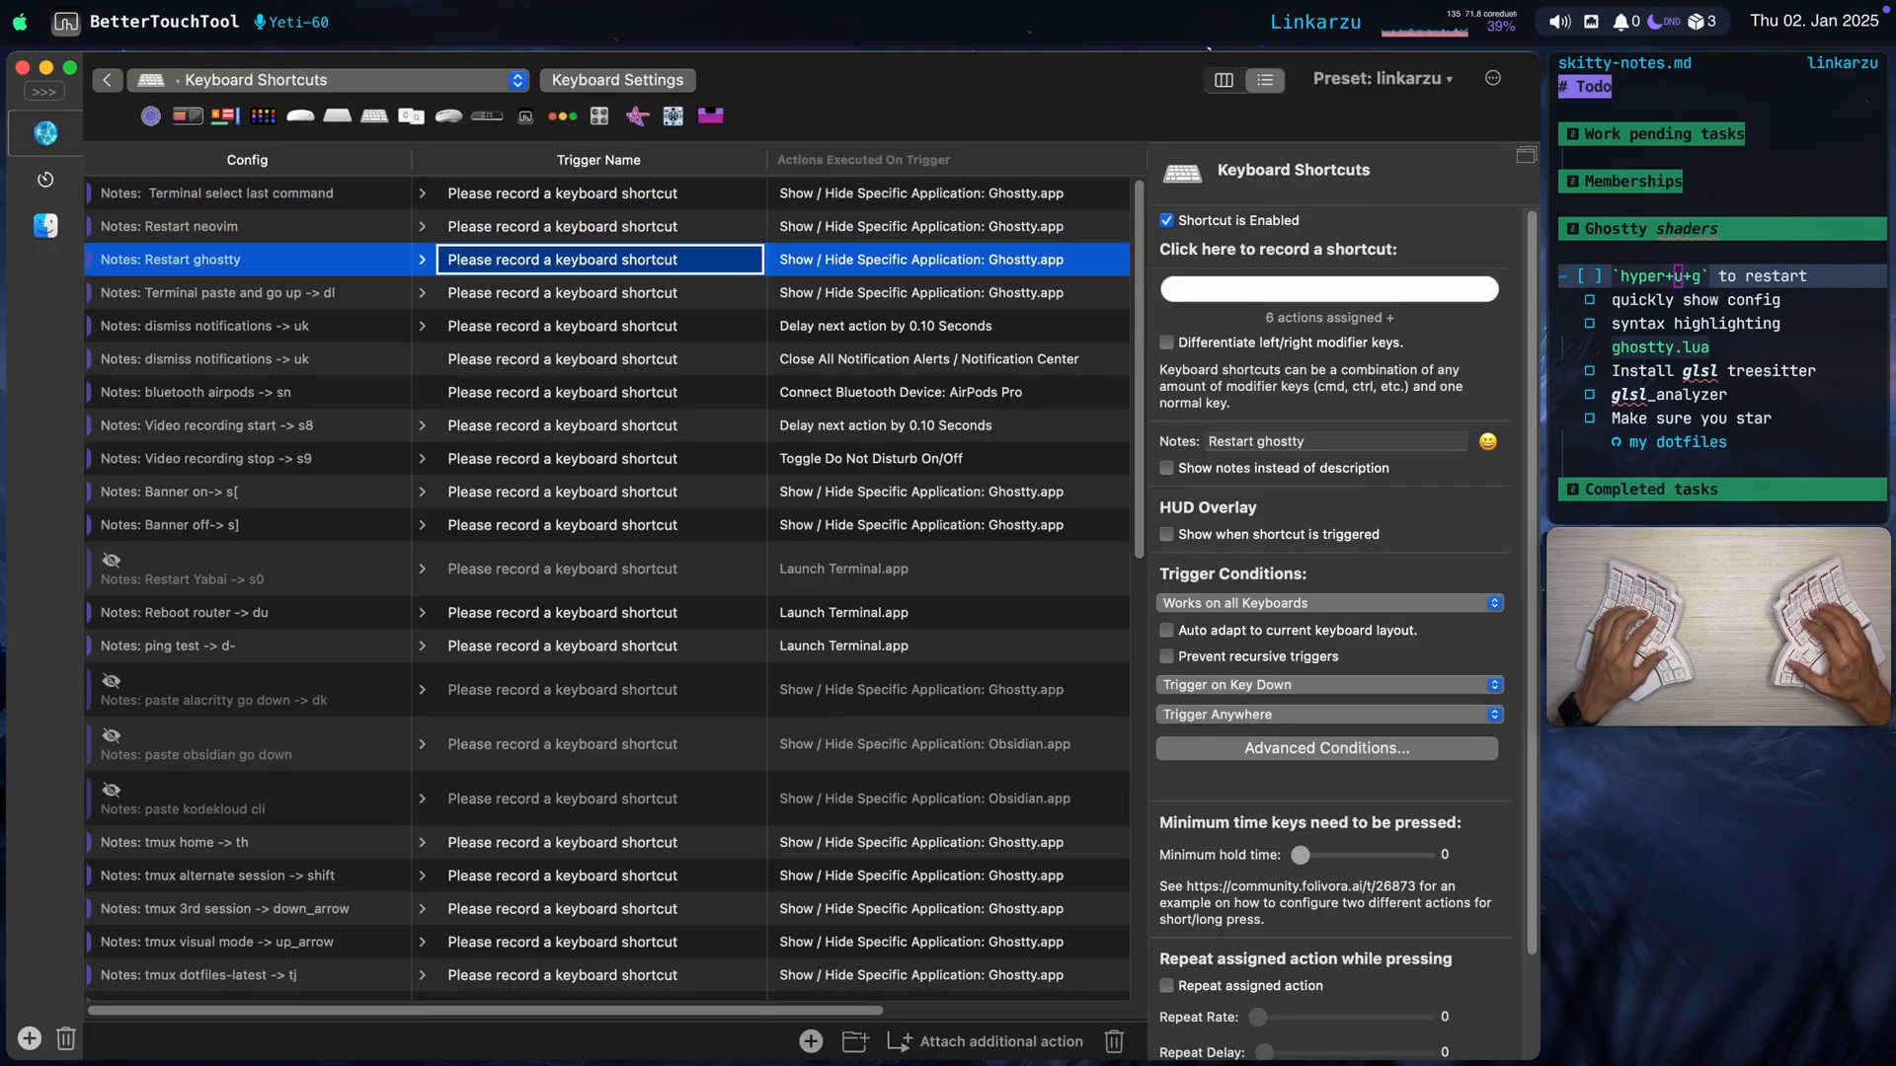
pyautogui.click(420, 259)
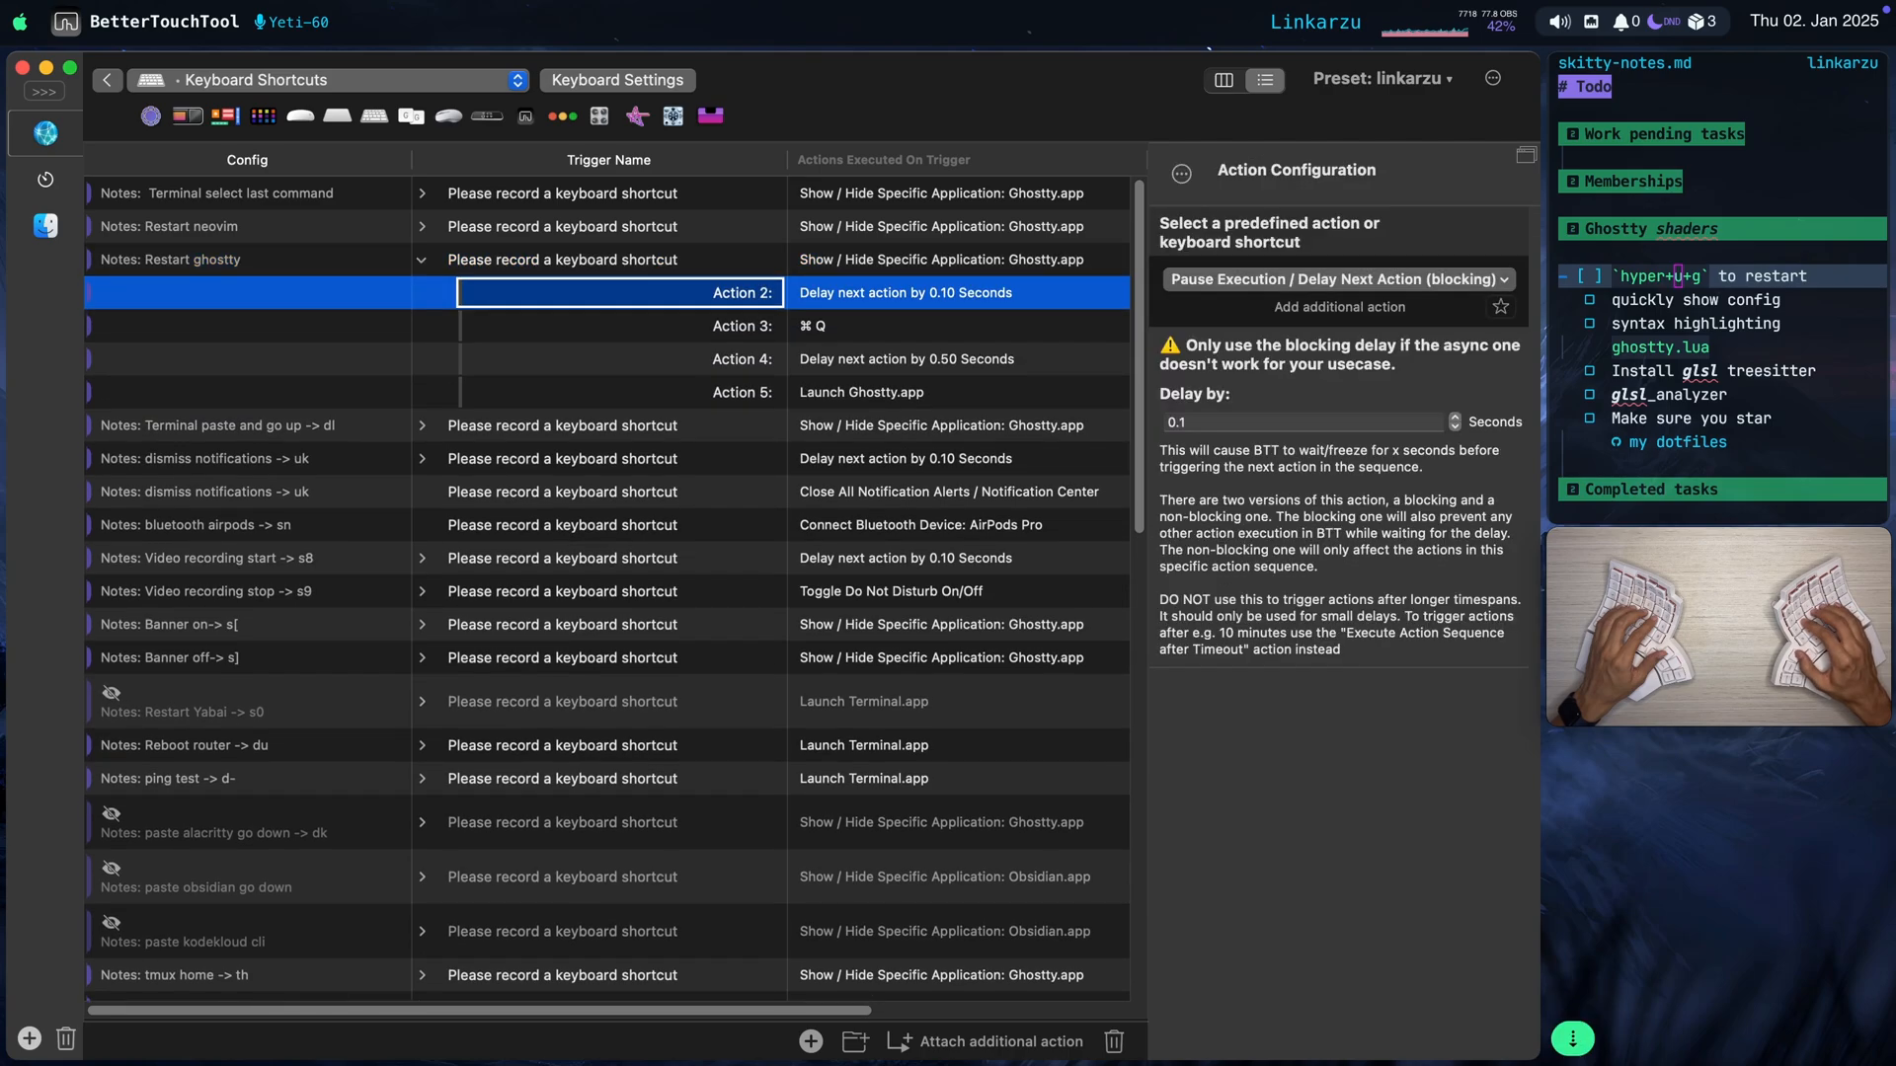
pyautogui.click(814, 325)
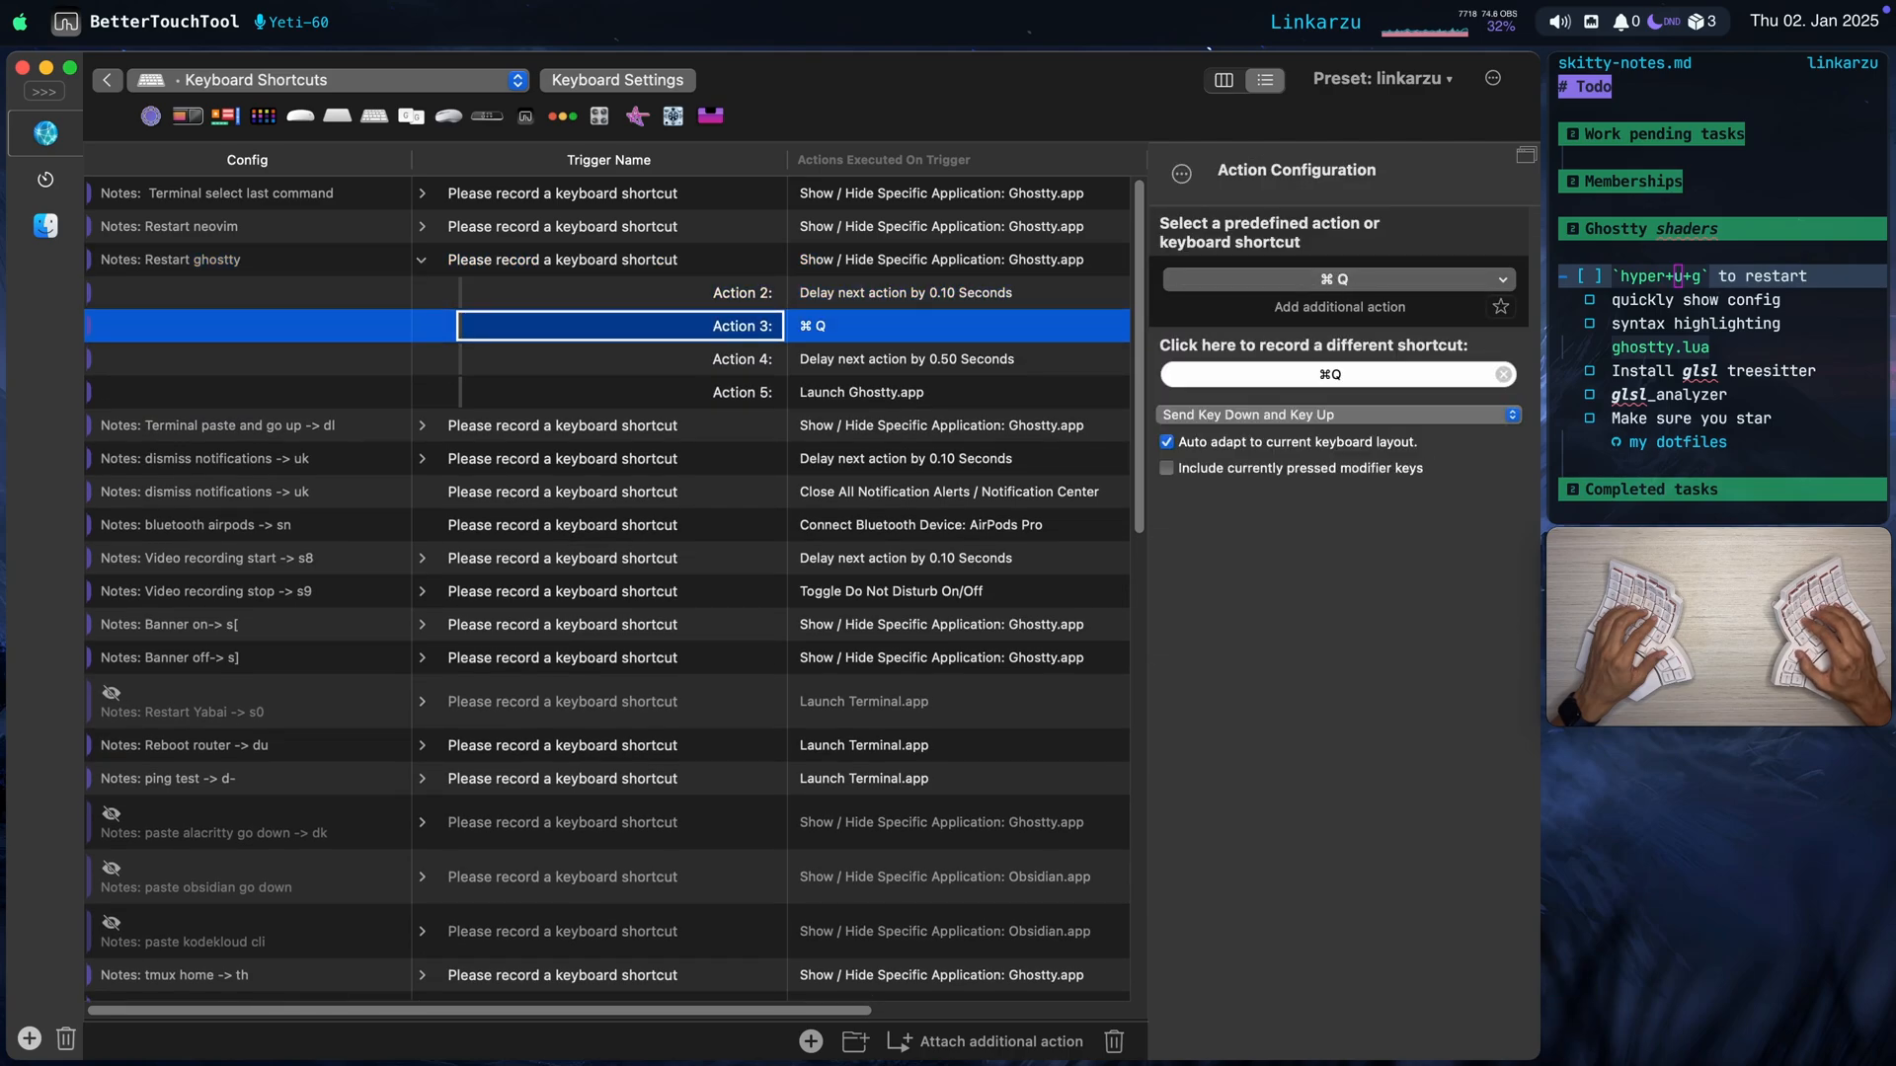
pyautogui.click(861, 392)
pyautogui.write('linkarzu karabiner')
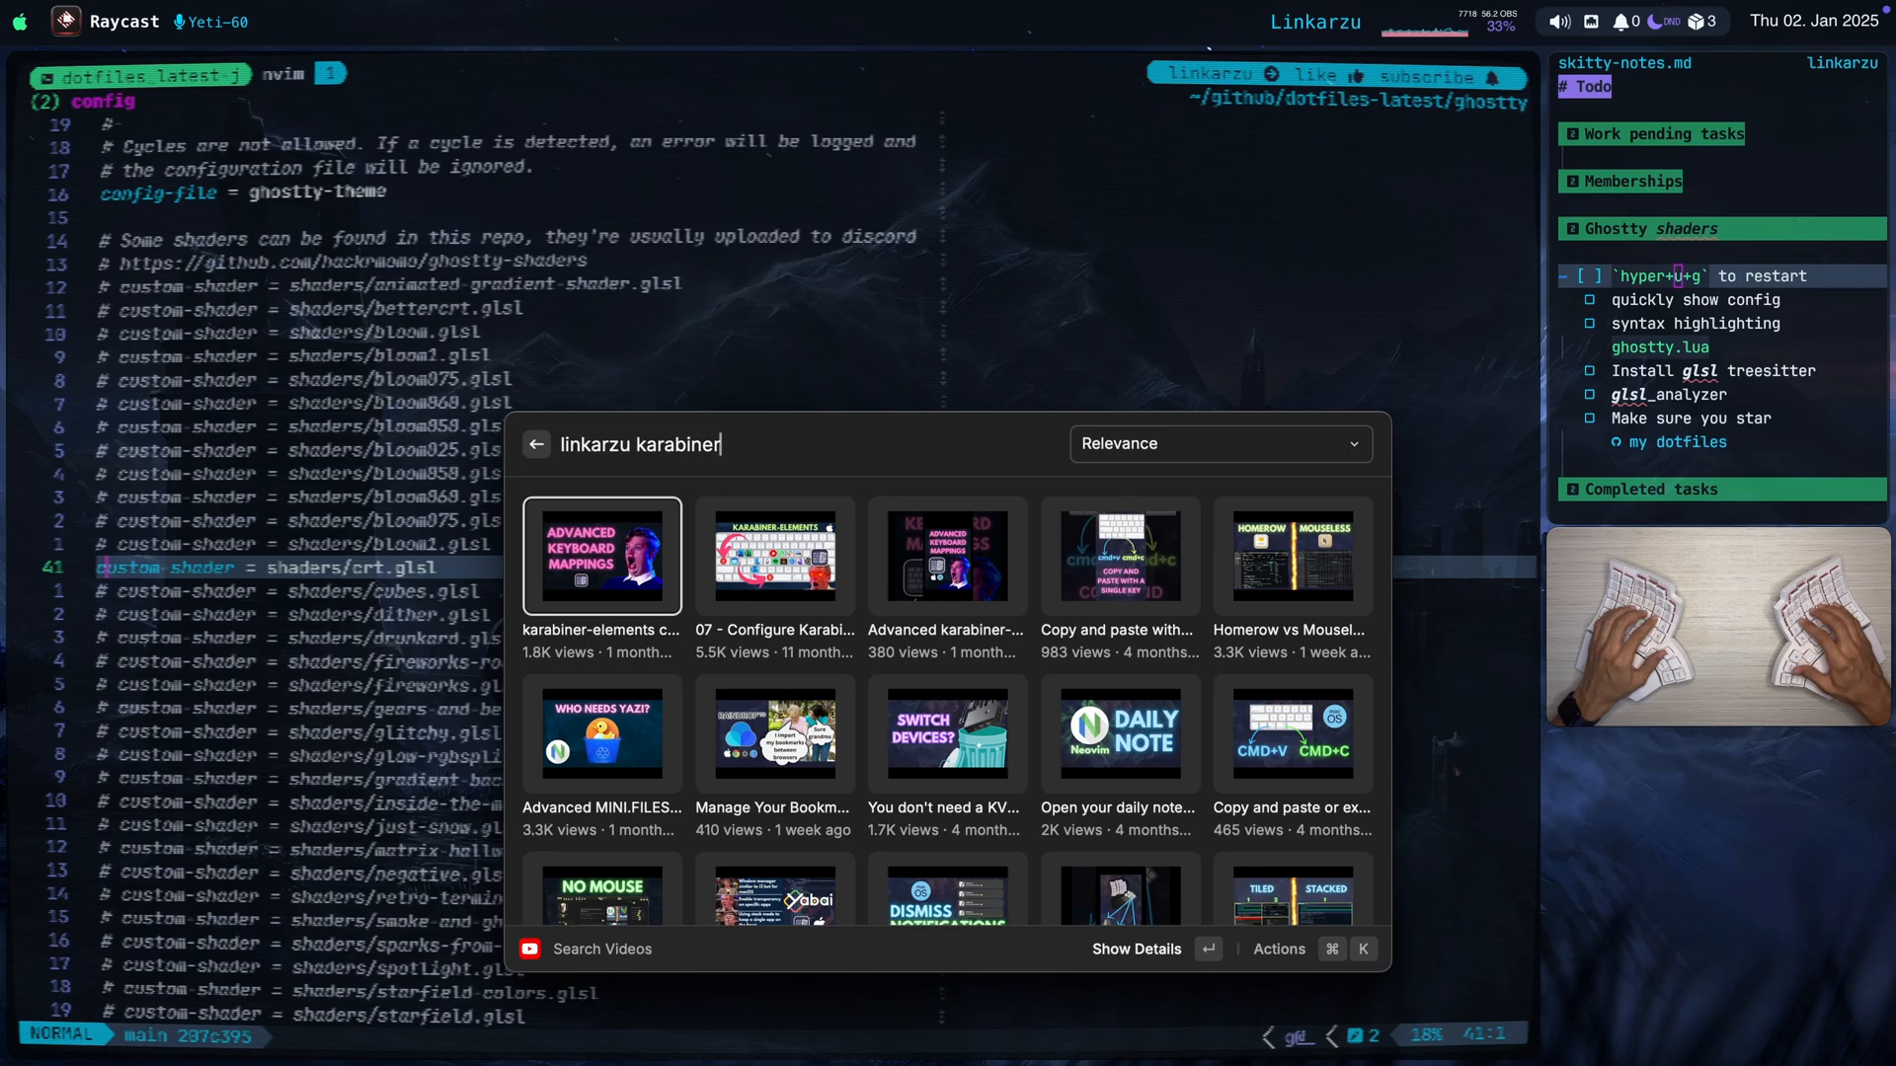
# View the karabiner-elements configuration updates video details, then dismiss Raycast.
pyautogui.click(601, 557)
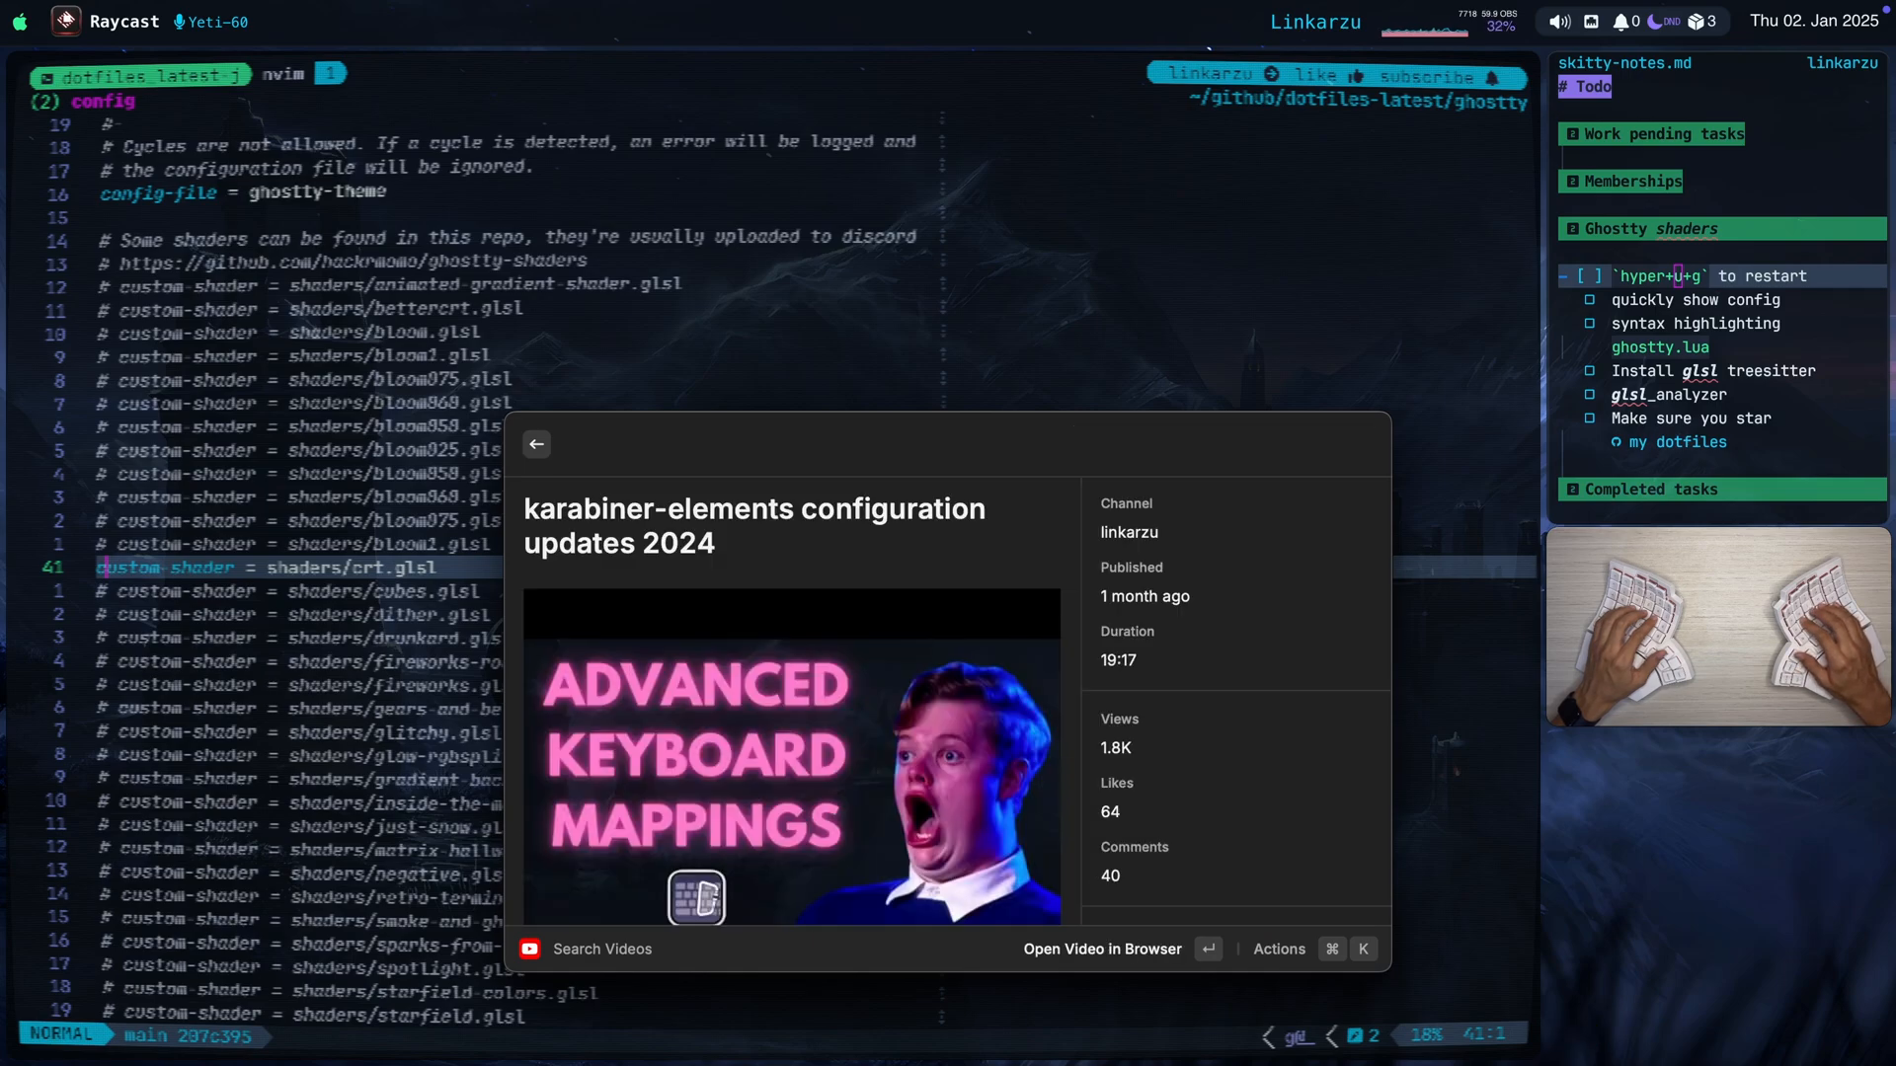
pyautogui.press('Escape')
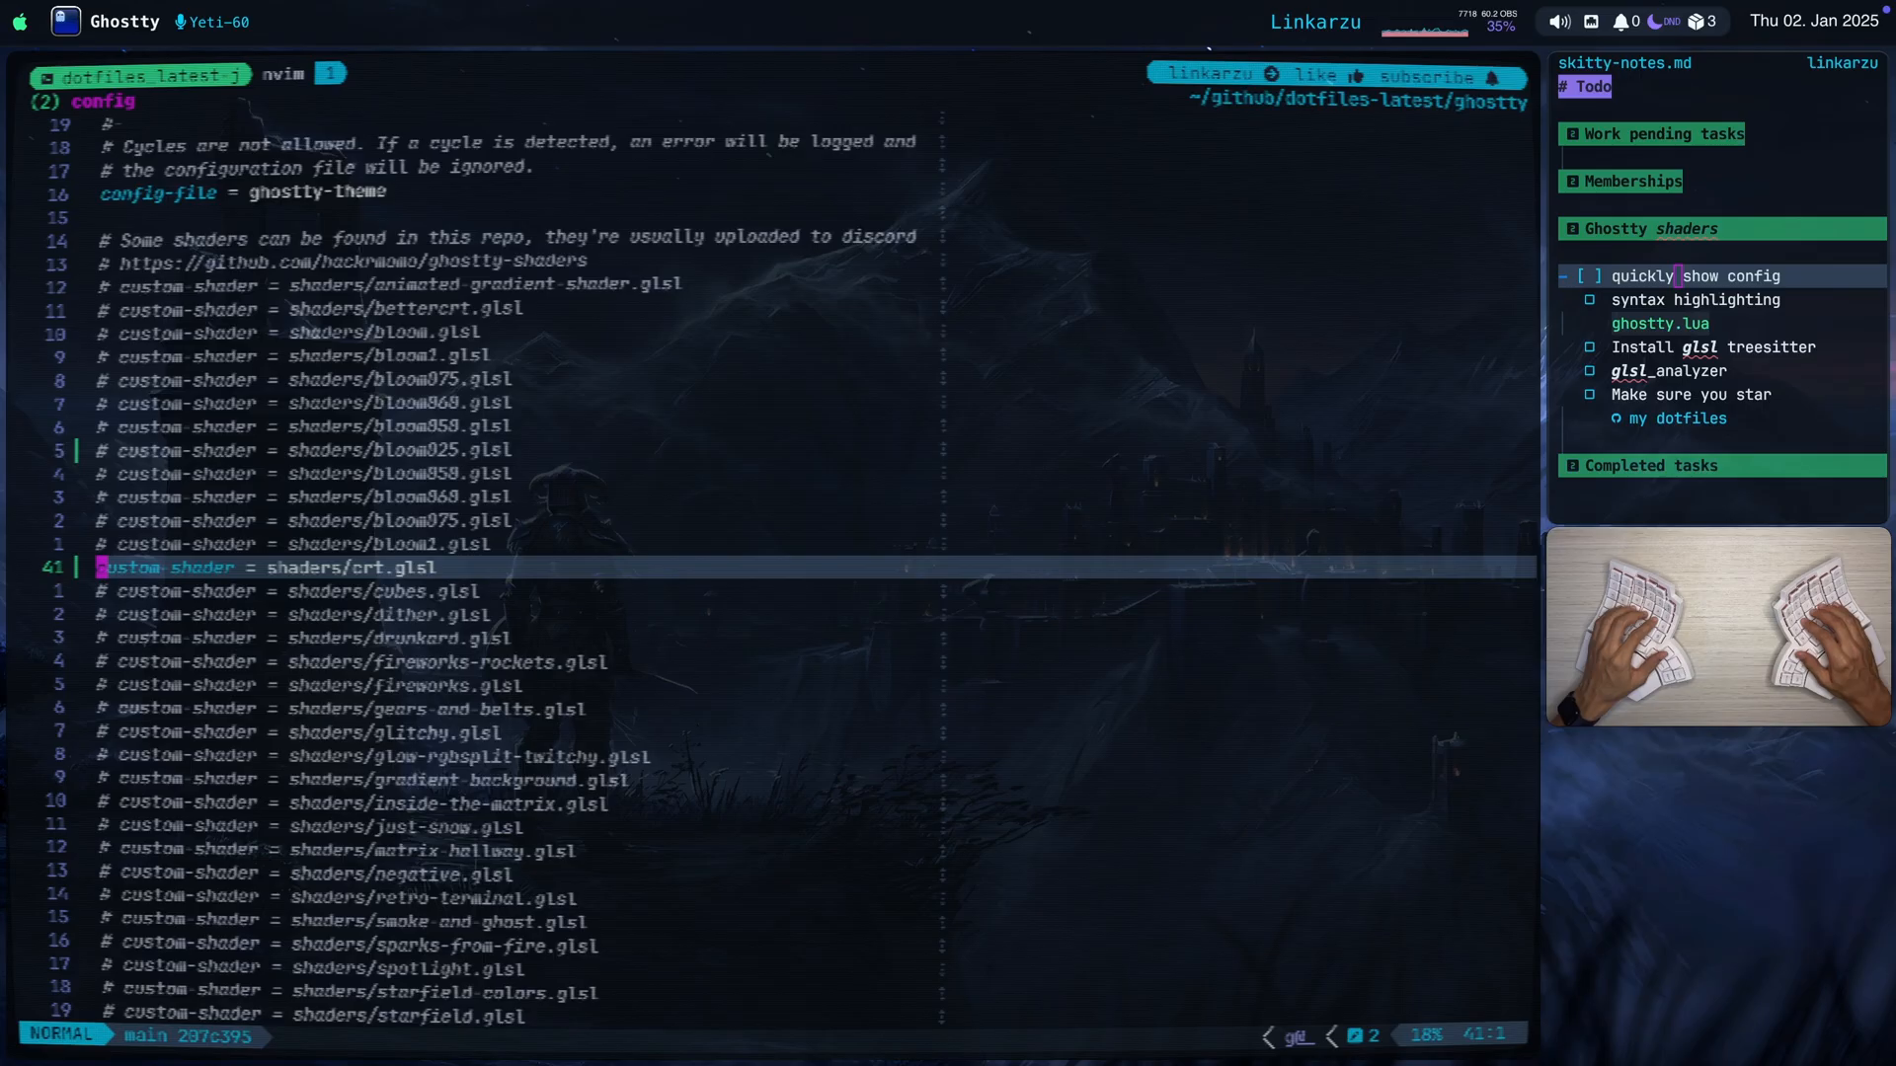
# Comment out the crt shader line and make cubes the active shader.
pyautogui.press('j')
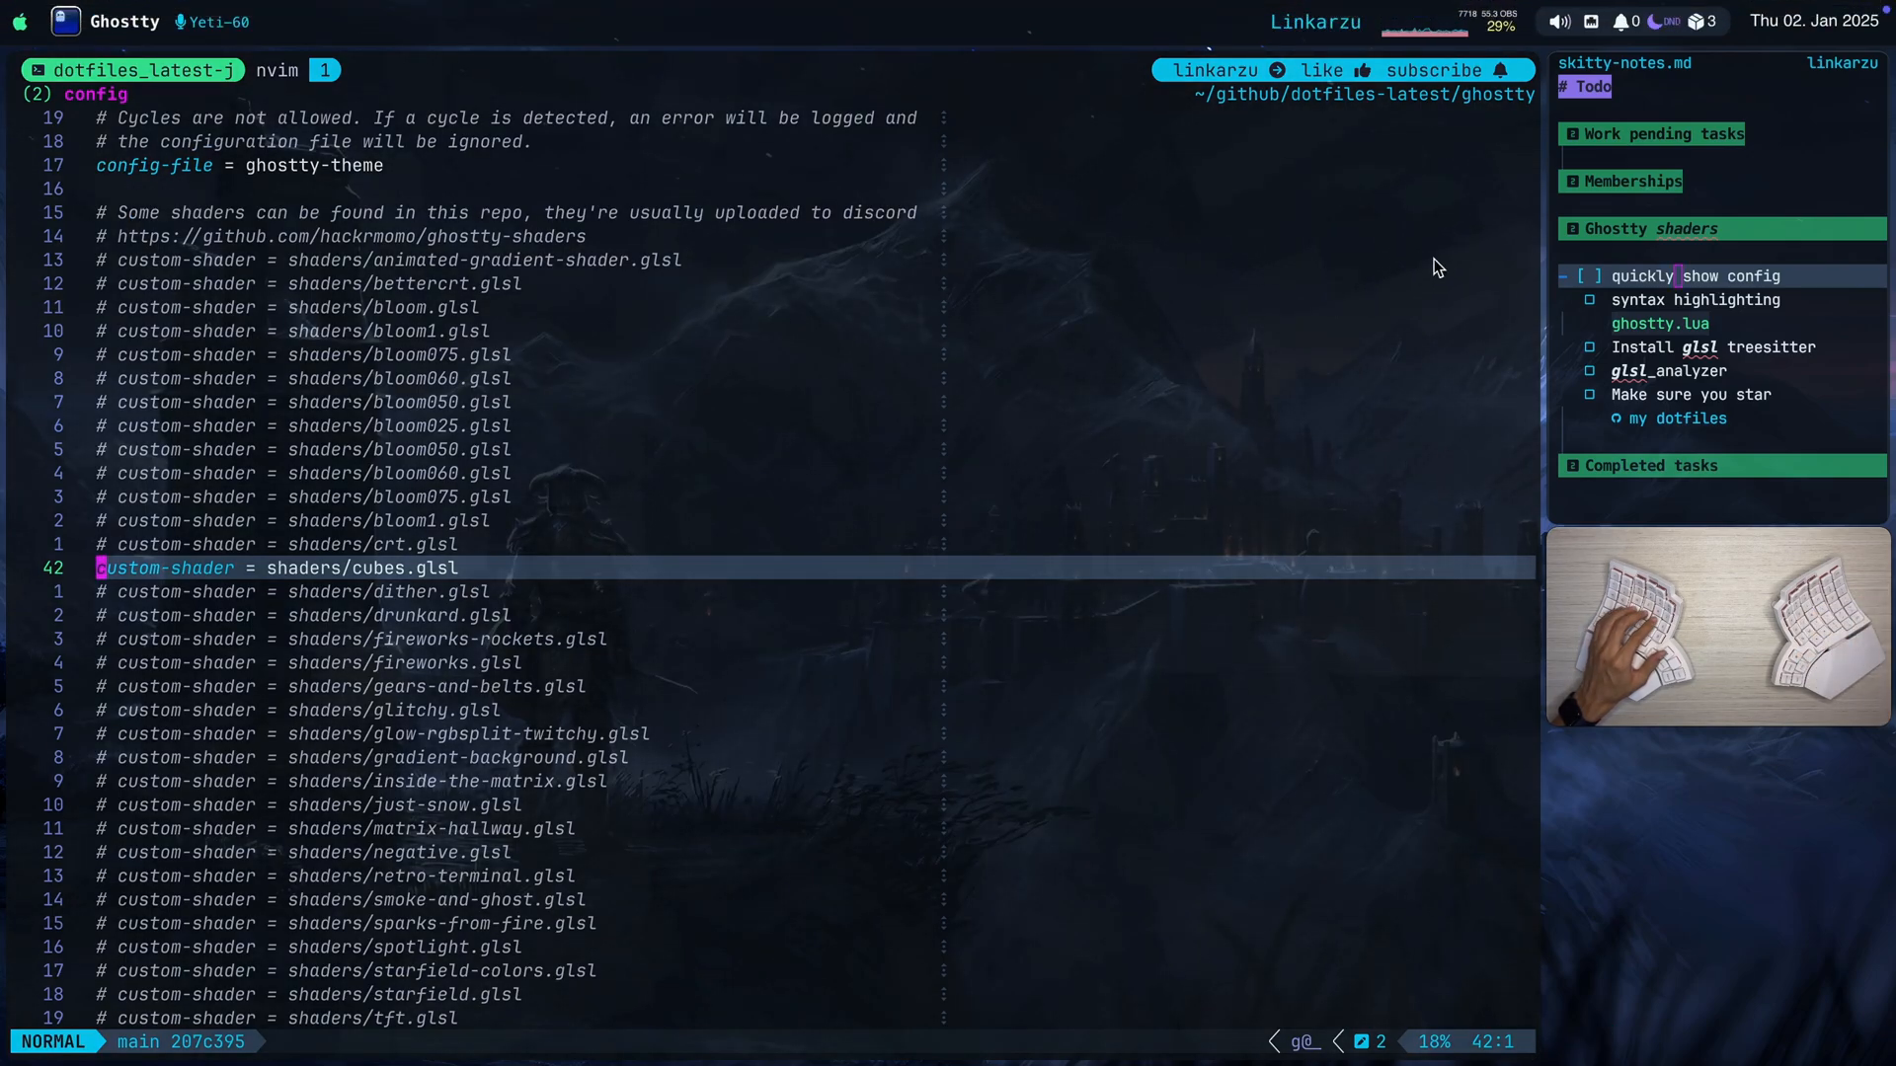
pyautogui.moveTo(1288, 362)
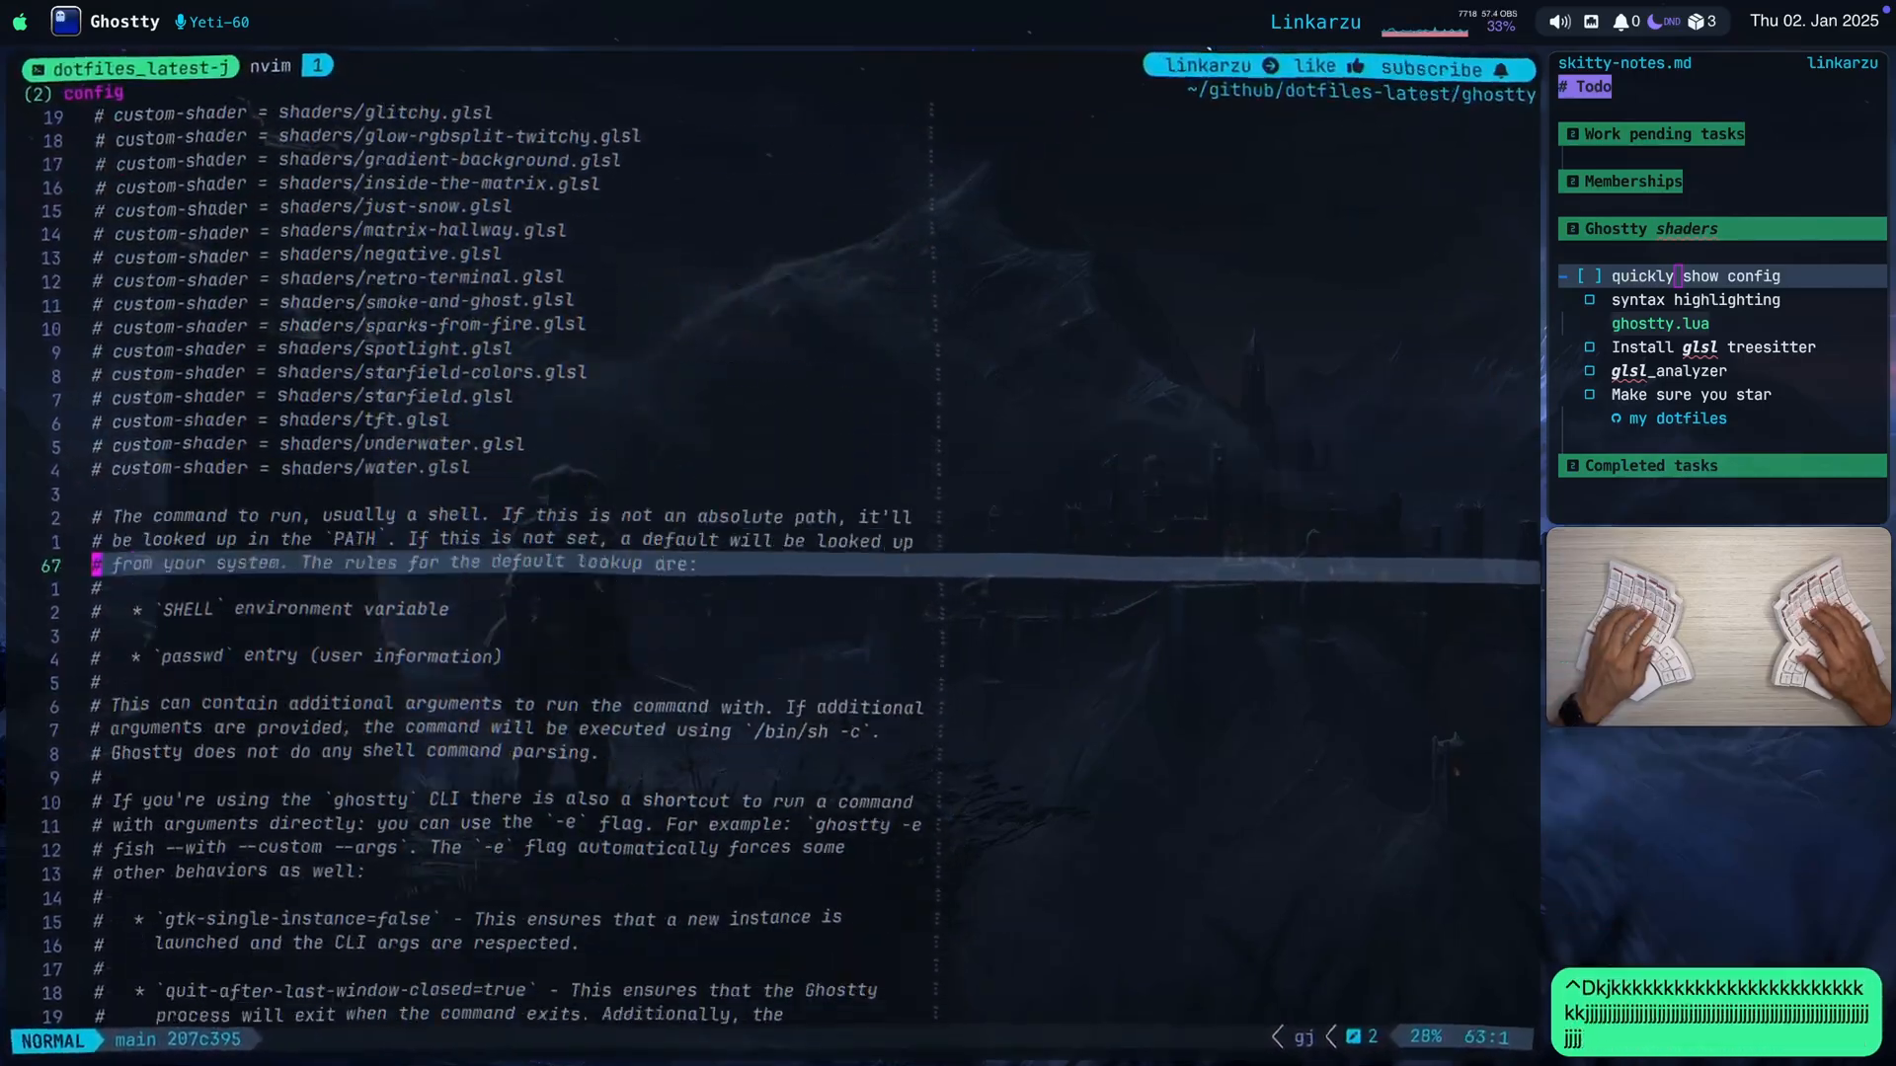
# Move down past the shader list to the shell command option notes, with fireworks now active.
pyautogui.scroll(-3)
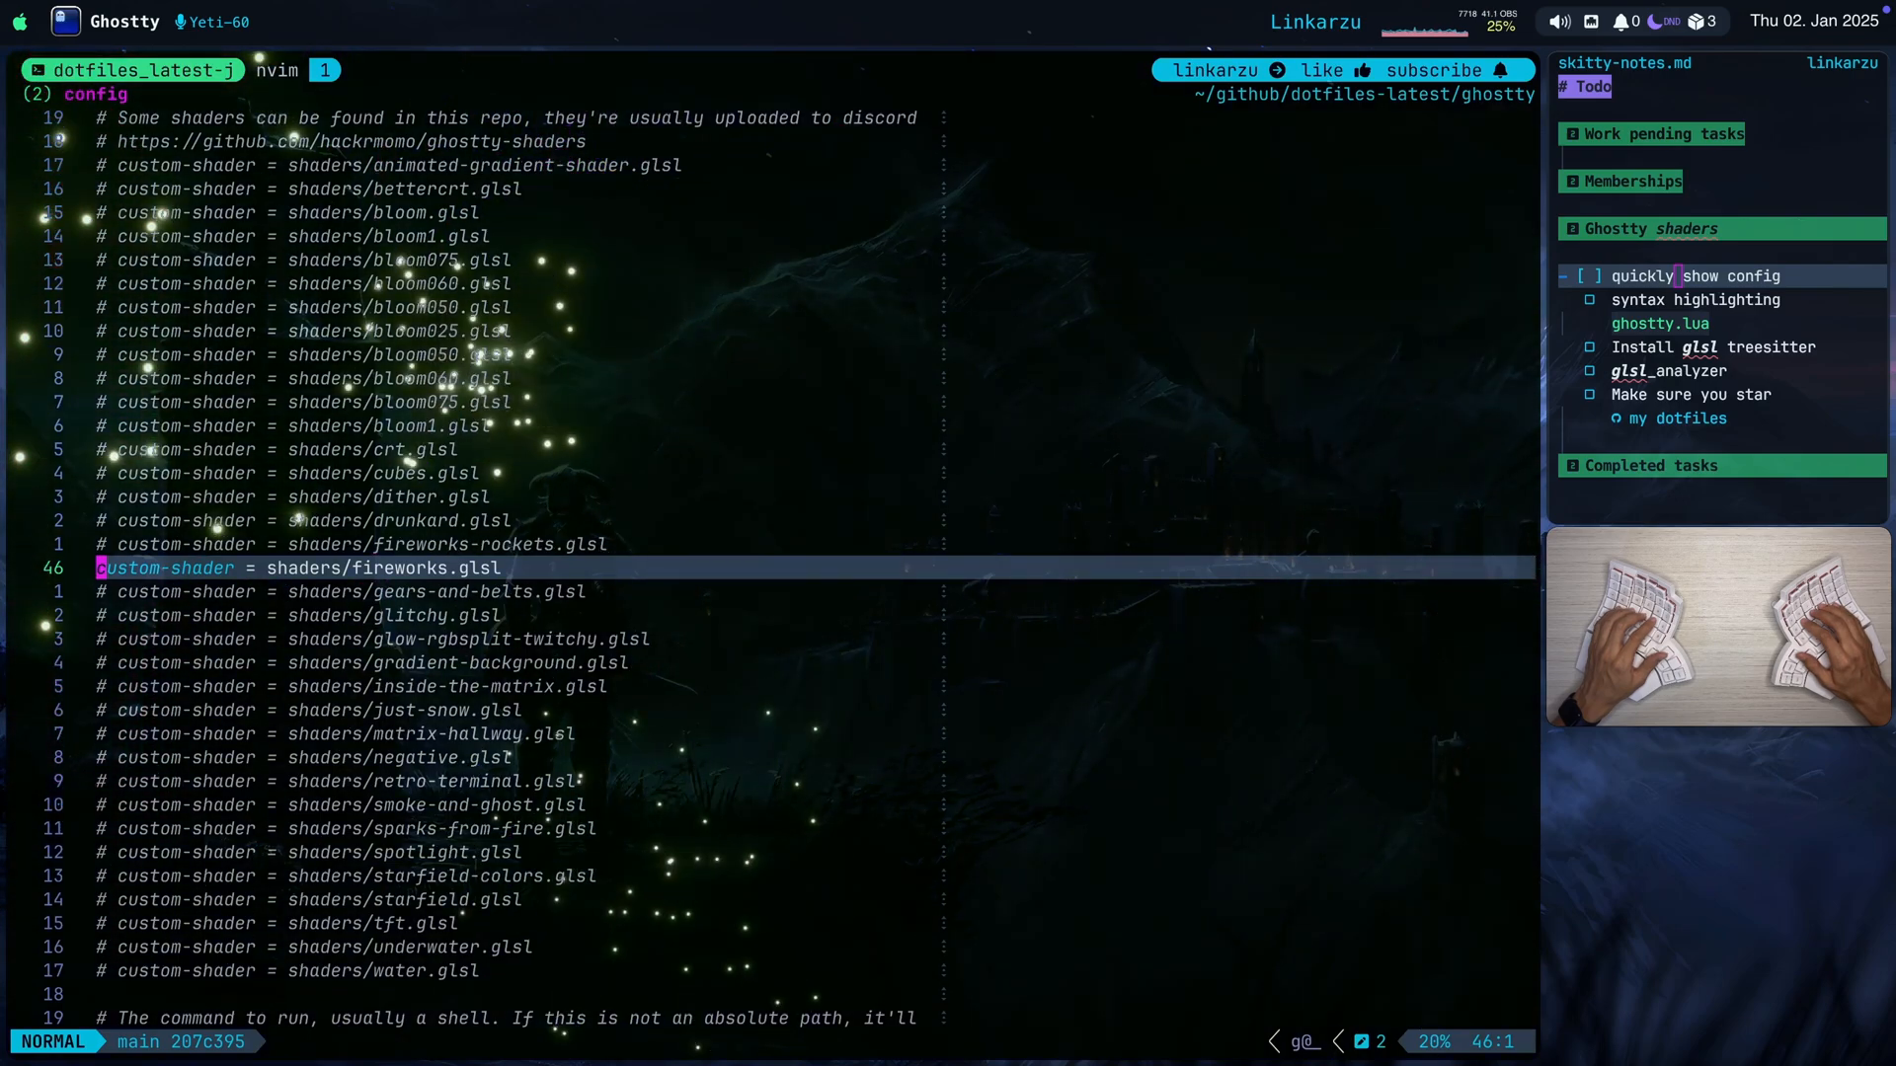
# Swap the active shader from fireworks to gears-and-belts and reload the config.
pyautogui.press('j')
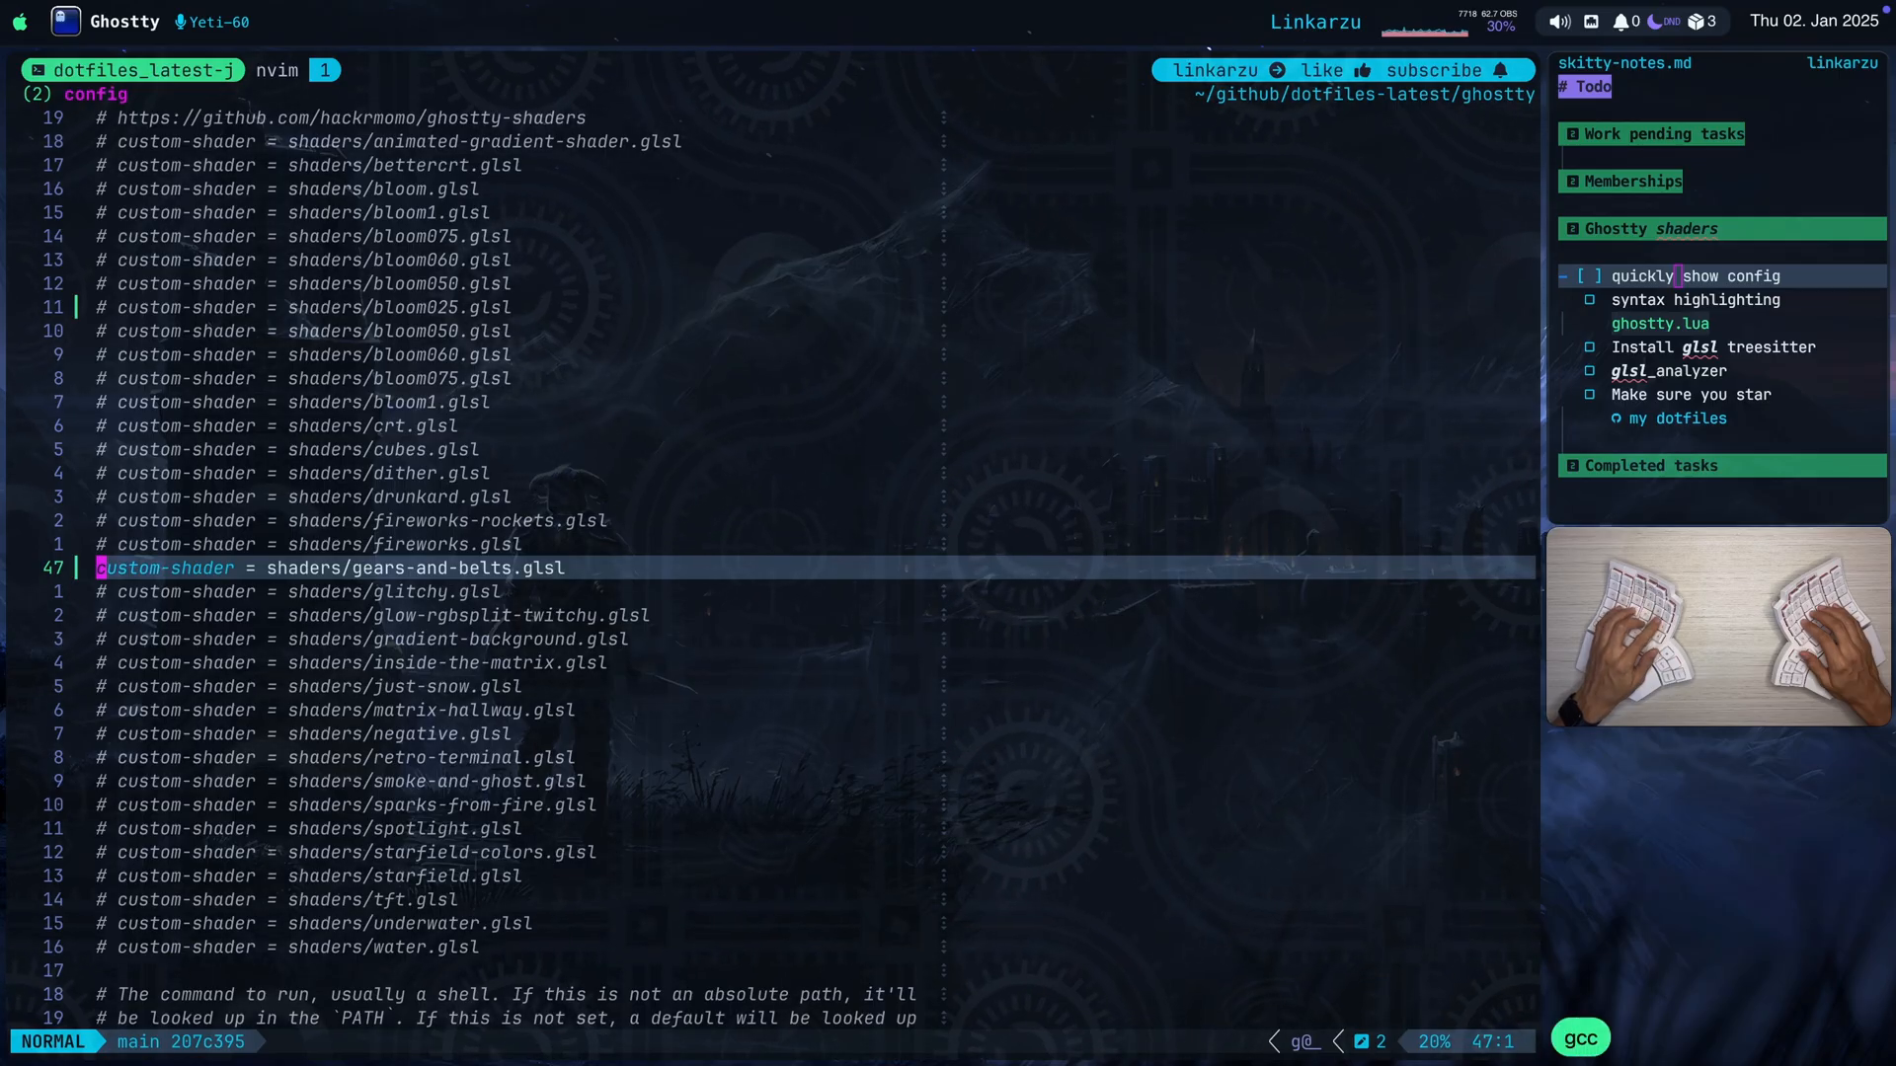
# Cycle the active custom shader through glitchy and glow-rgbsplit-twitchy to gradient-background.
pyautogui.press('j')
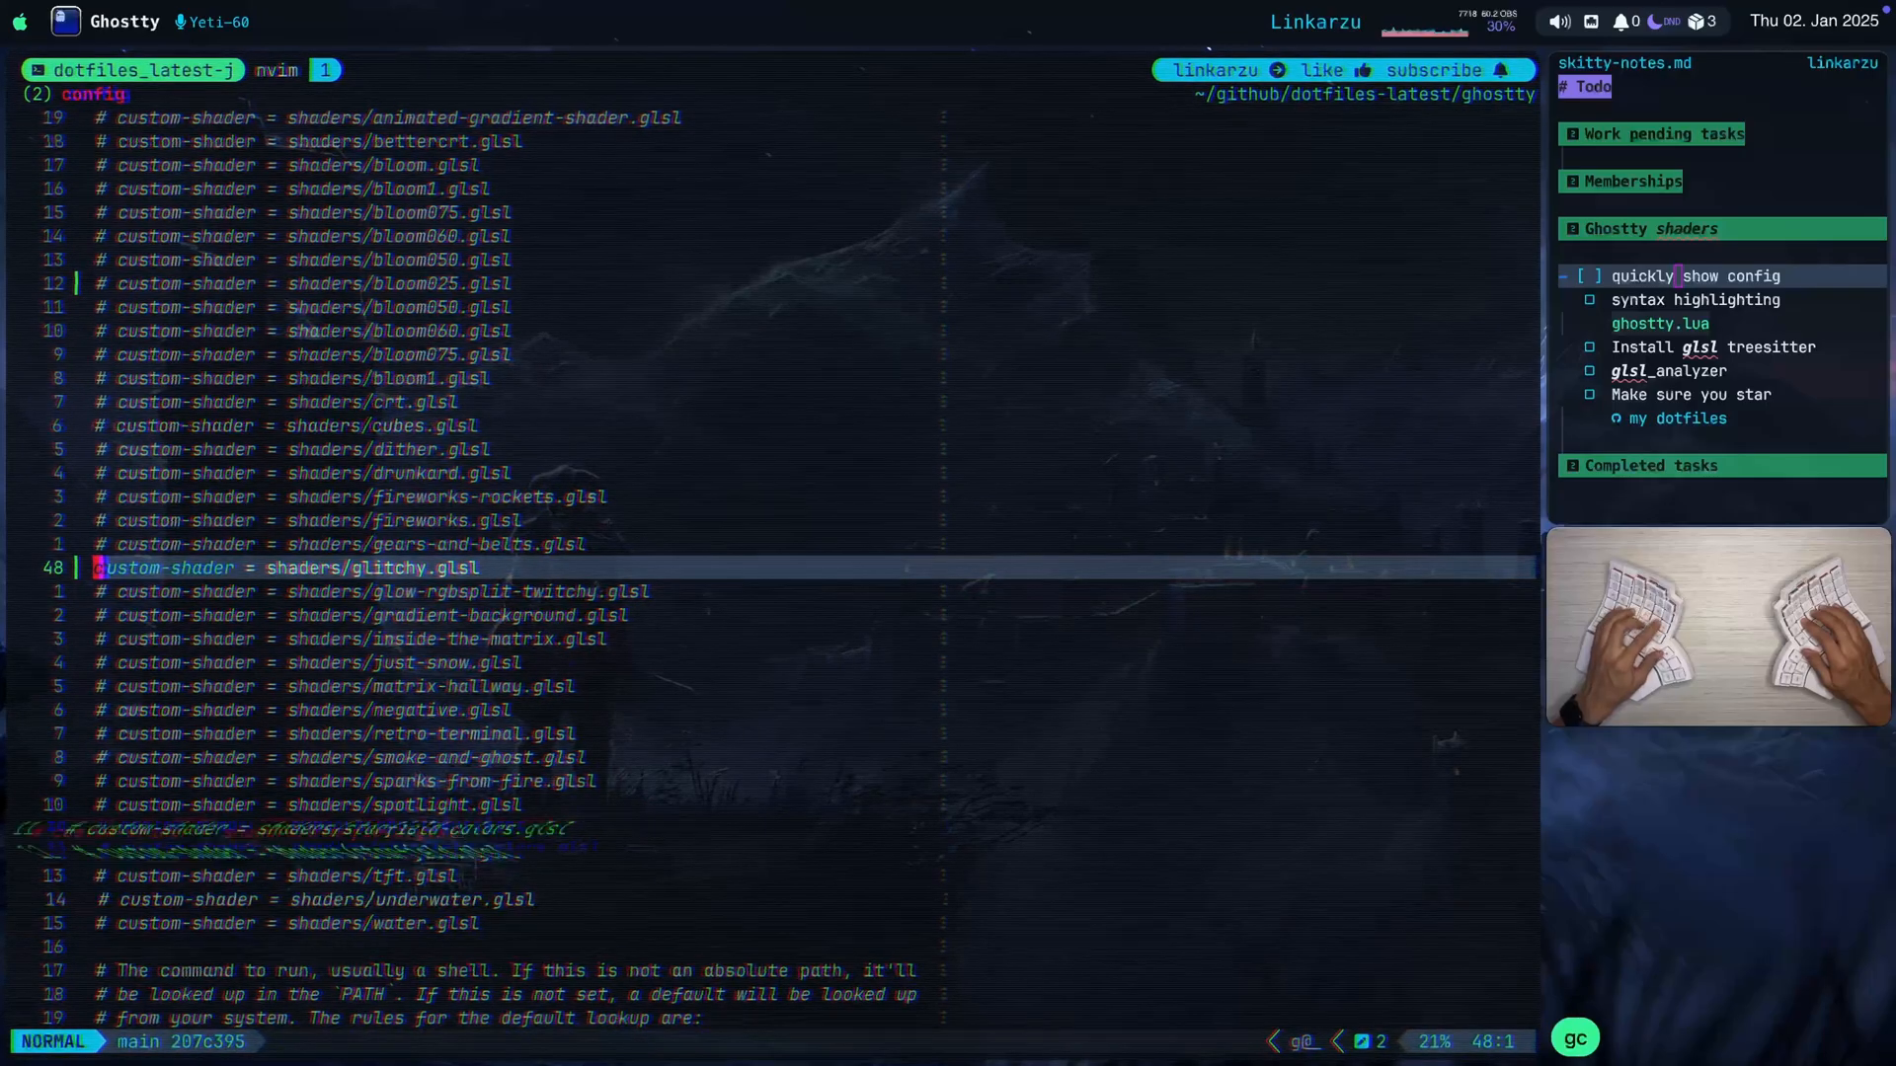
pyautogui.press('j')
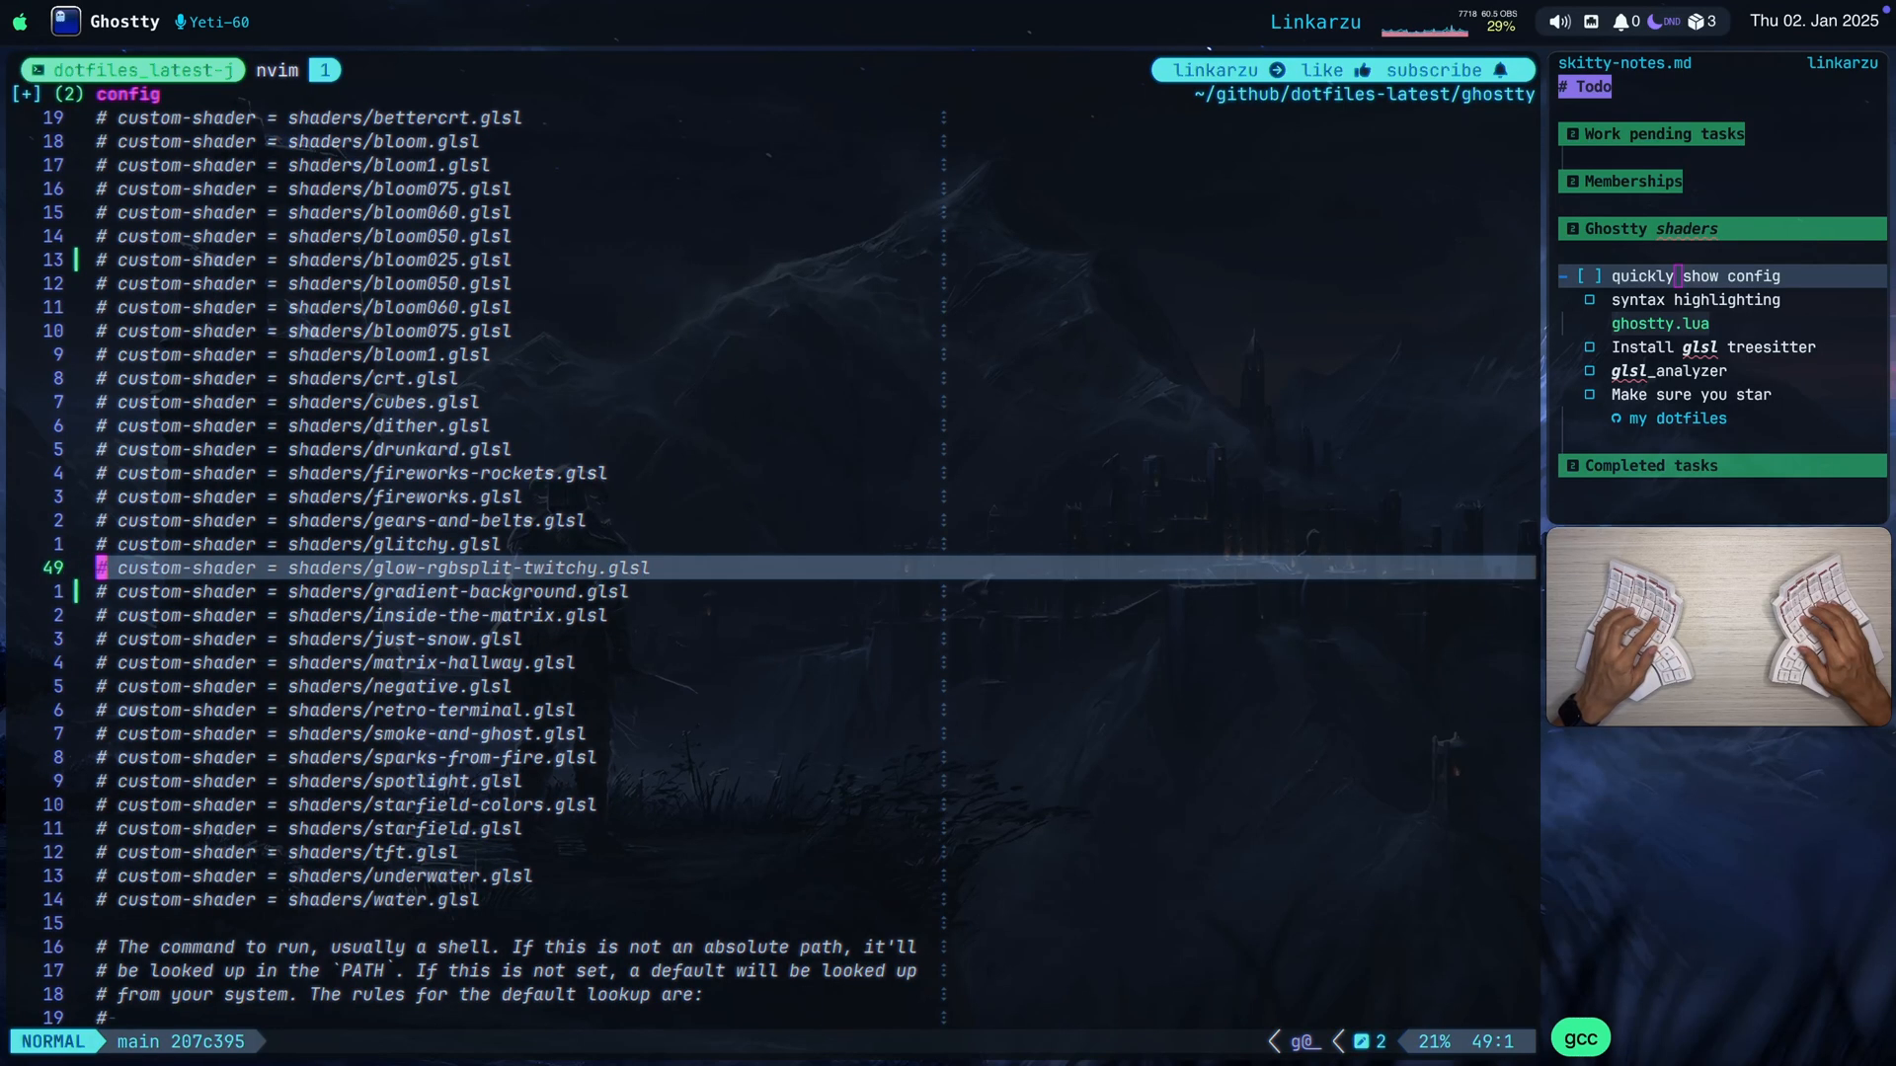
pyautogui.press('j')
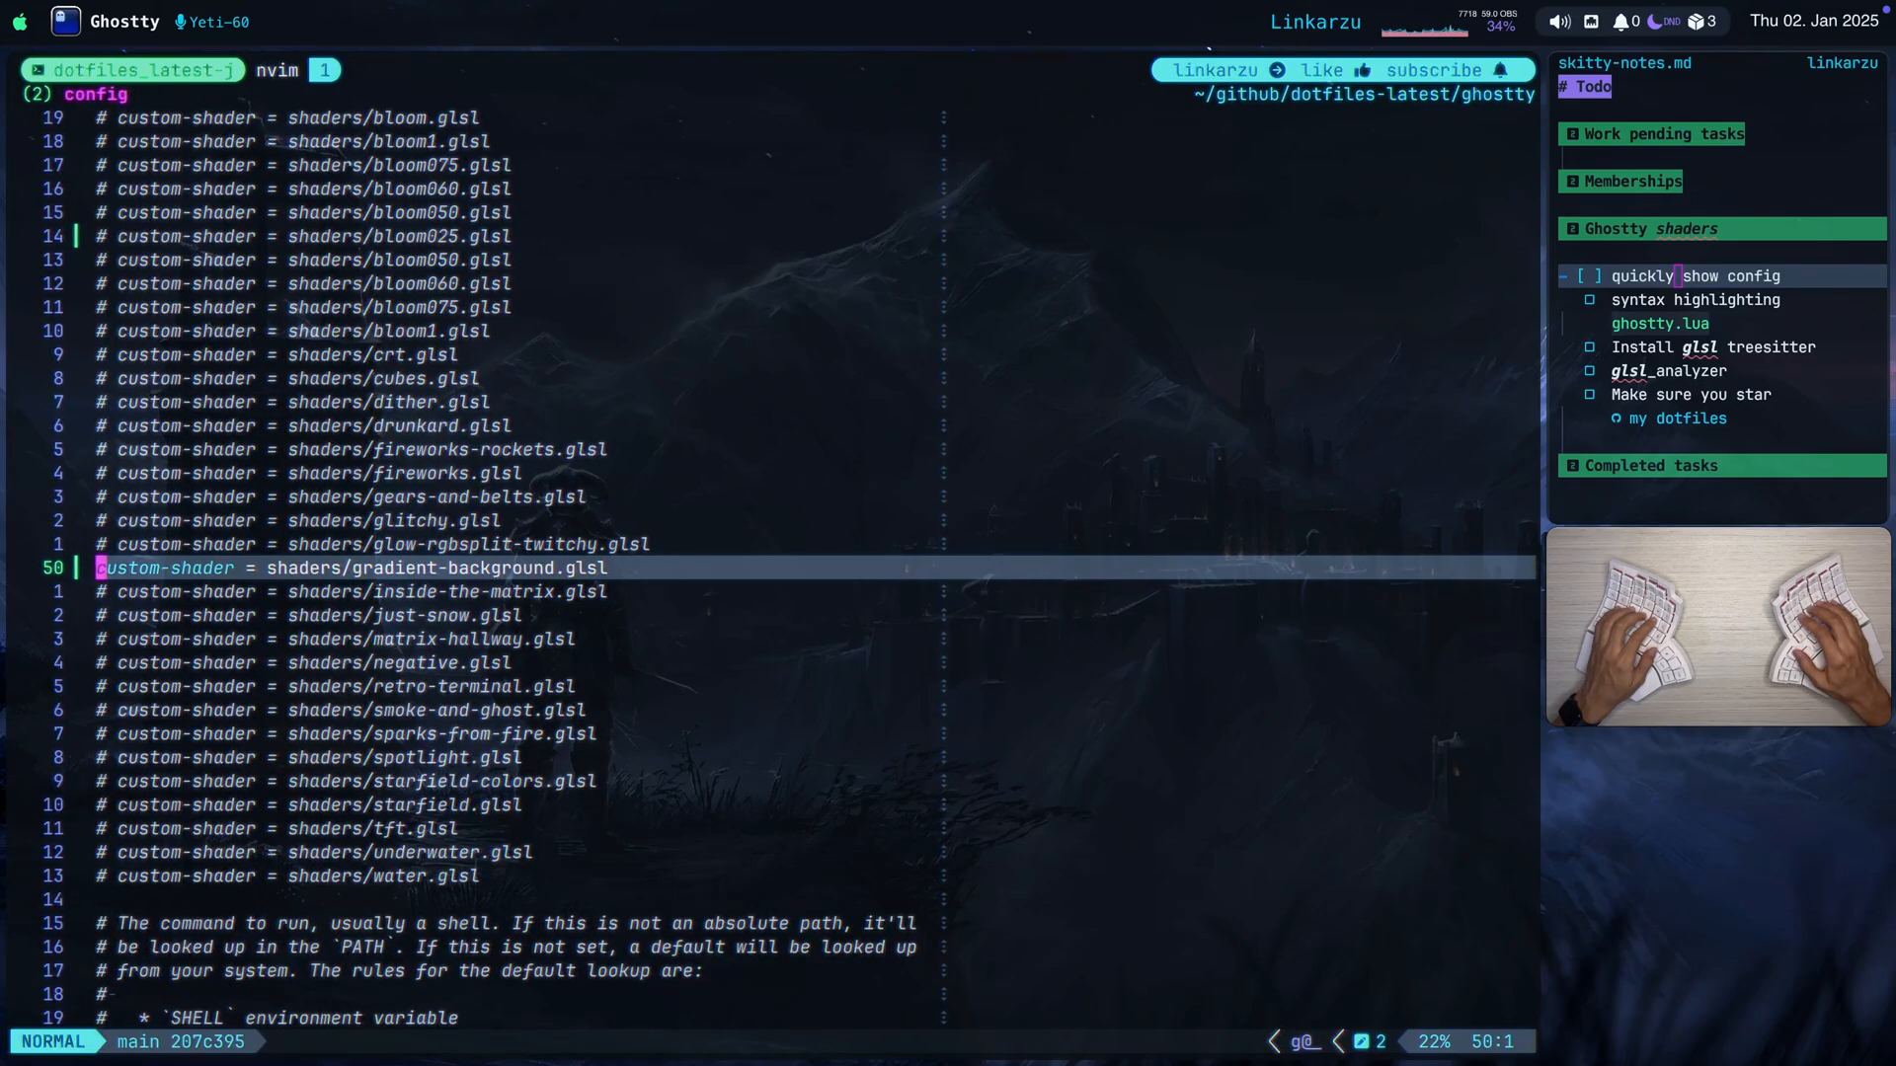
# Reload the config to apply gradient-background, then move down to the inside-the-matrix shader line.
pyautogui.press('k')
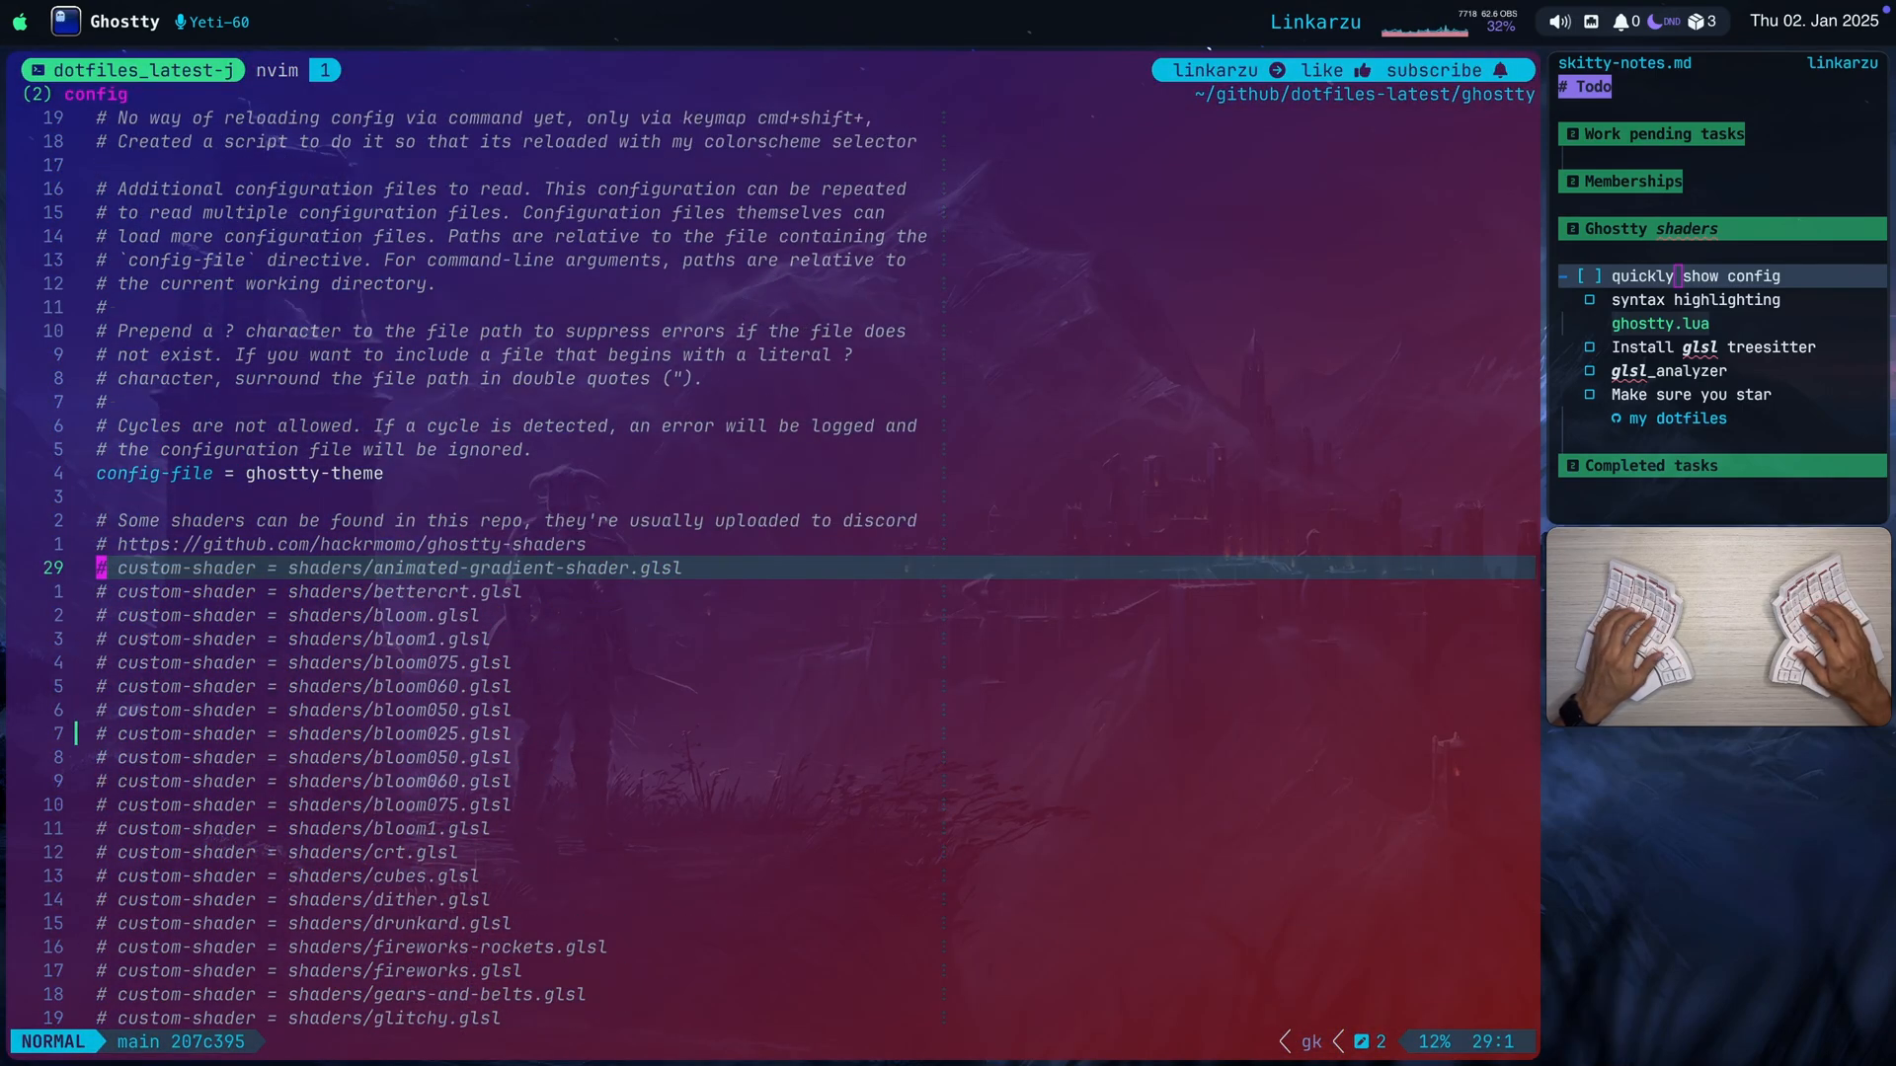
pyautogui.scroll(-3)
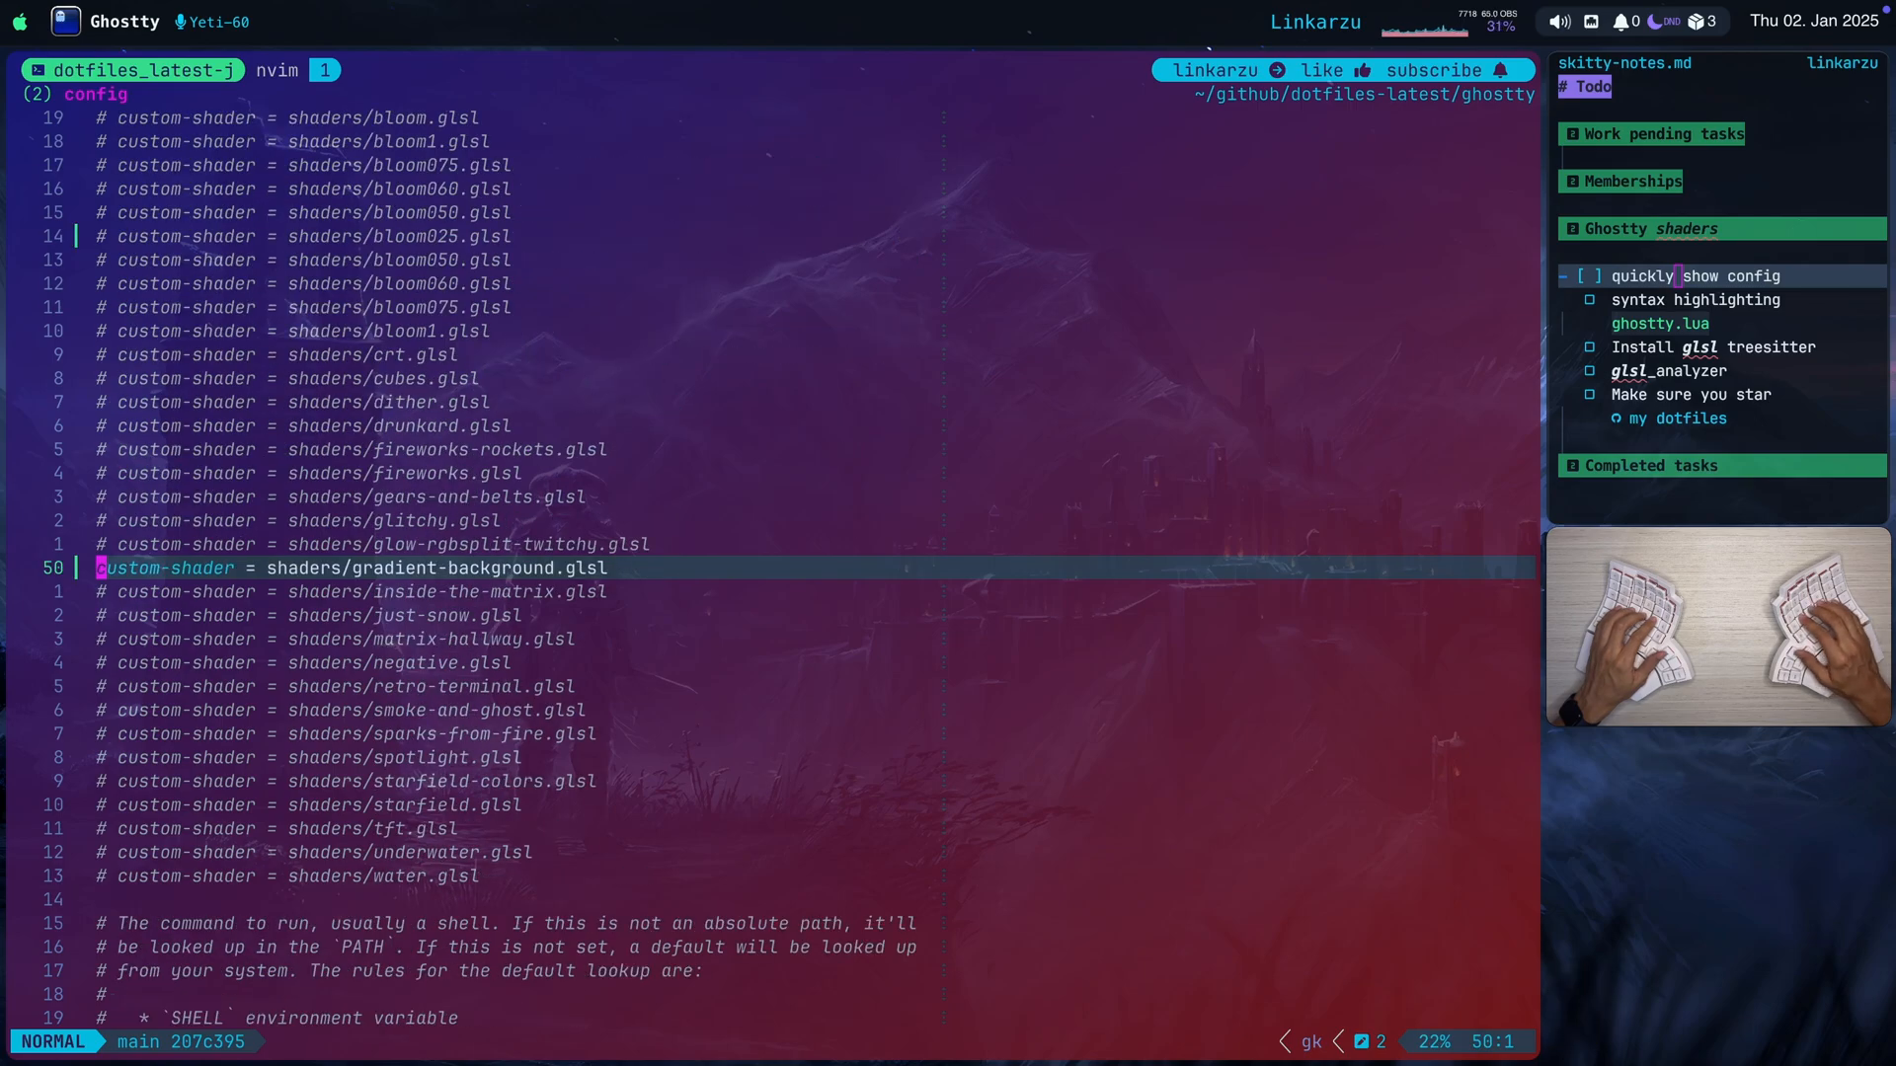
pyautogui.press('j')
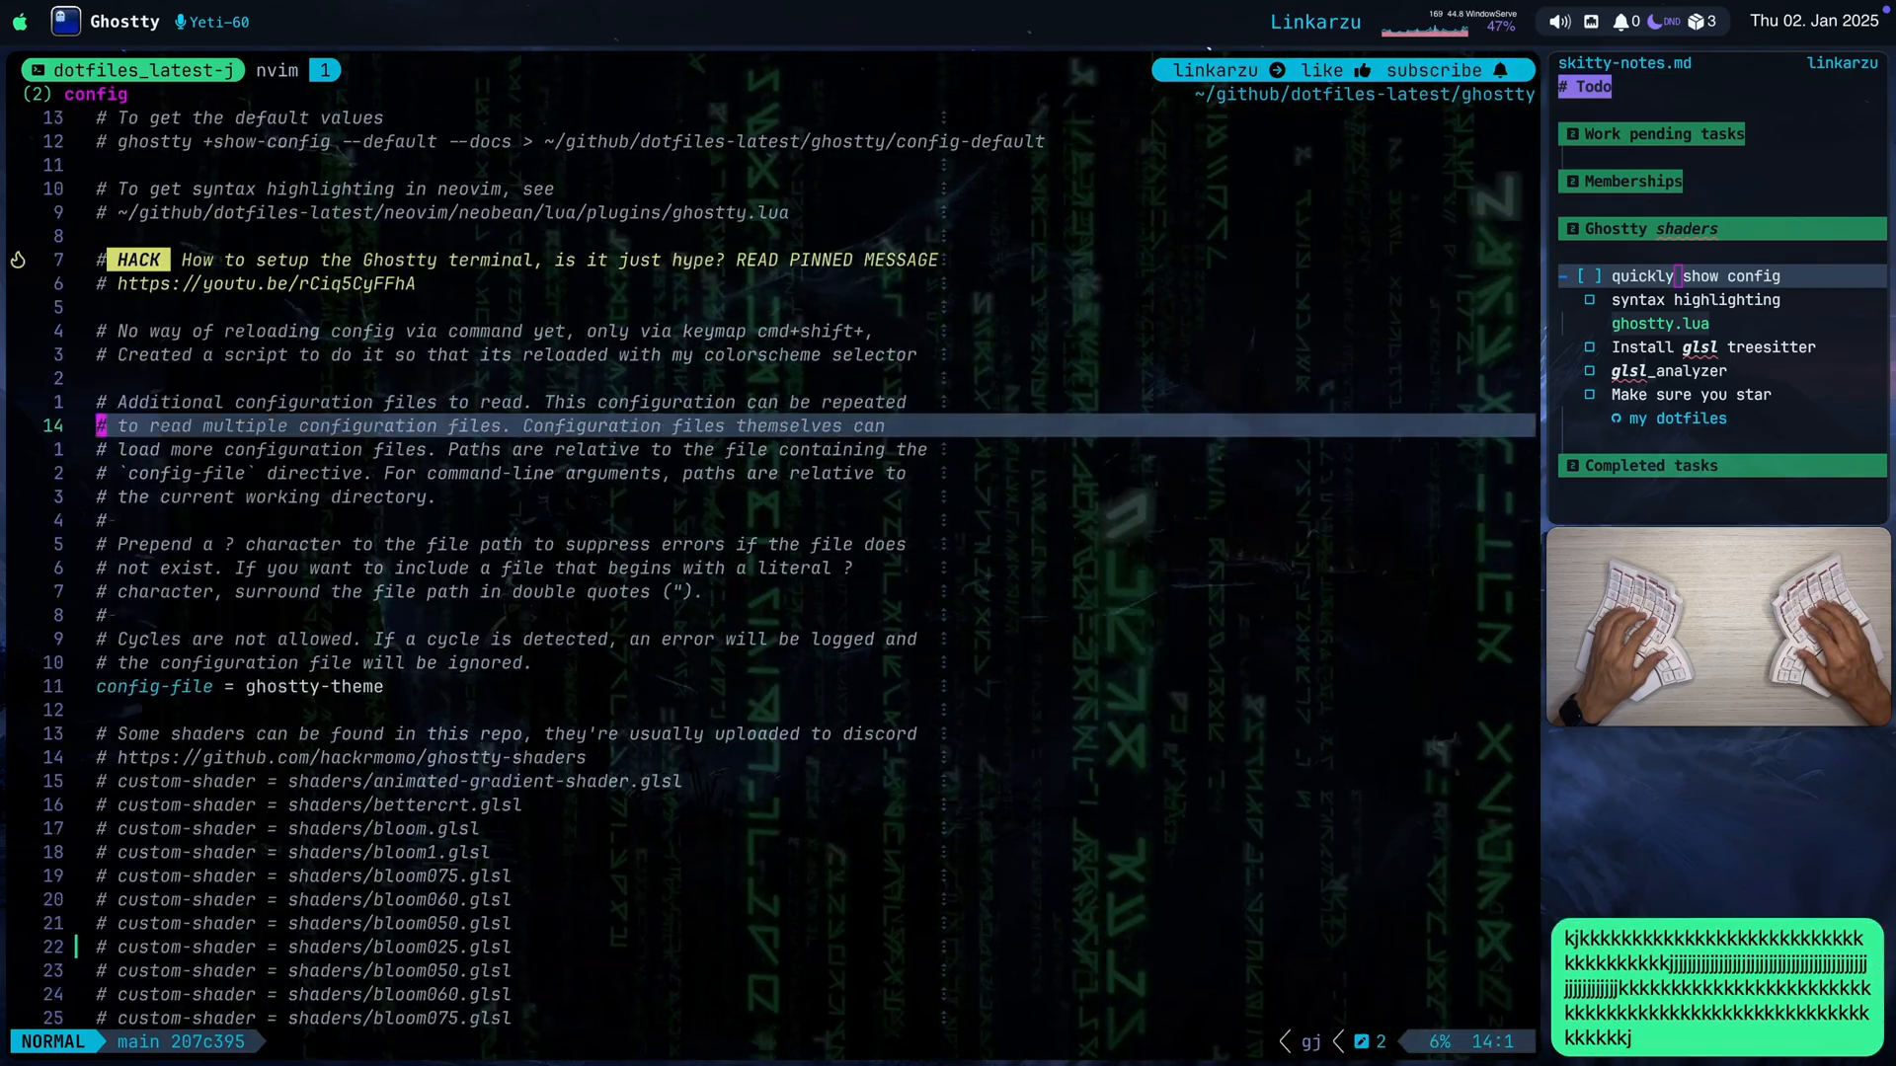
# Comment inside-the-matrix and make just-snow the active custom shader.
pyautogui.scroll(-3)
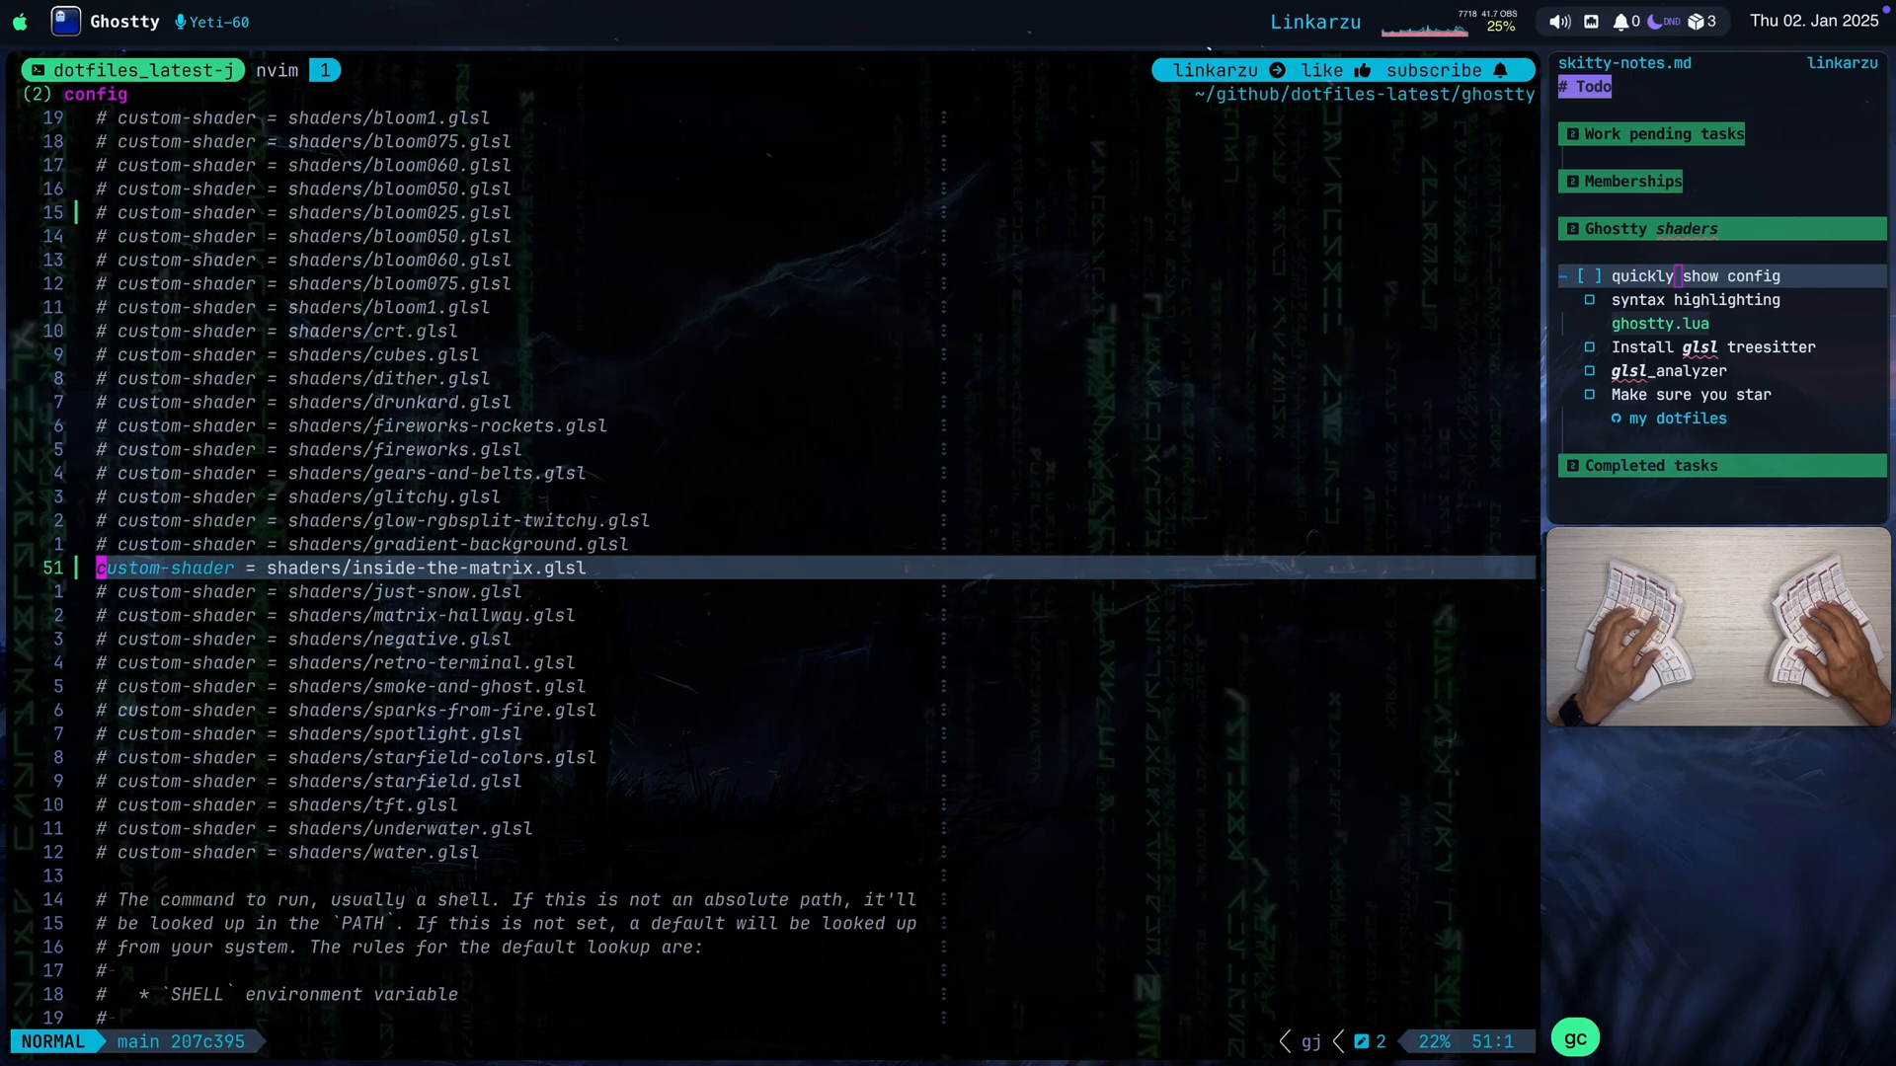
pyautogui.press('j')
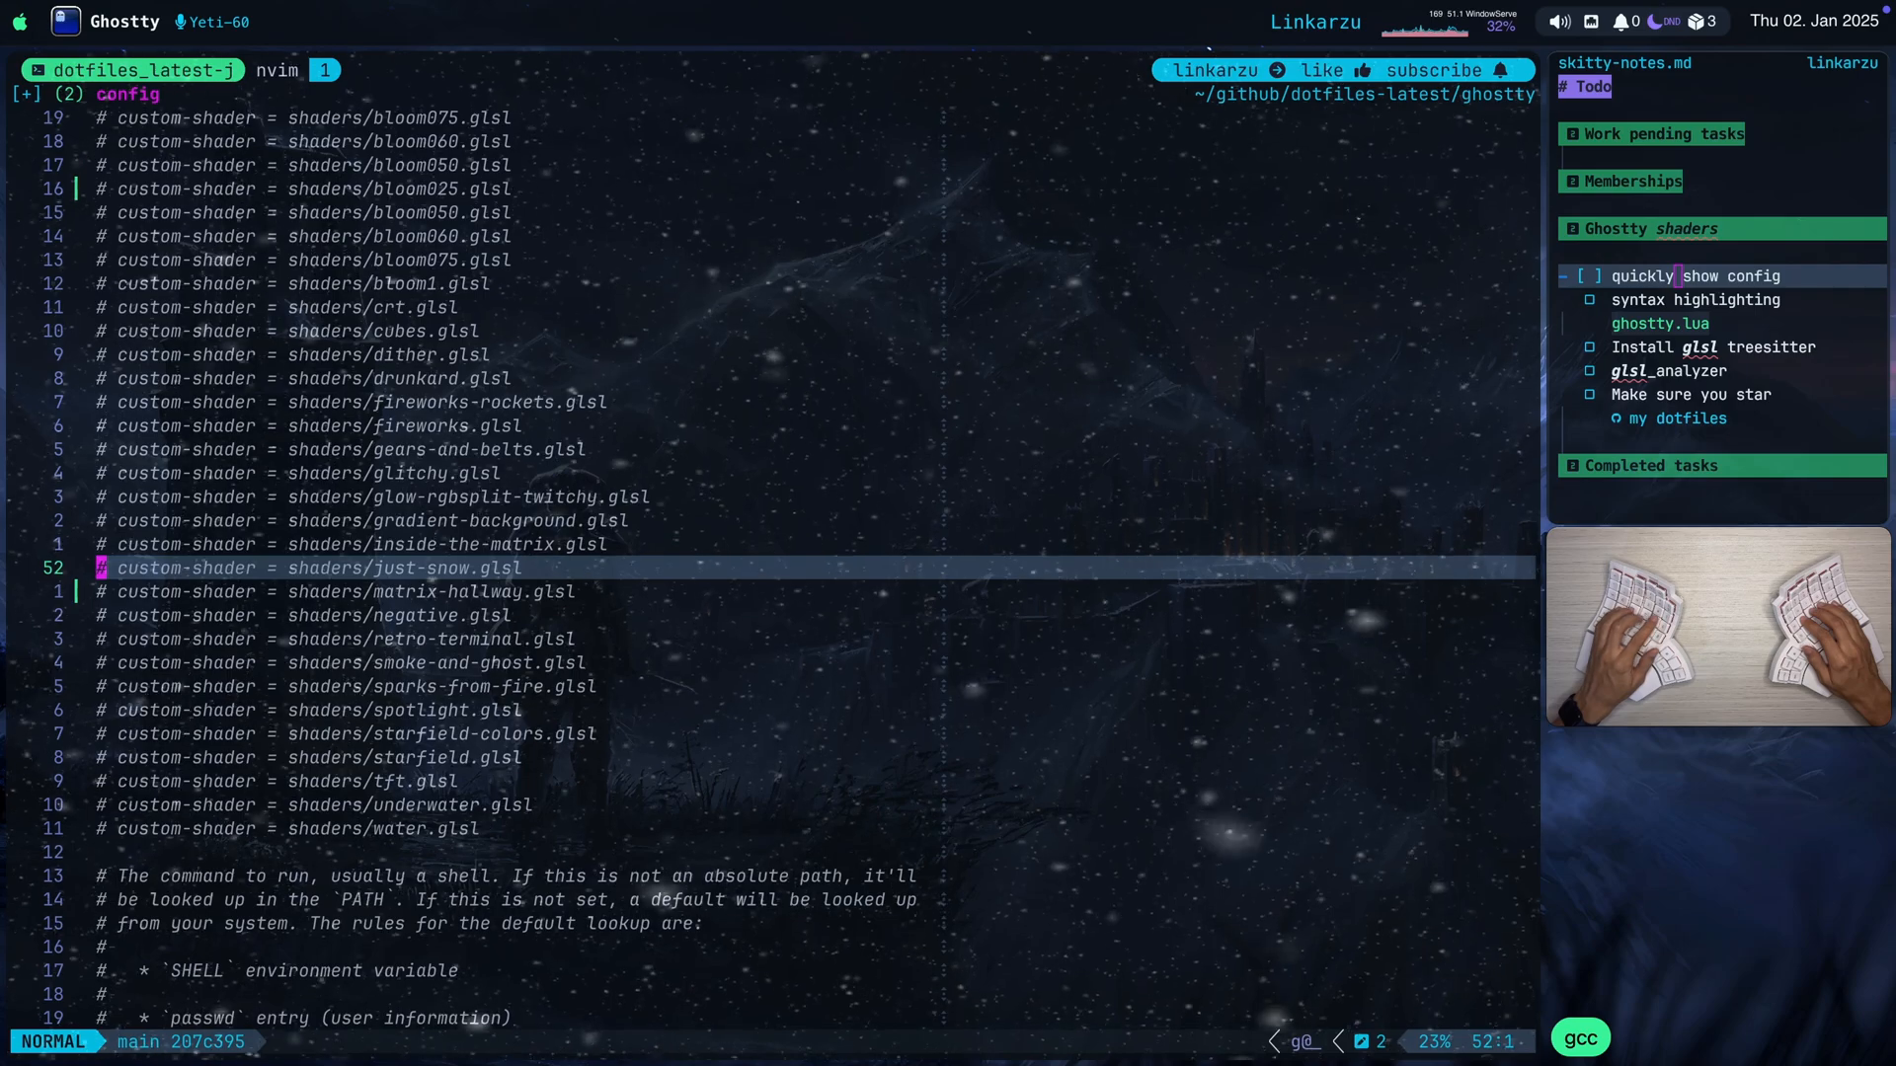
# Comment just-snow and make matrix-hallway the active custom shader.
pyautogui.press('j')
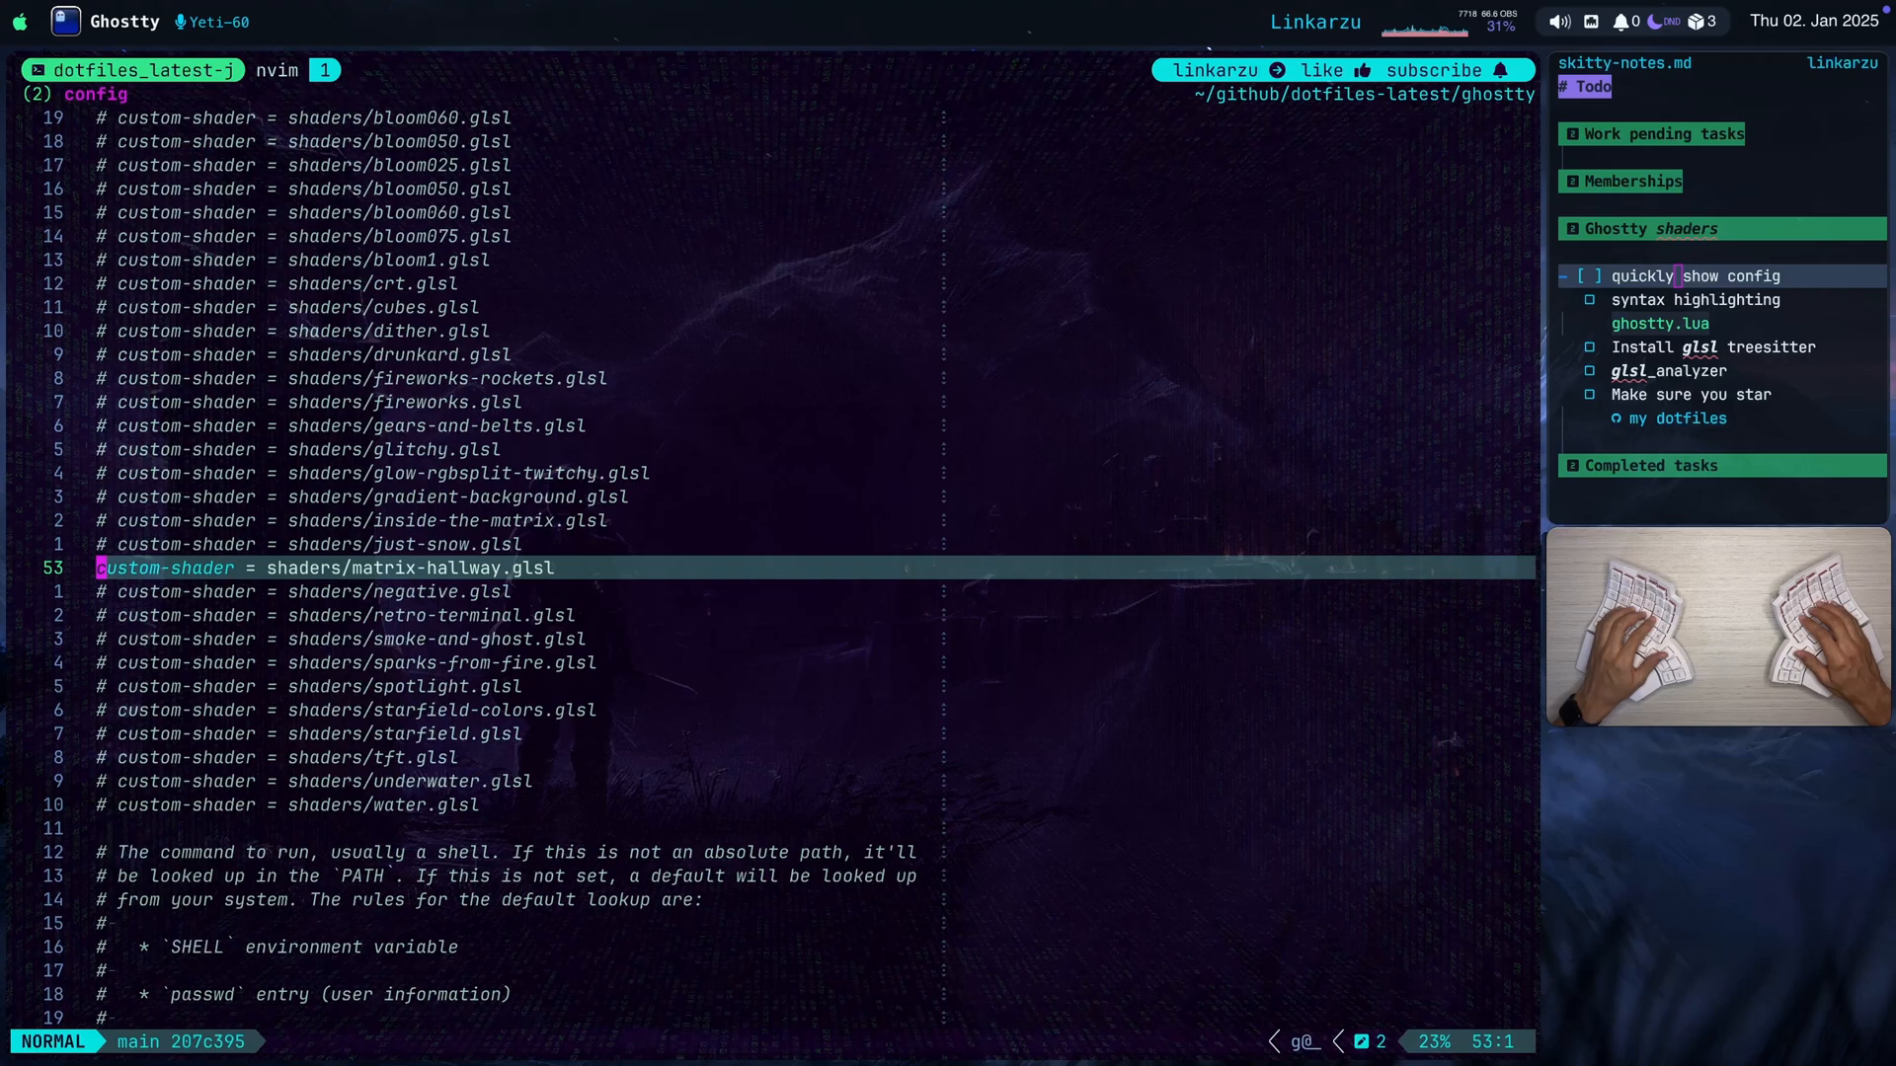
pyautogui.moveTo(1350, 503)
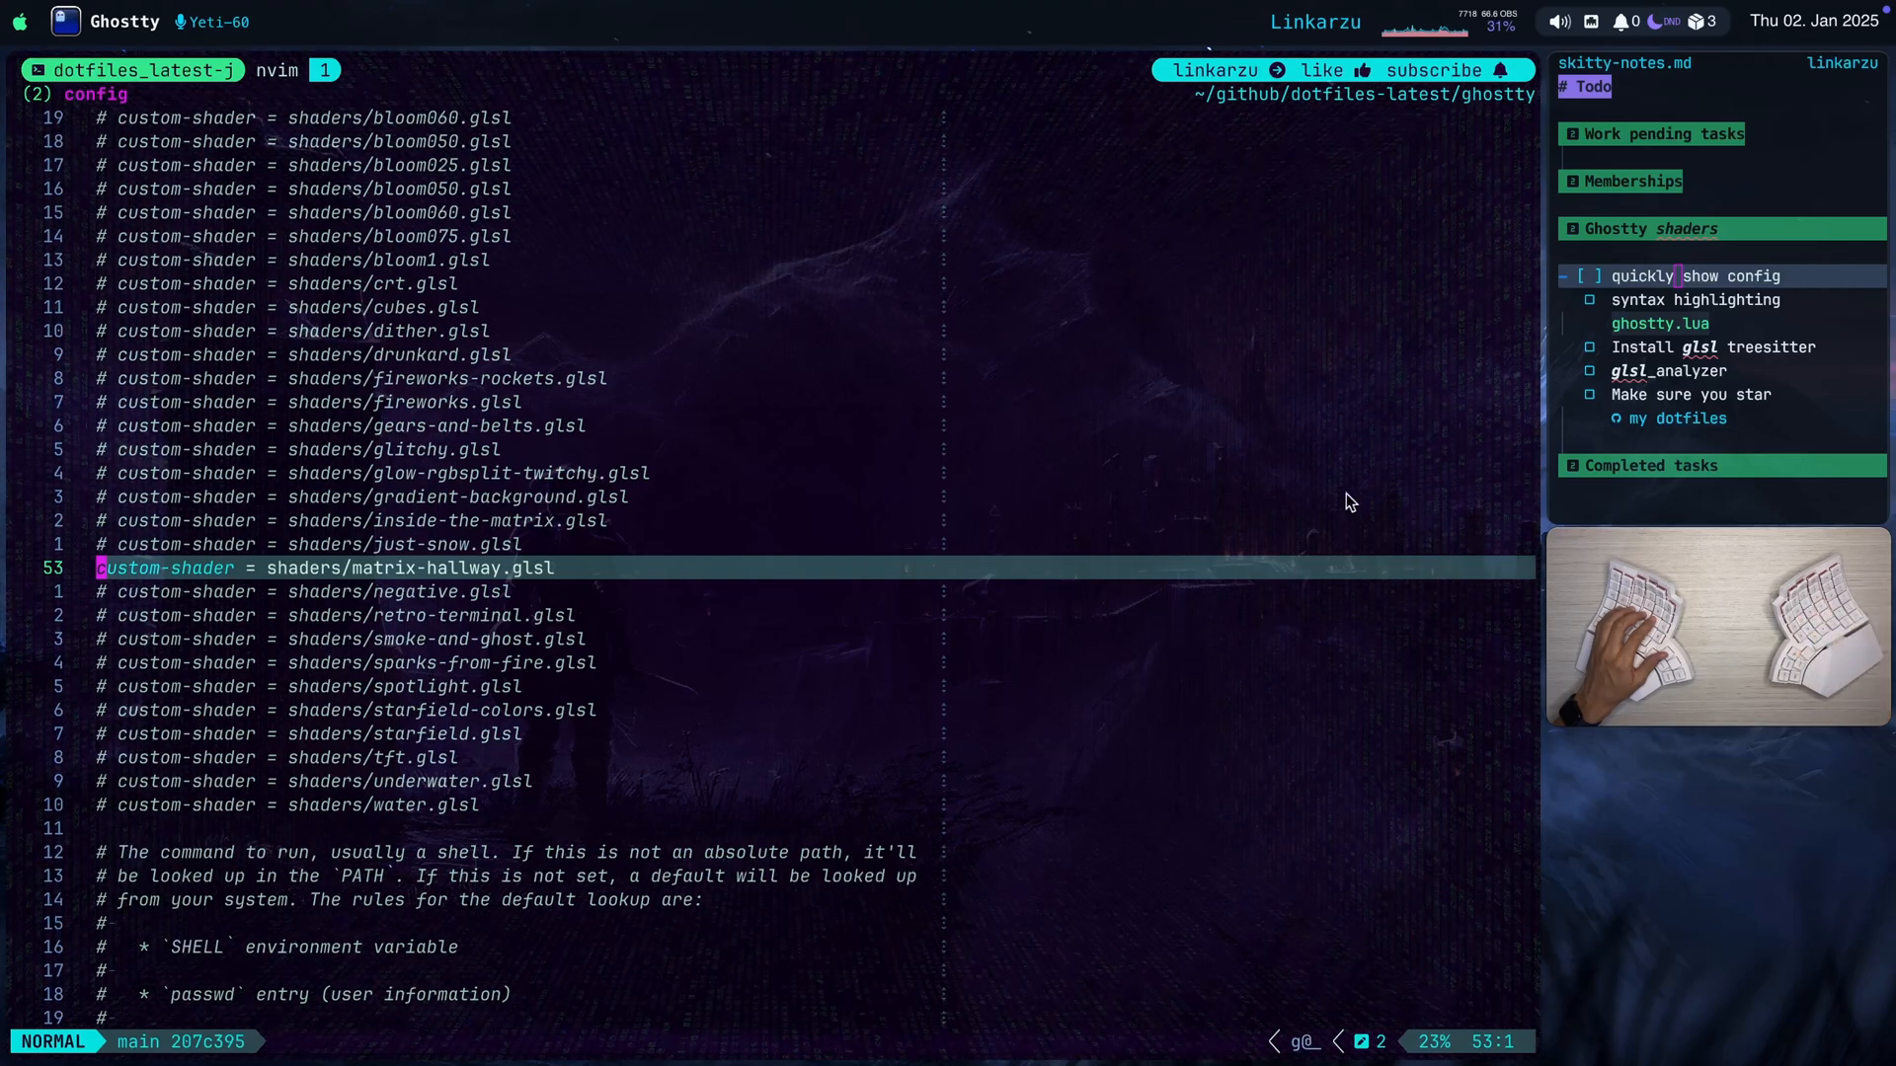
pyautogui.moveTo(79, 477)
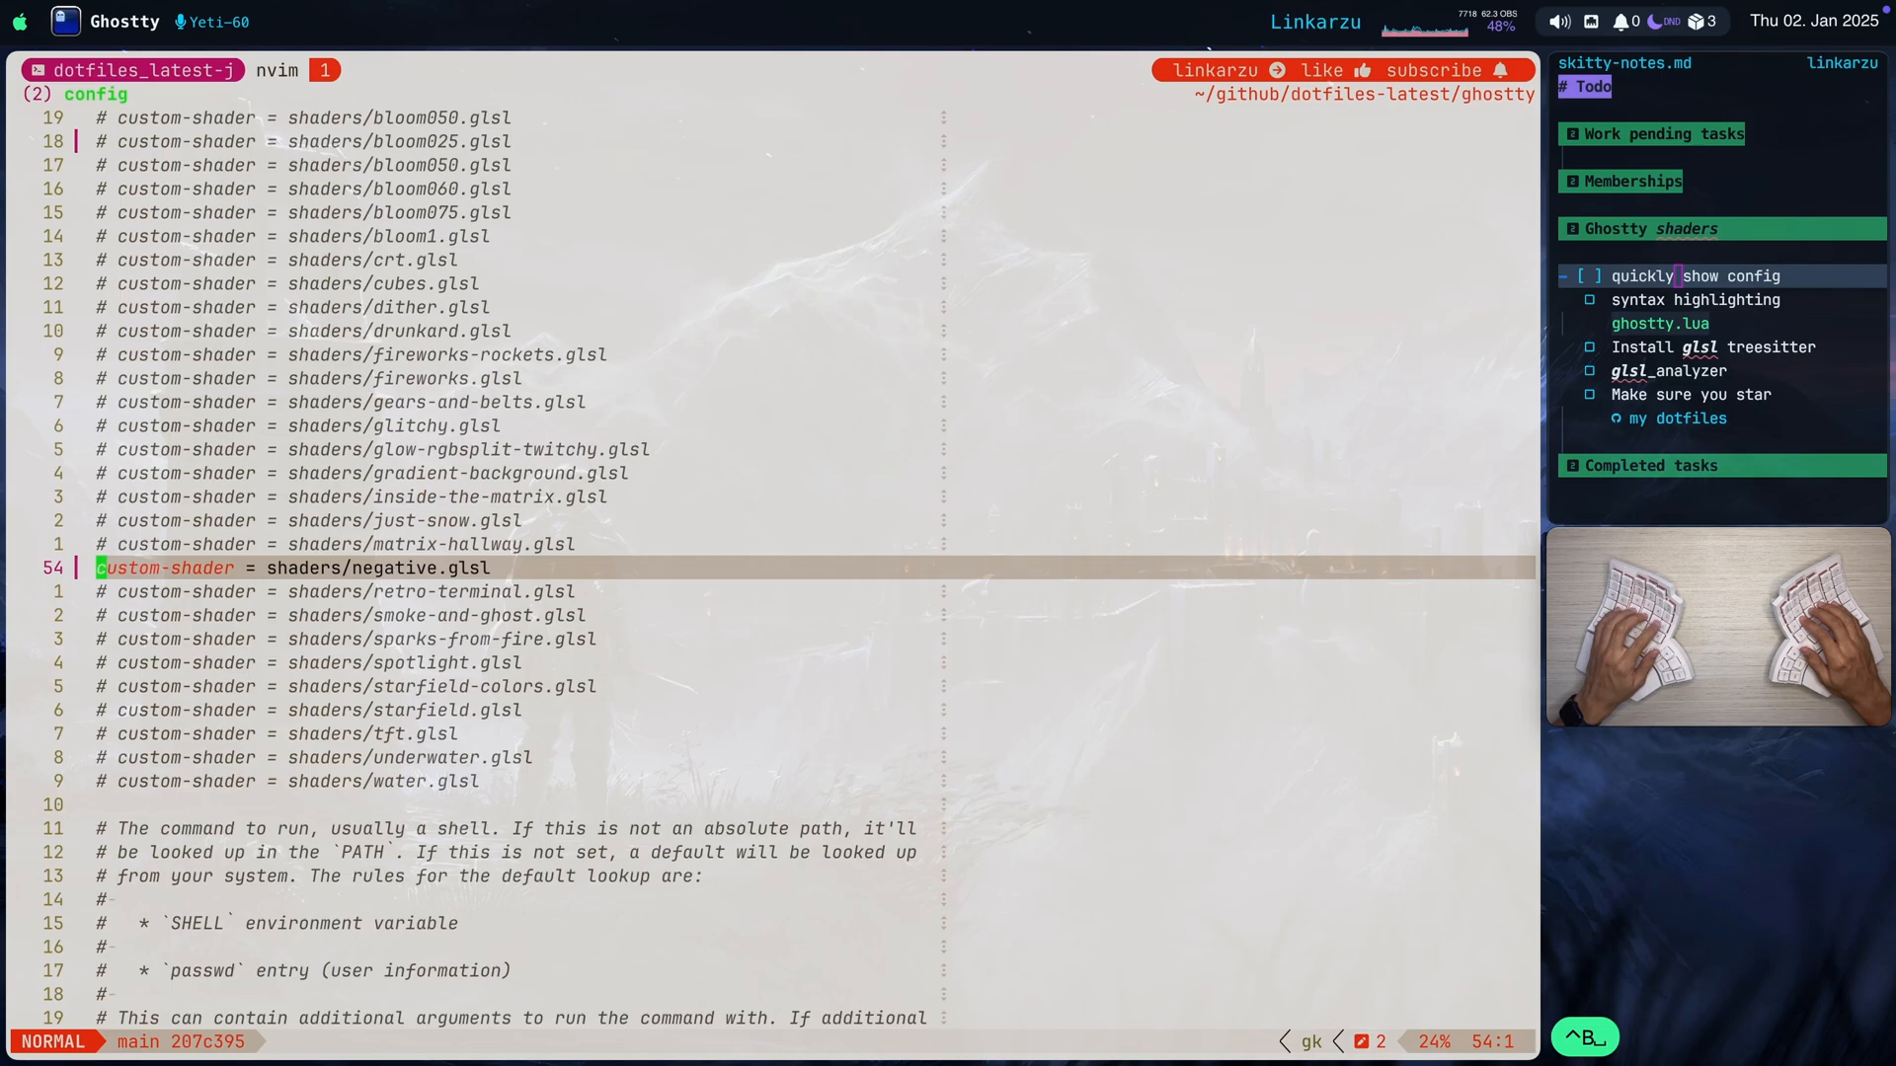
# Swap negative for retro-terminal, then step on past smoke-and-ghost toward sparks-from-fire.
pyautogui.press('j')
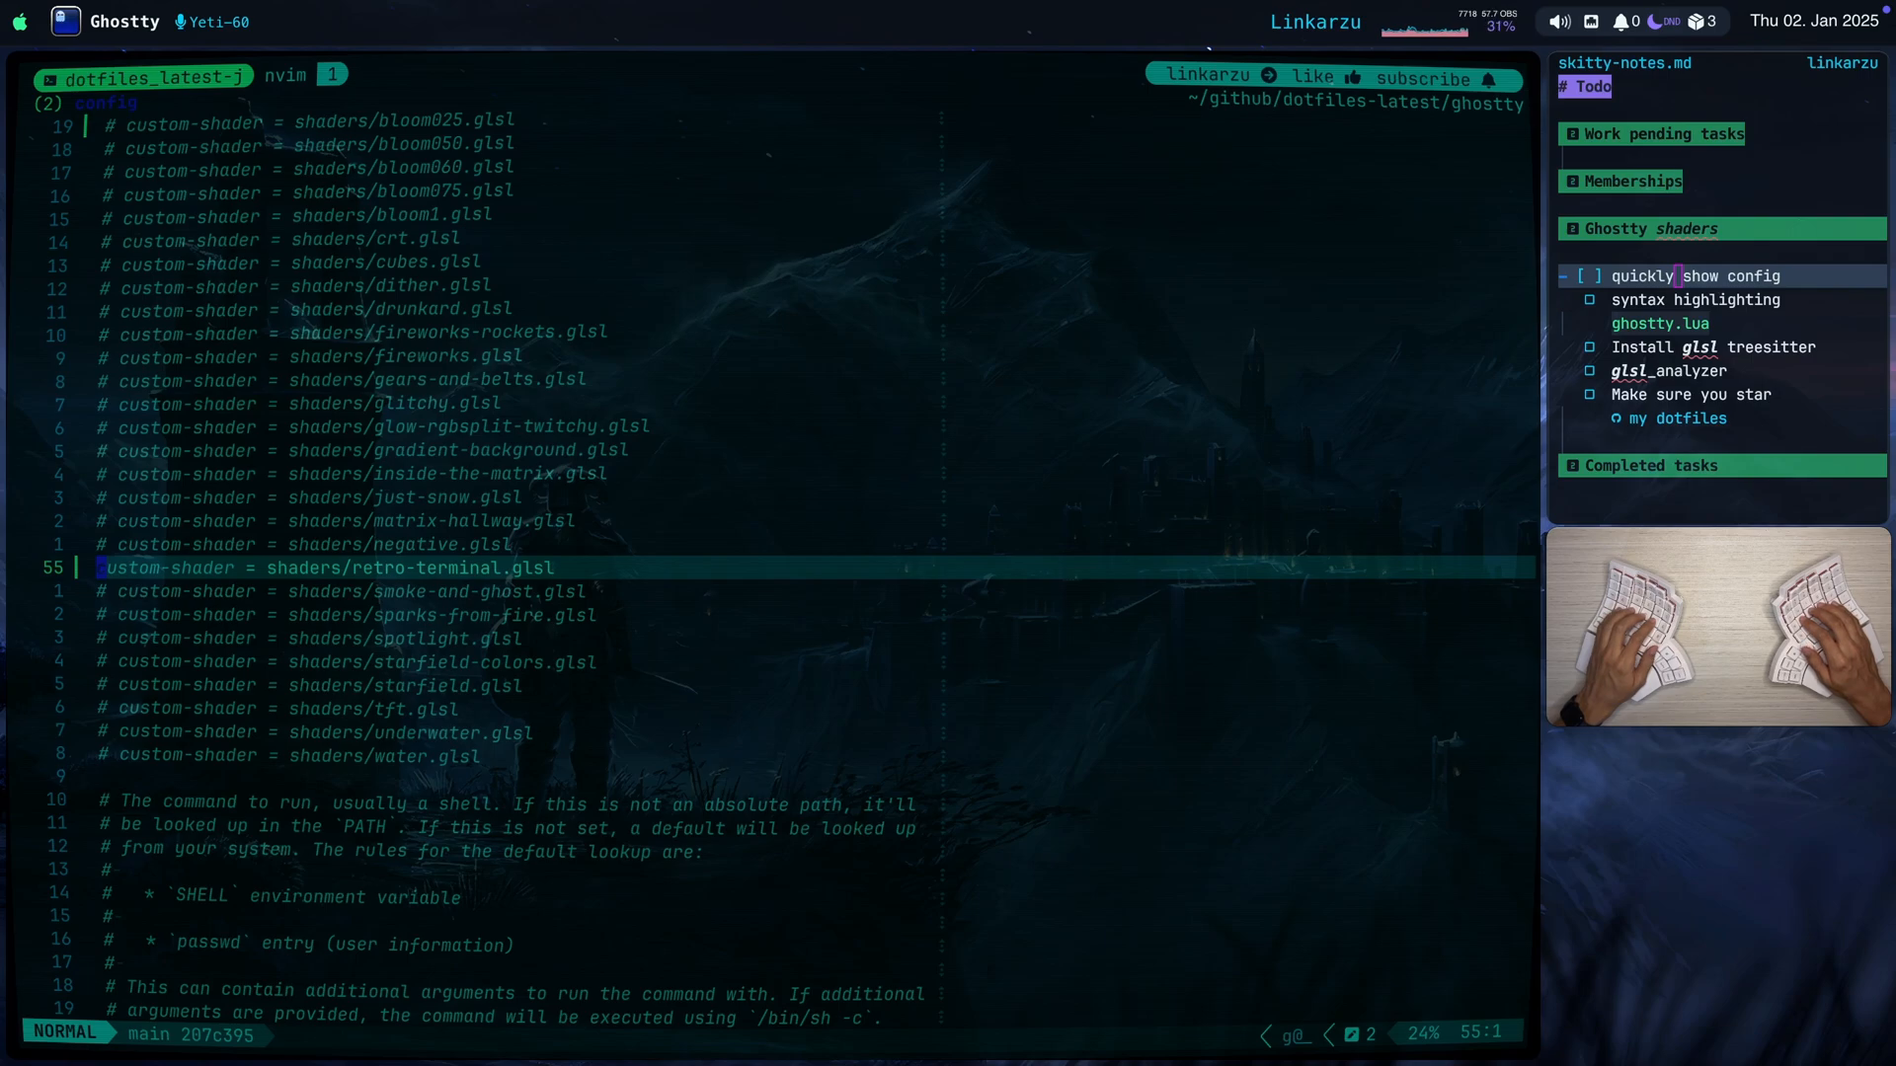
pyautogui.press('h')
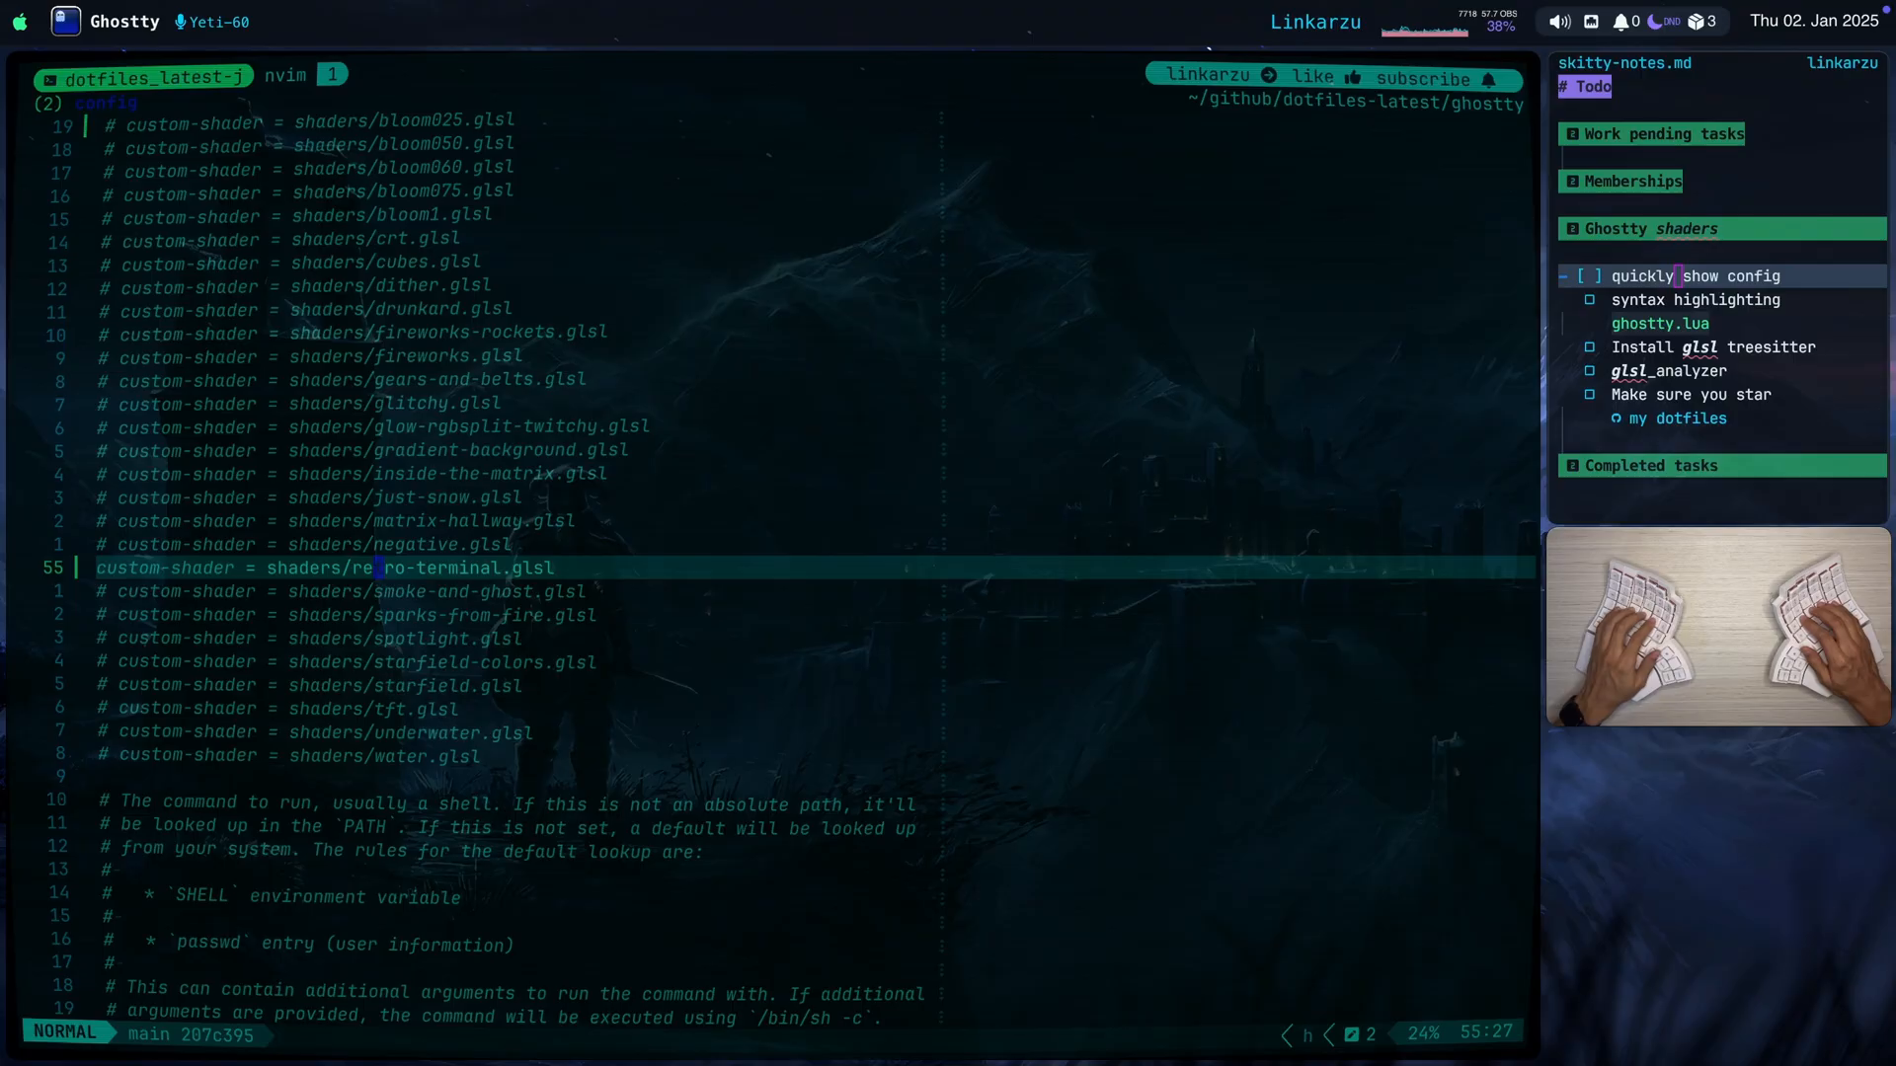
pyautogui.press('j')
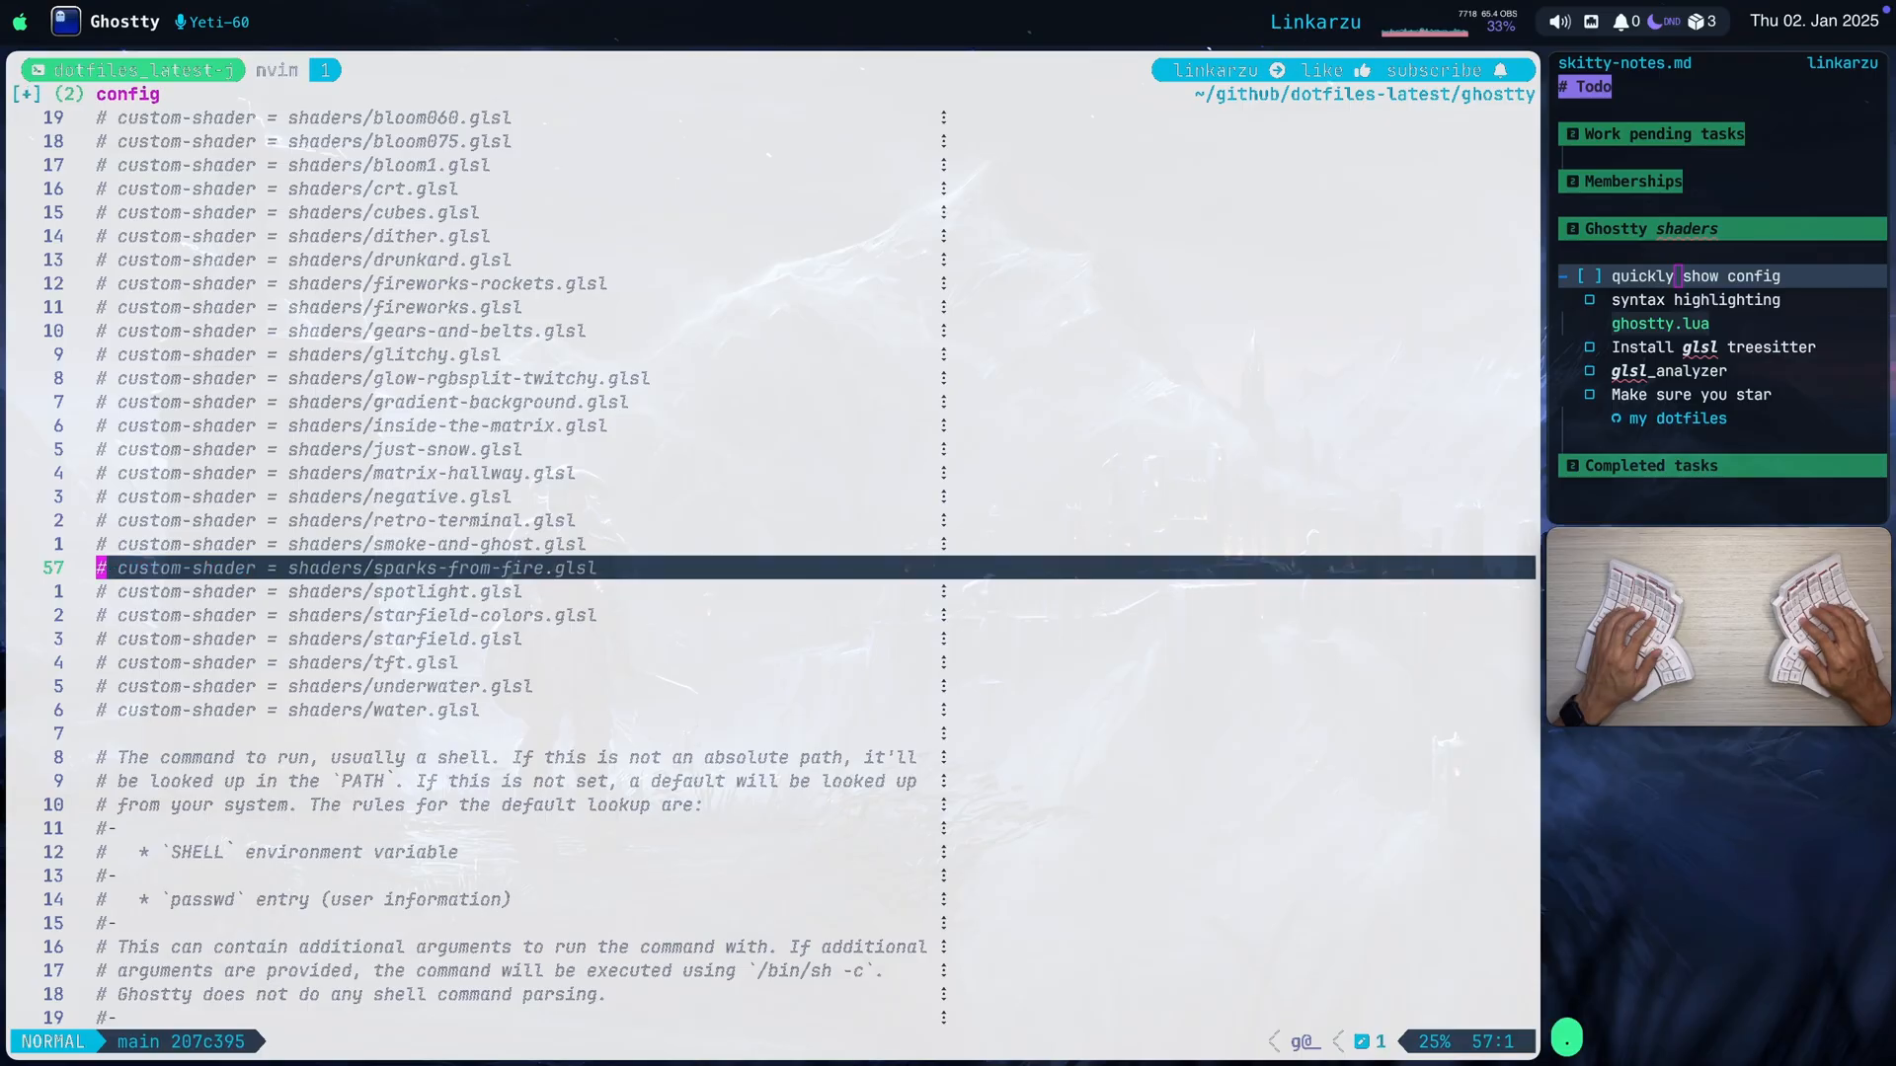
# Make sparks-from-fire.glsl the active custom shader and save.
pyautogui.press('j')
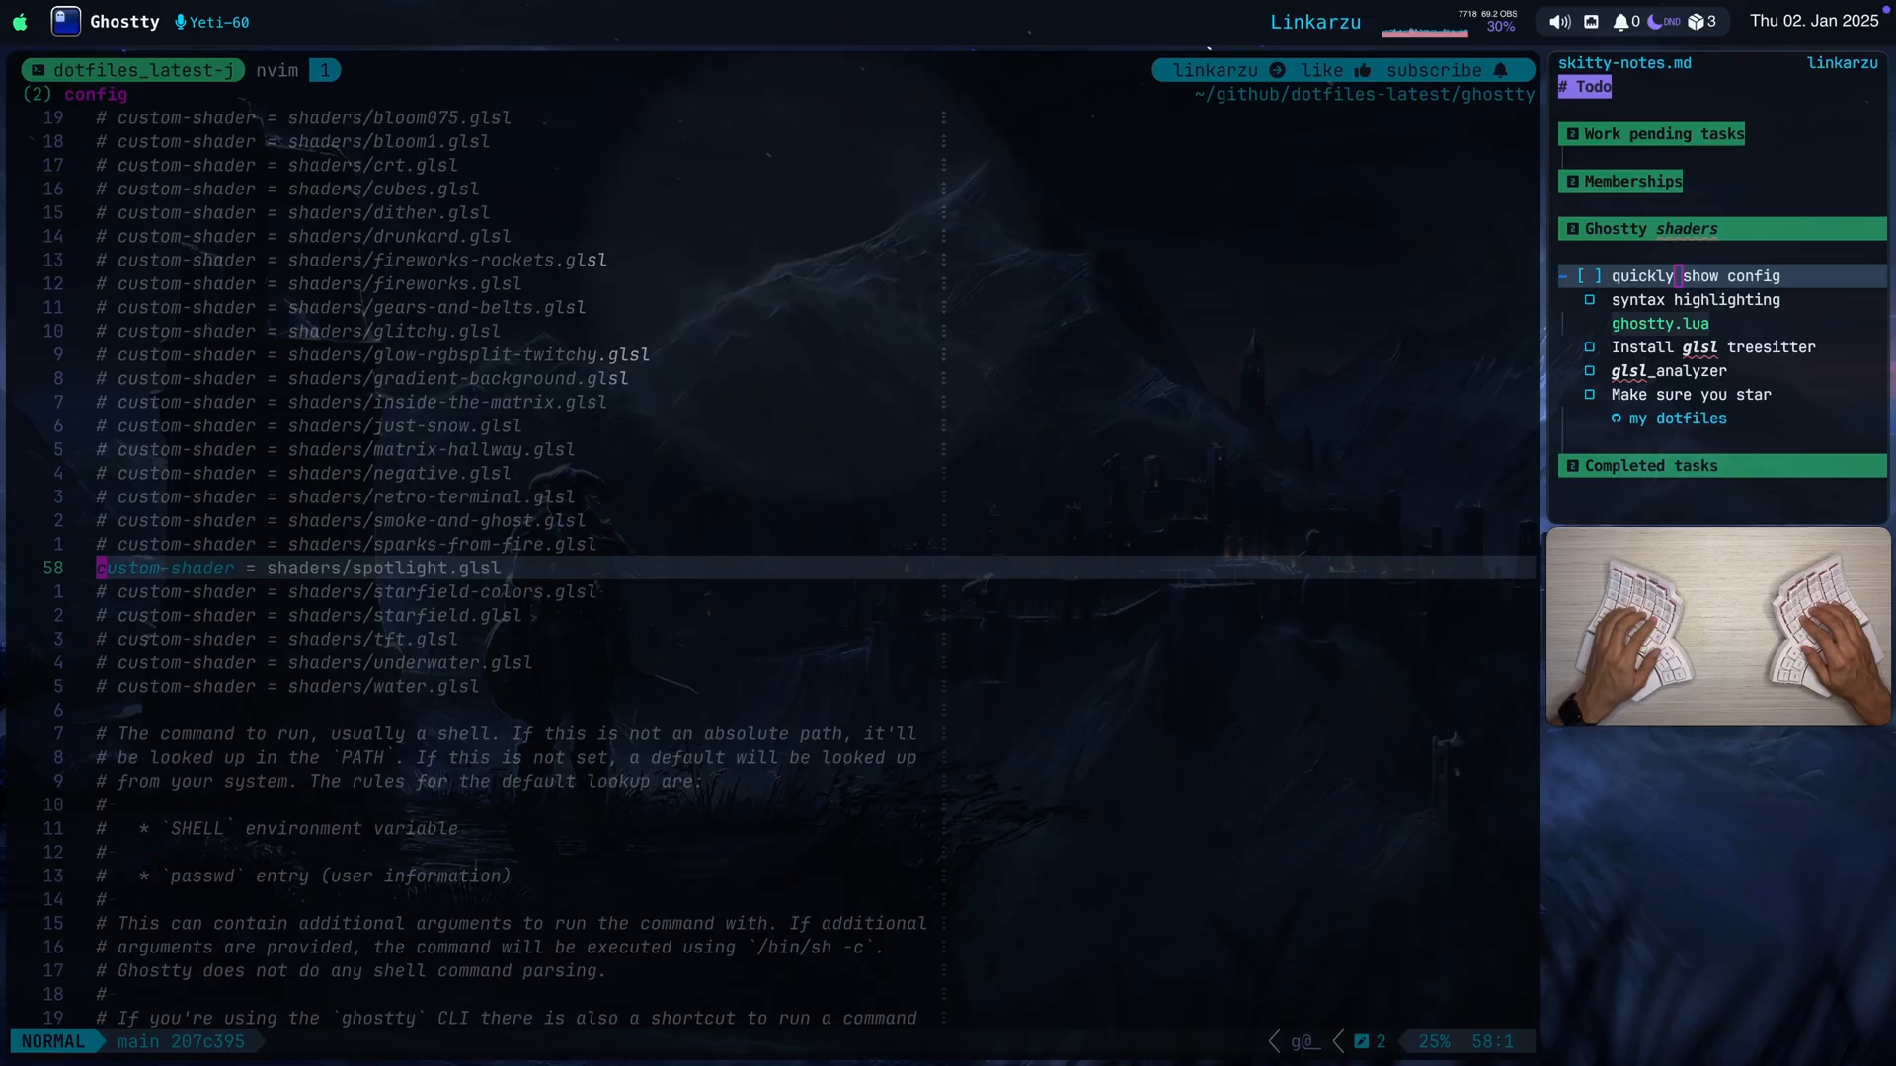
# Re-comment sparks-from-fire and make spotlight.glsl the active custom shader.
pyautogui.press('j')
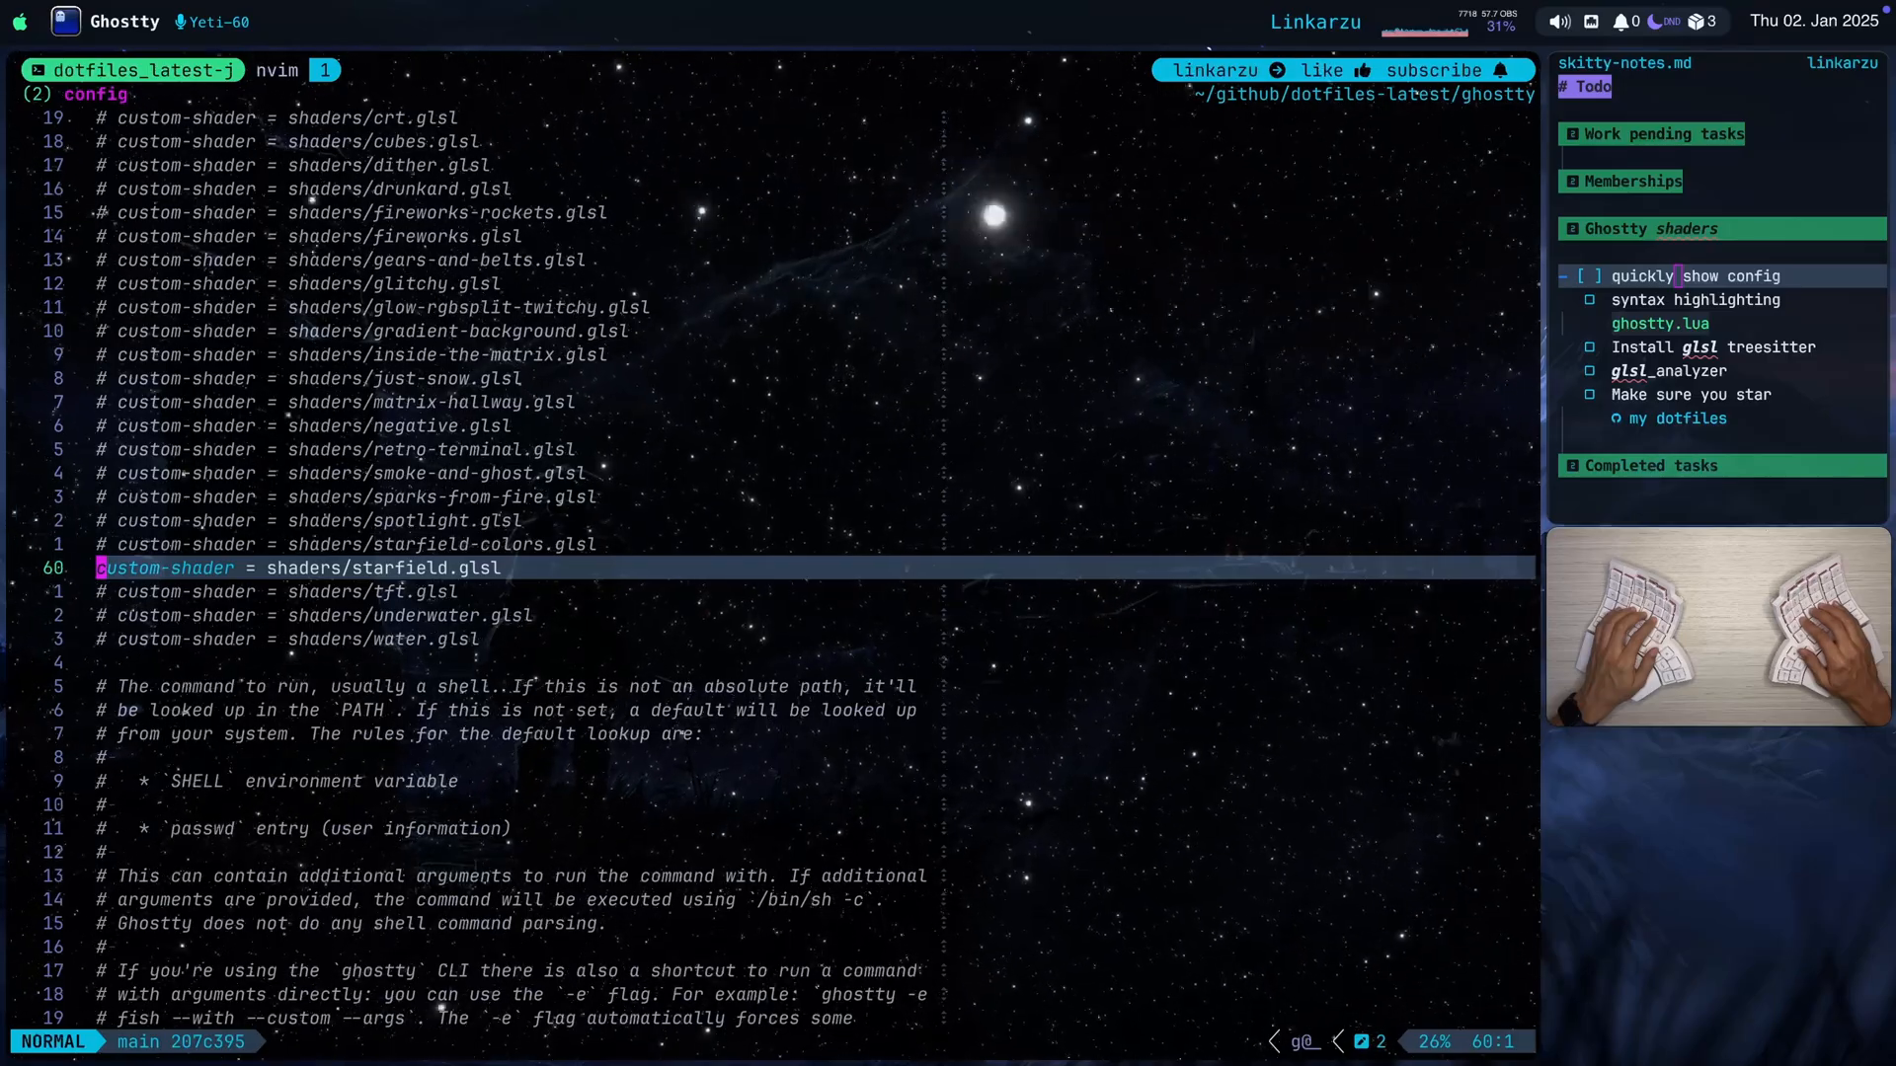
# Comment spotlight and make starfield.glsl the active custom shader.
pyautogui.press('j')
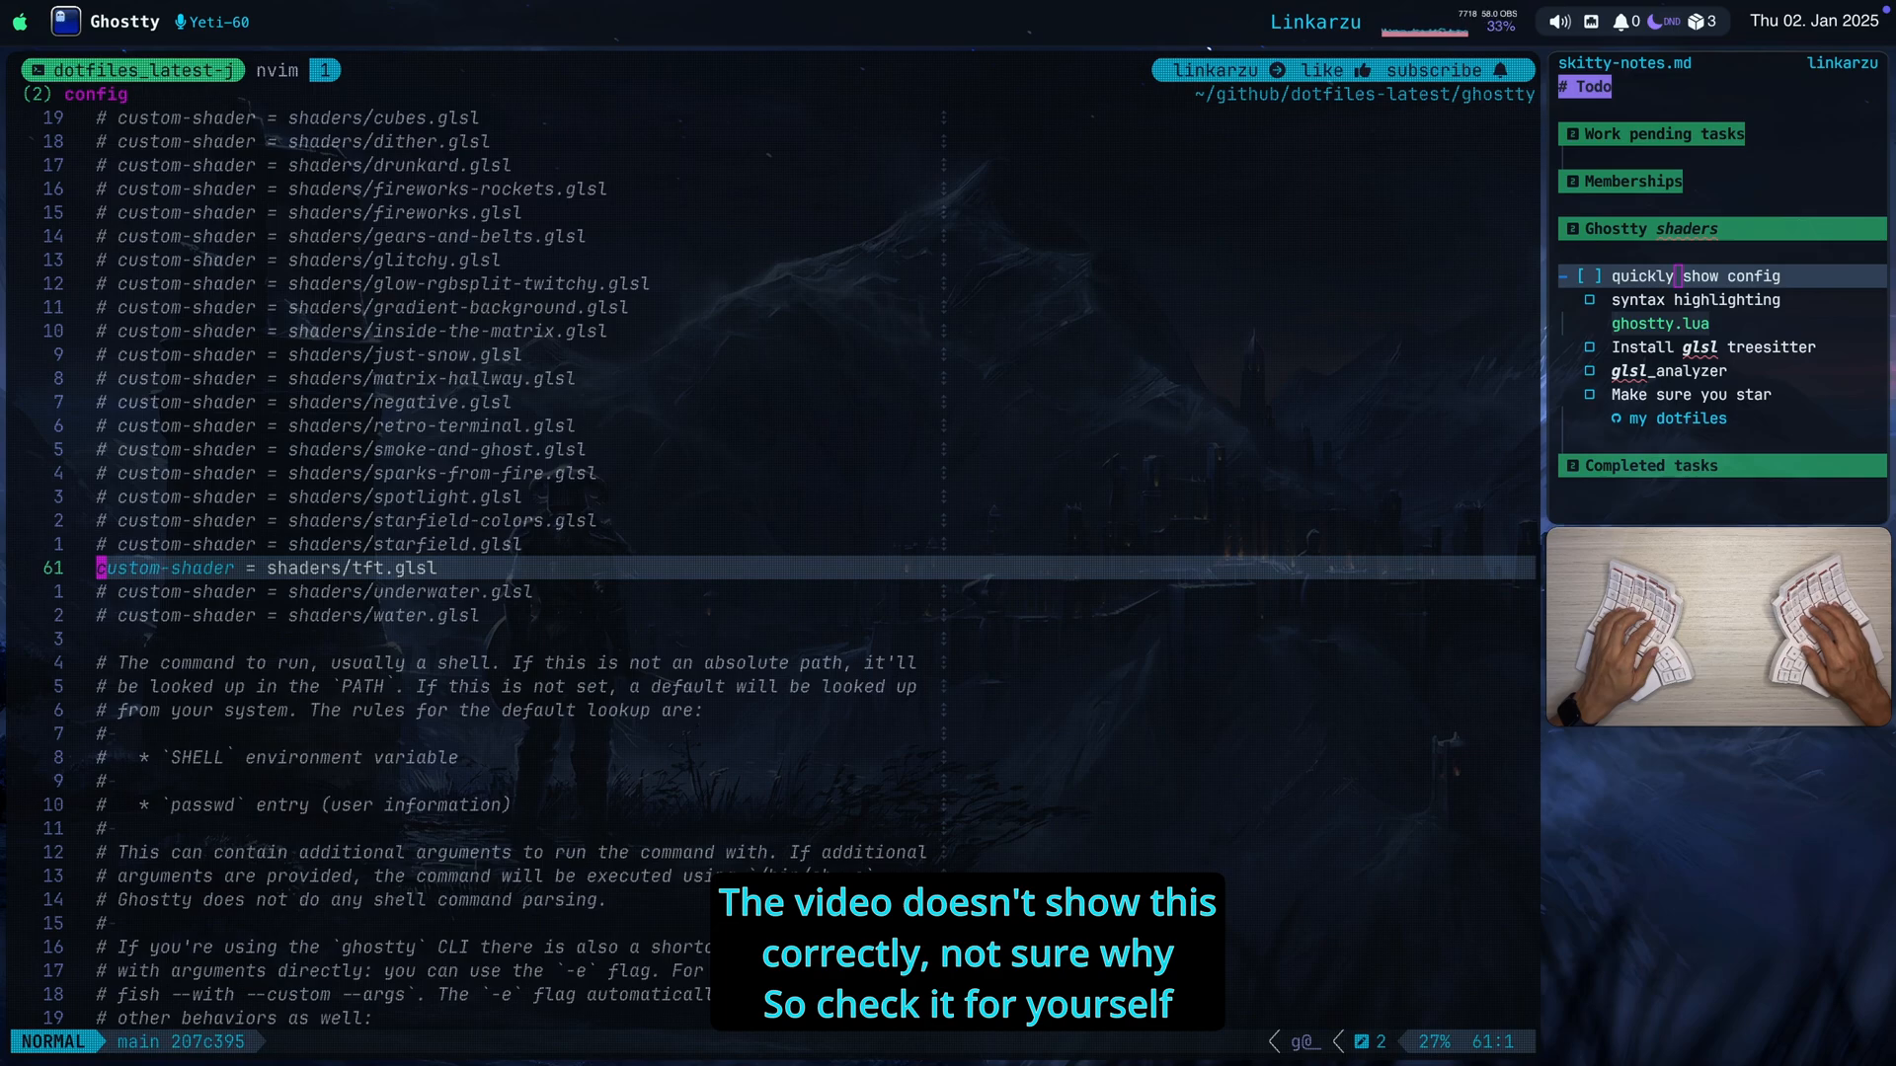
# Comment starfield and make tft.glsl the active custom shader.
pyautogui.press('j')
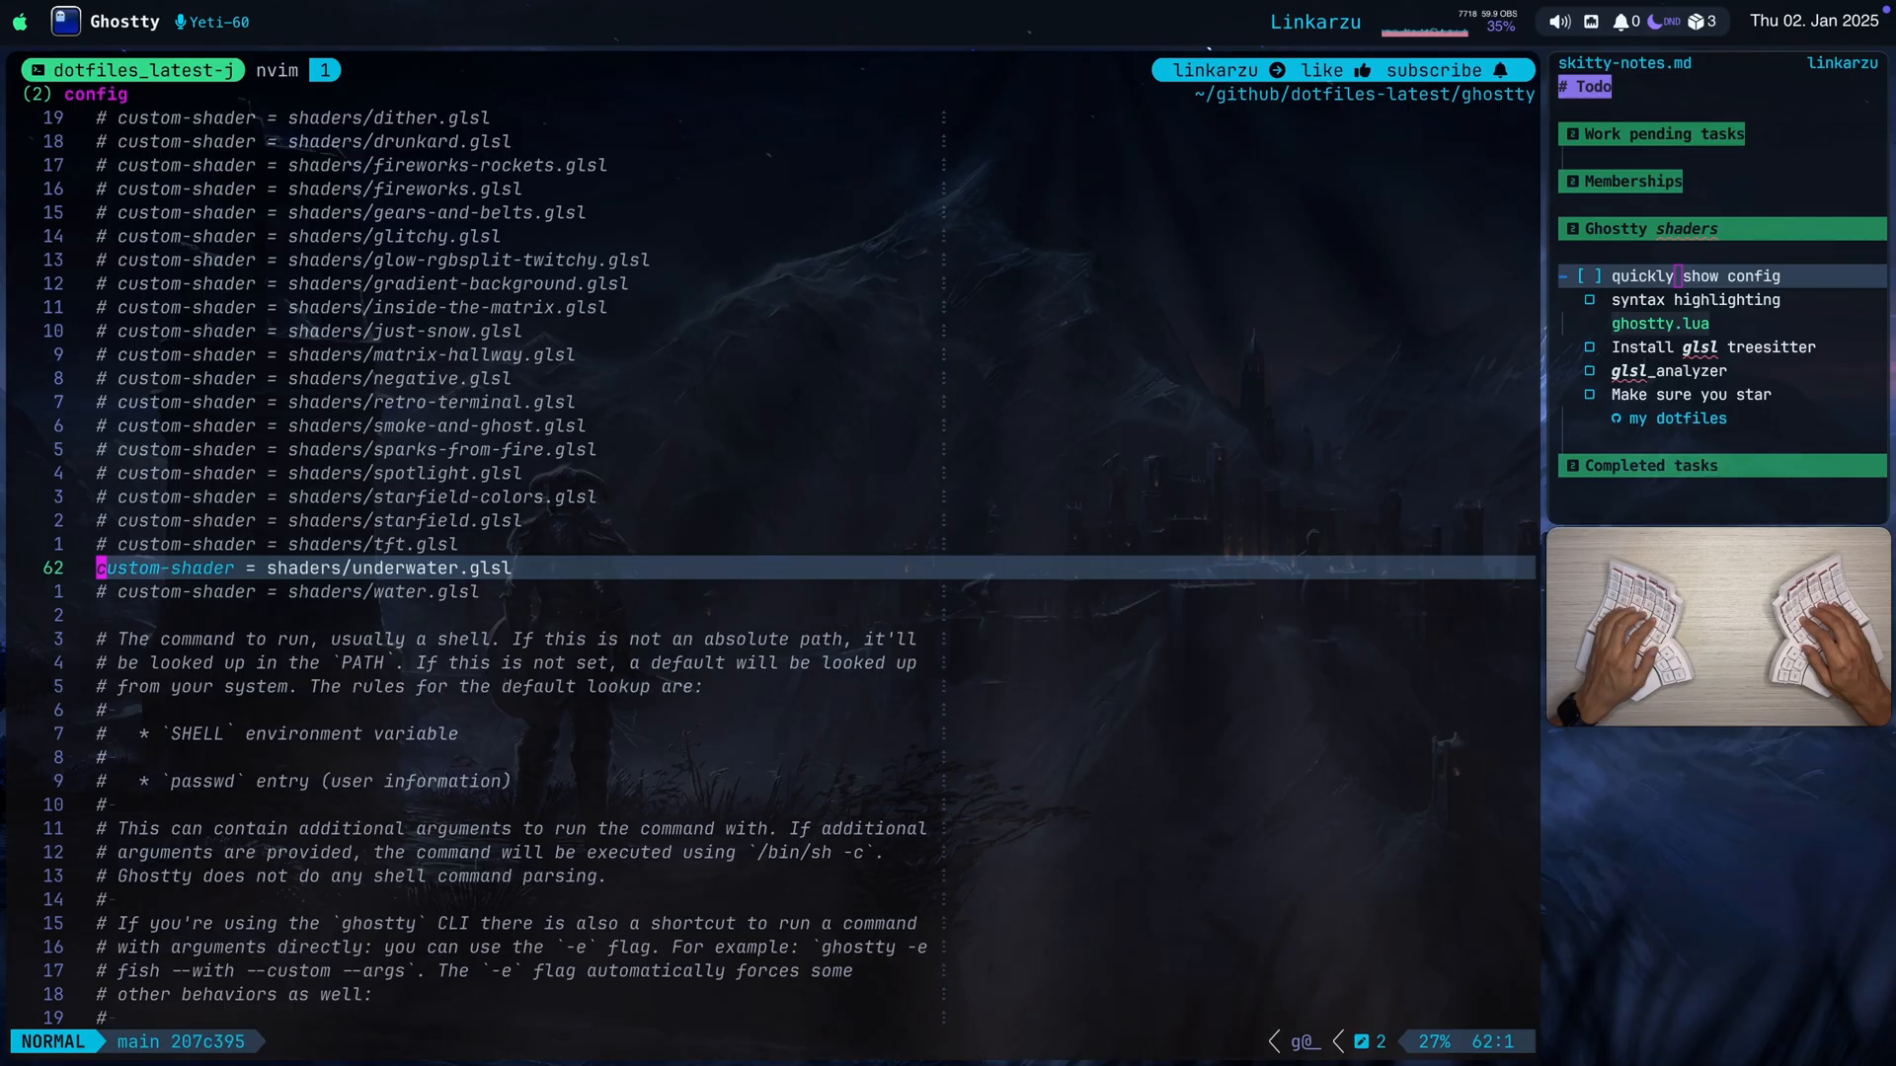
pyautogui.moveTo(883, 269)
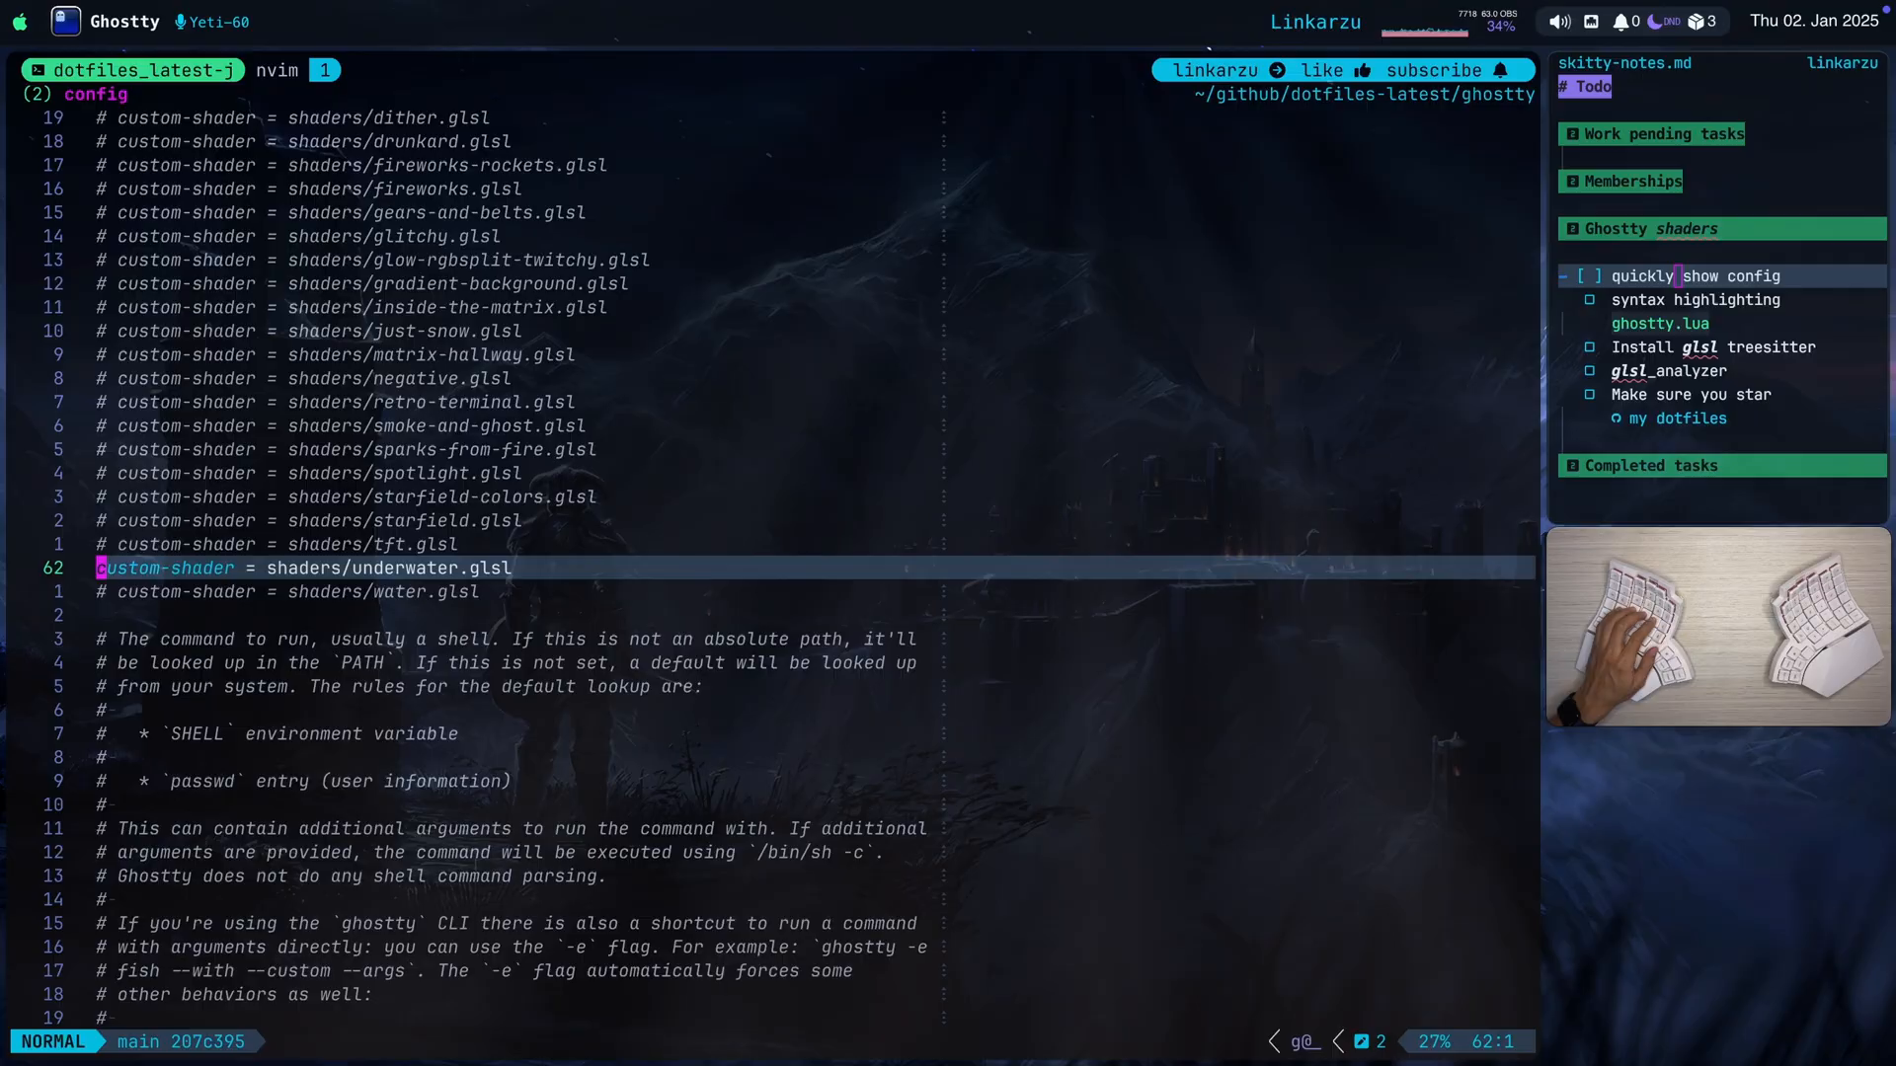
# Move back up the shader list to the commented bloom entries and repo link.
pyautogui.press('j')
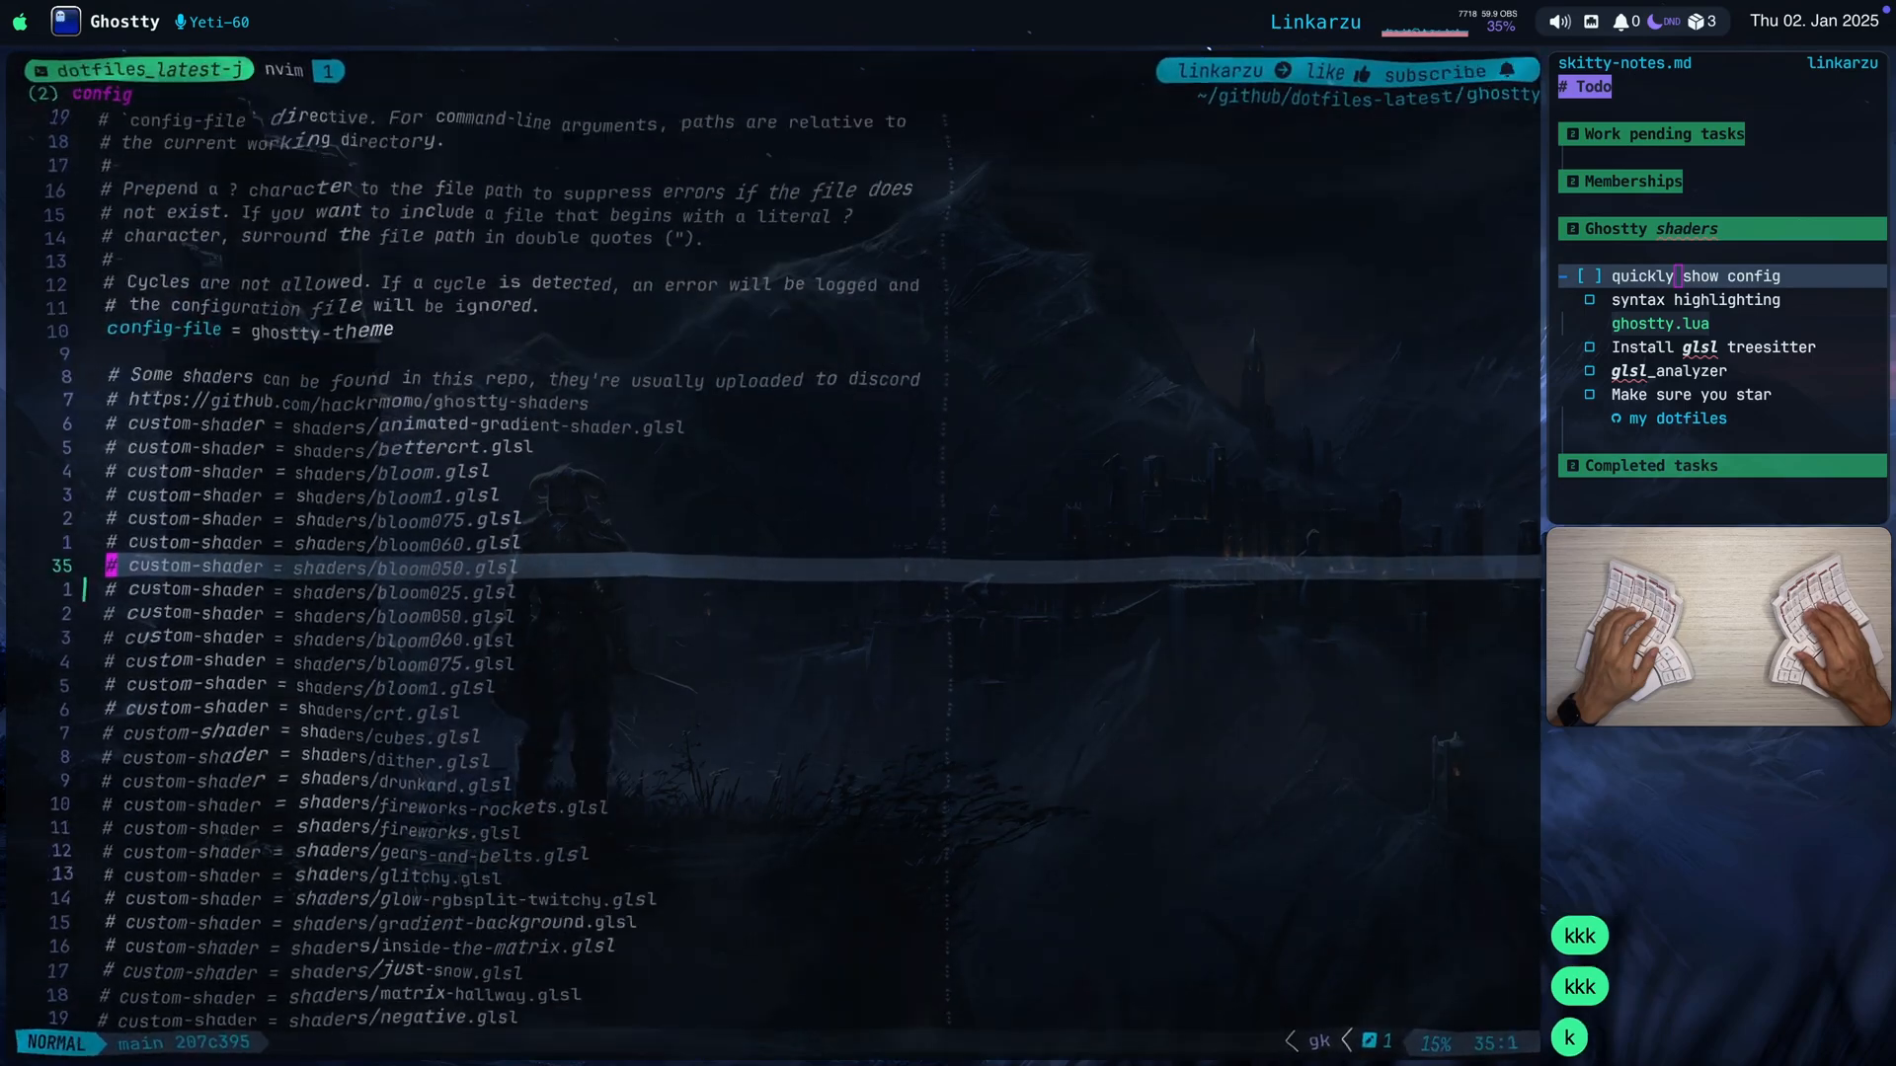
pyautogui.press('j')
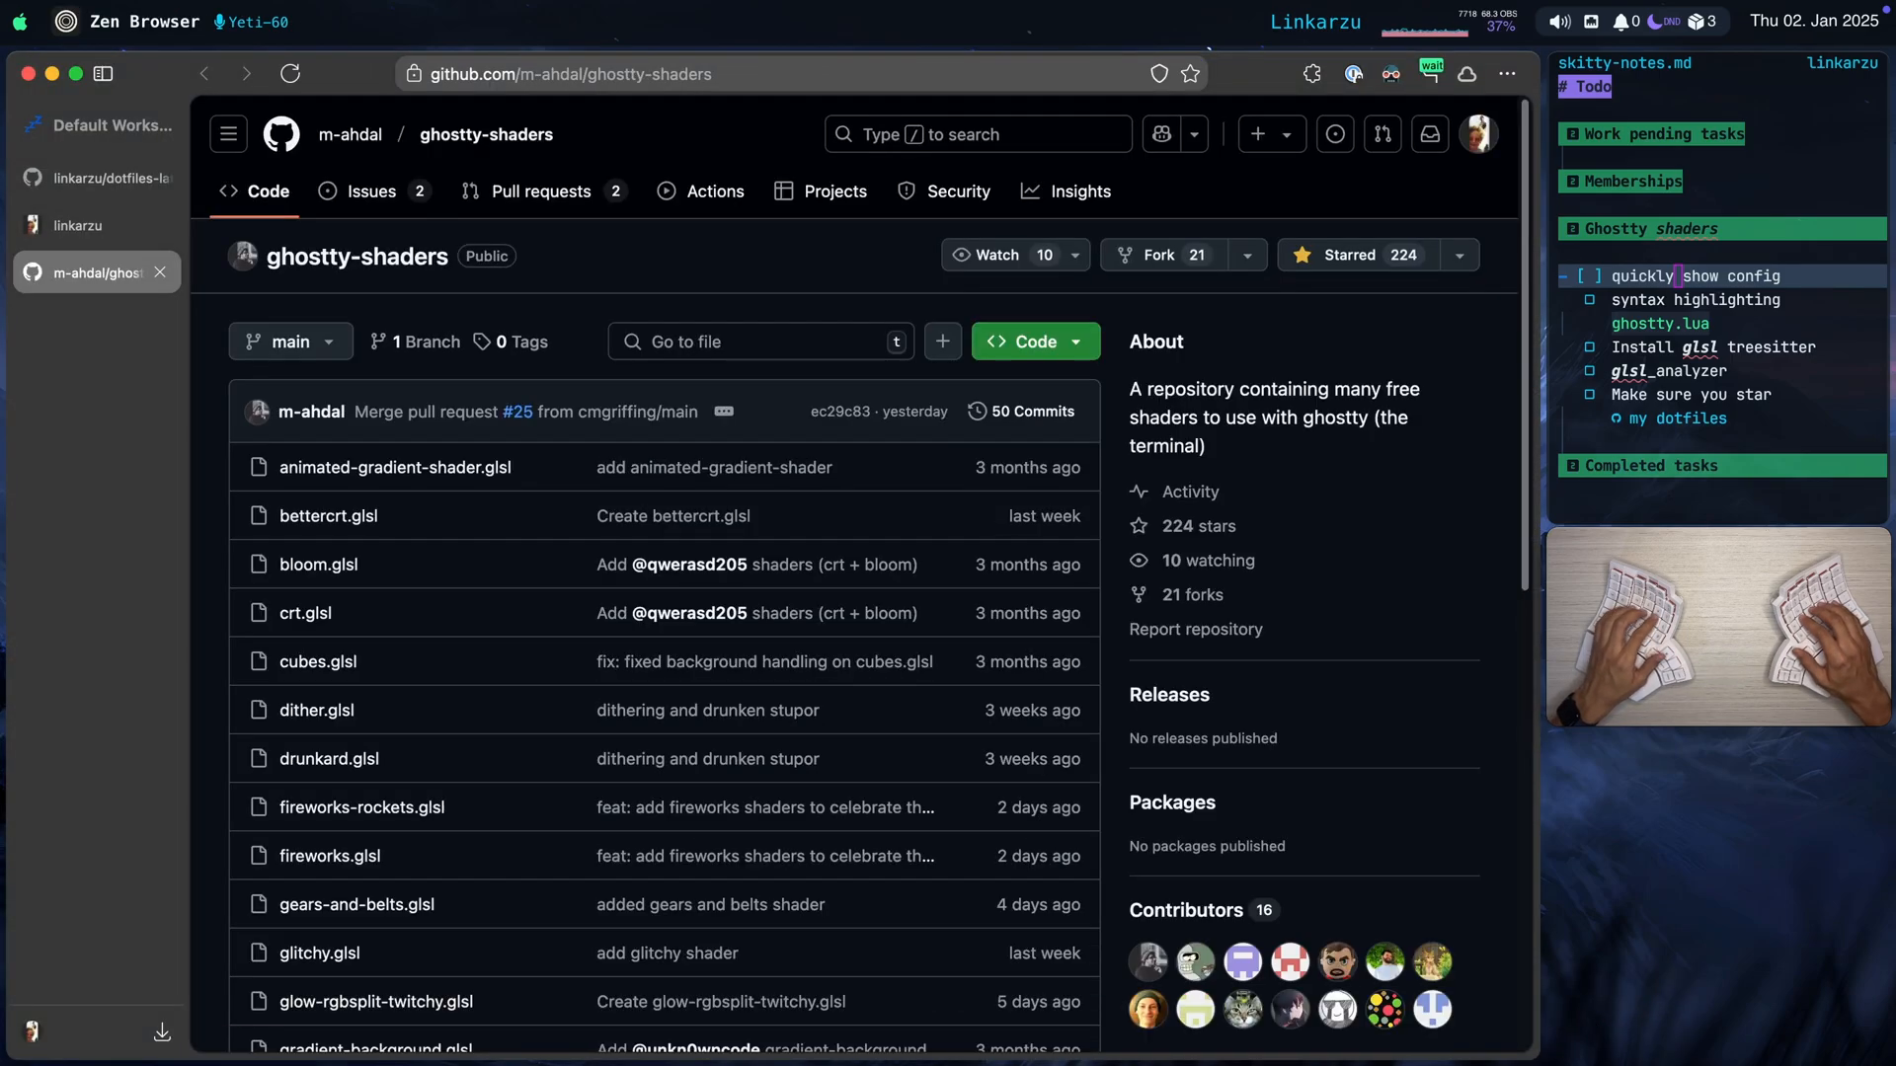
# Browse the ghostty-shaders file list, then switch to the linkarzu/dotfiles-latest repository page.
pyautogui.scroll(-3)
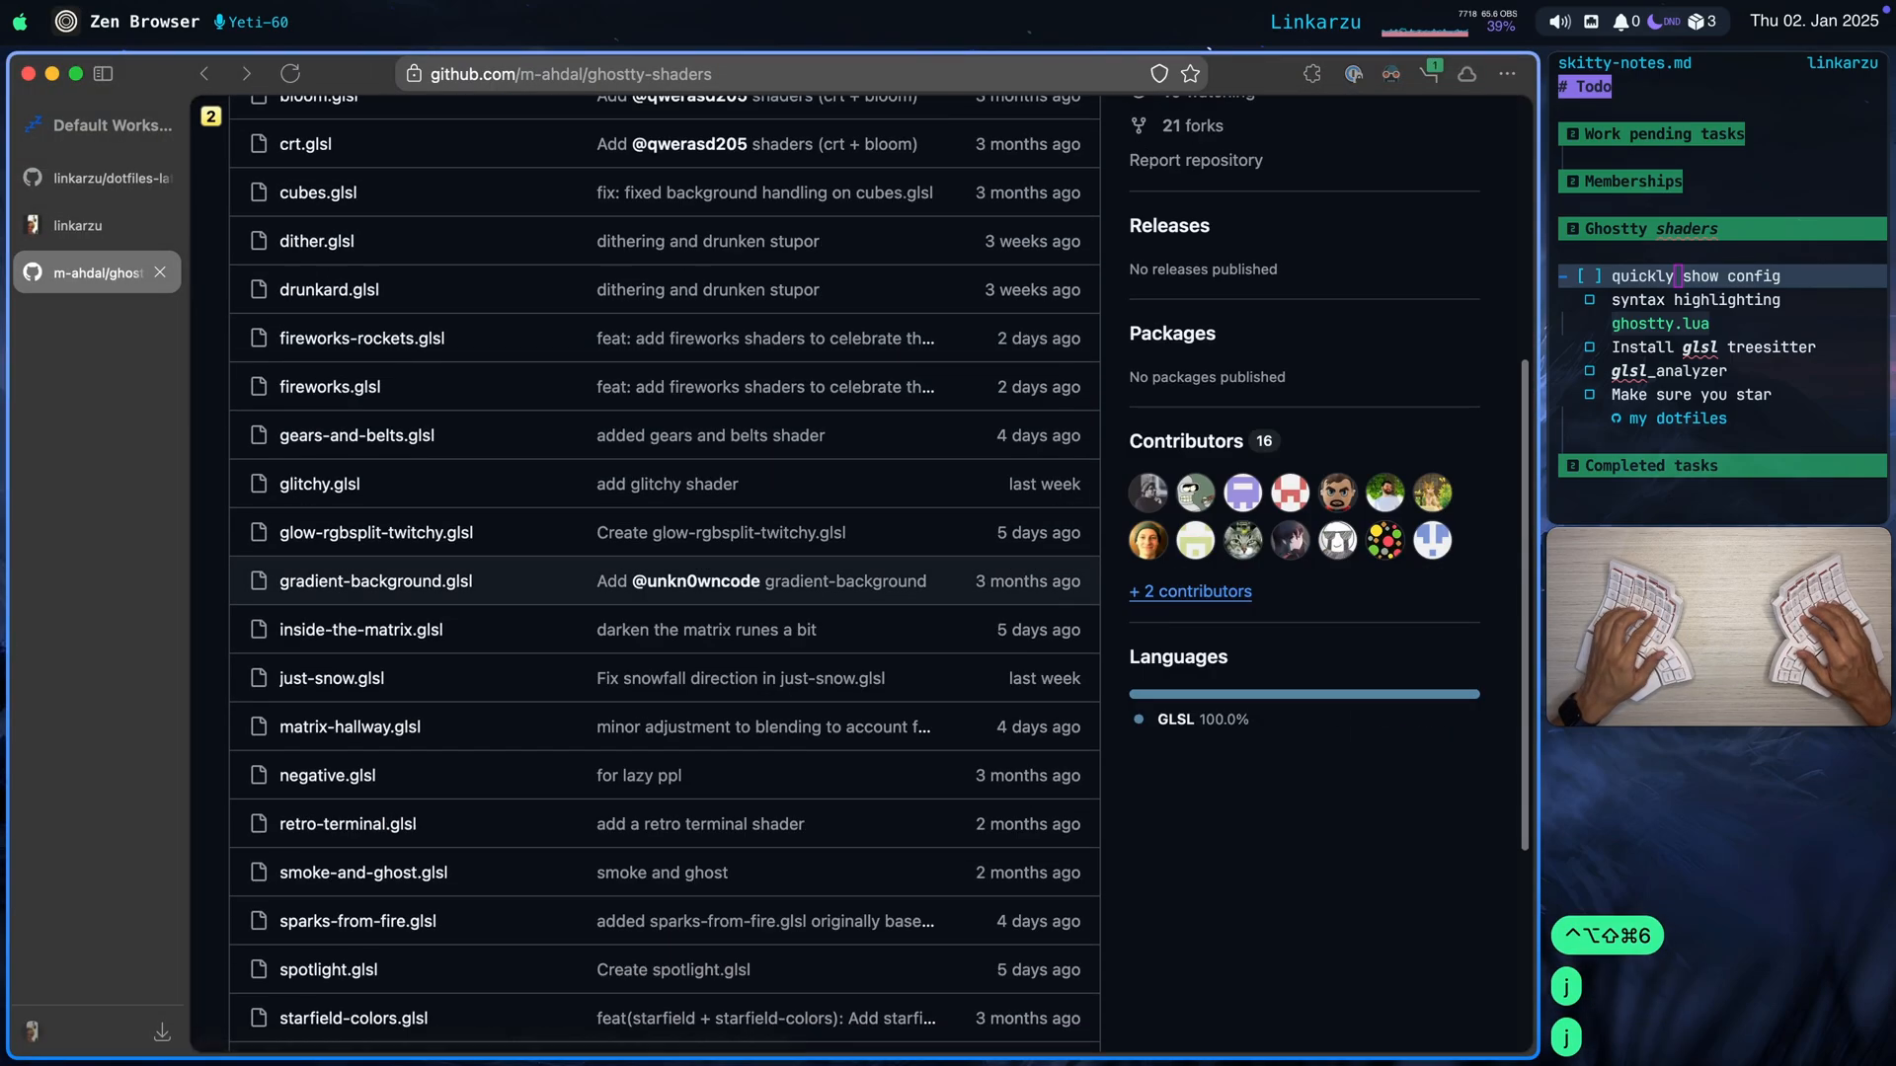
pyautogui.scroll(-3)
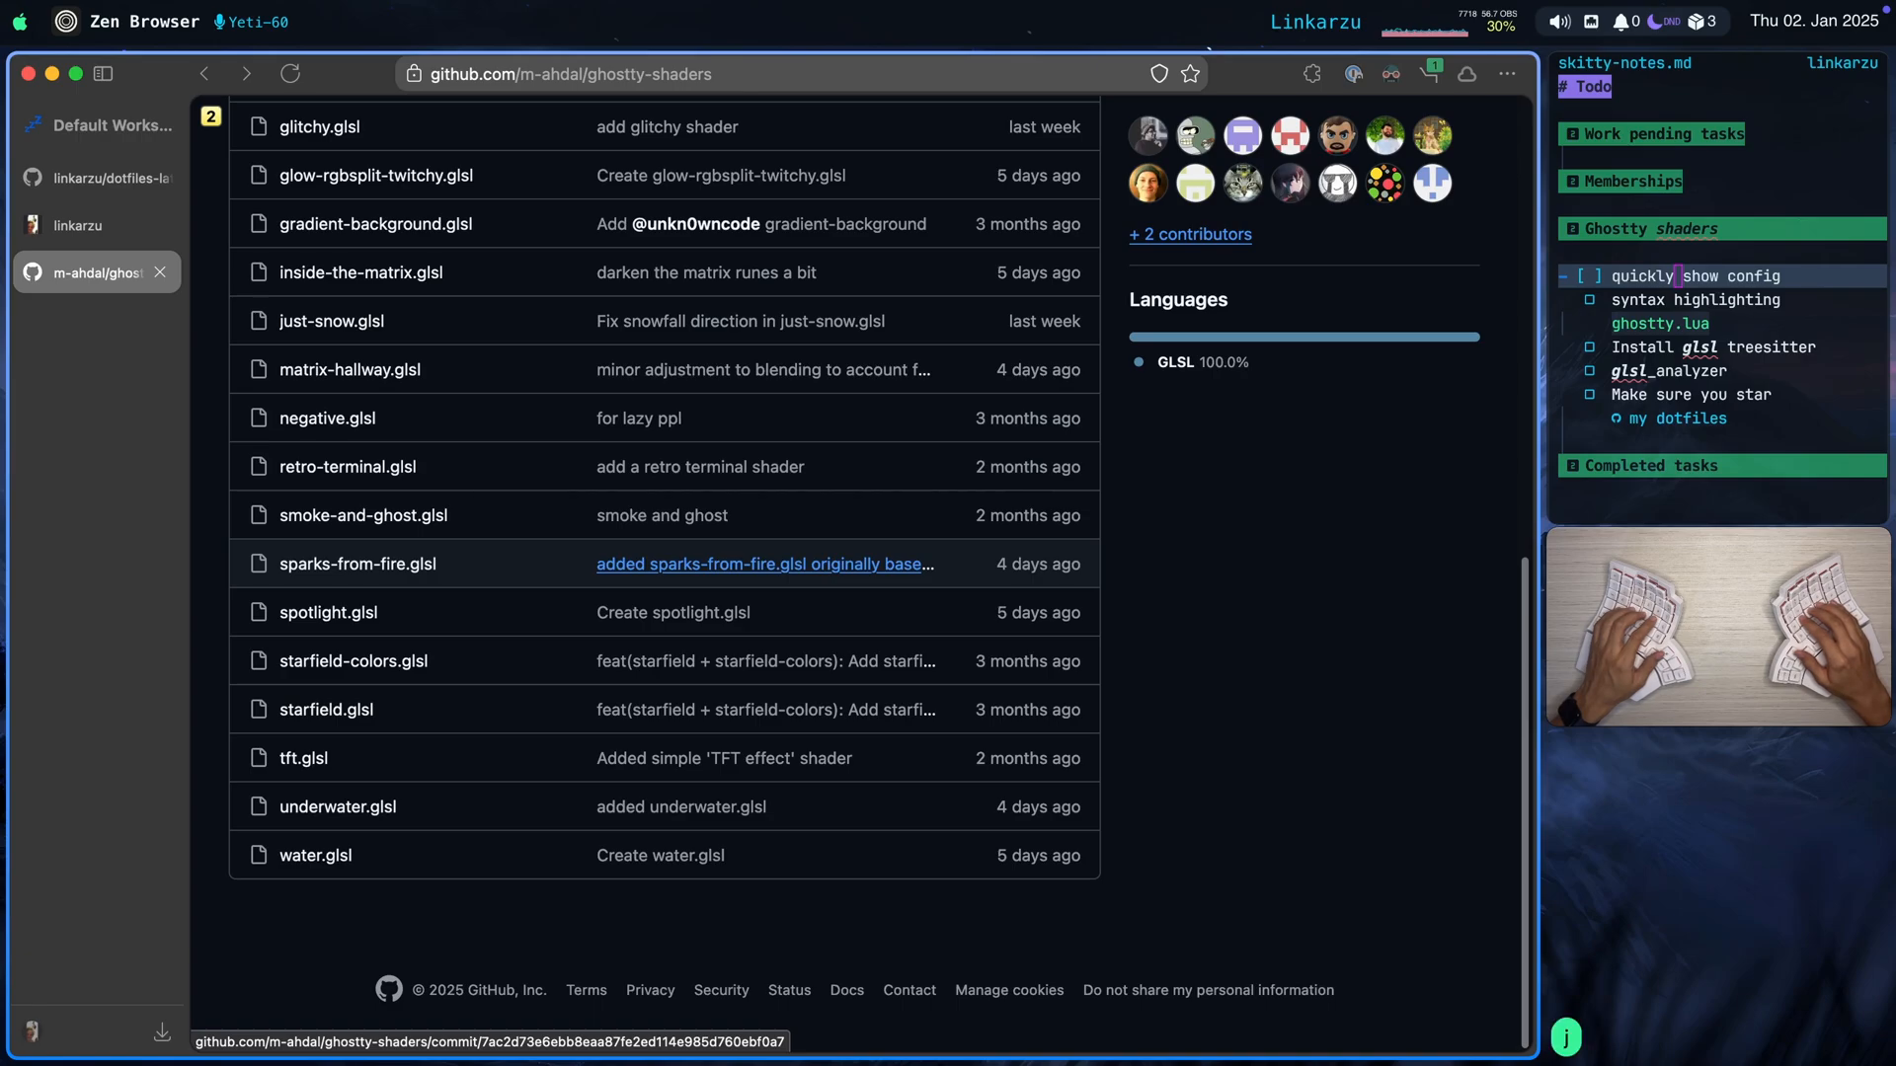
pyautogui.click(85, 178)
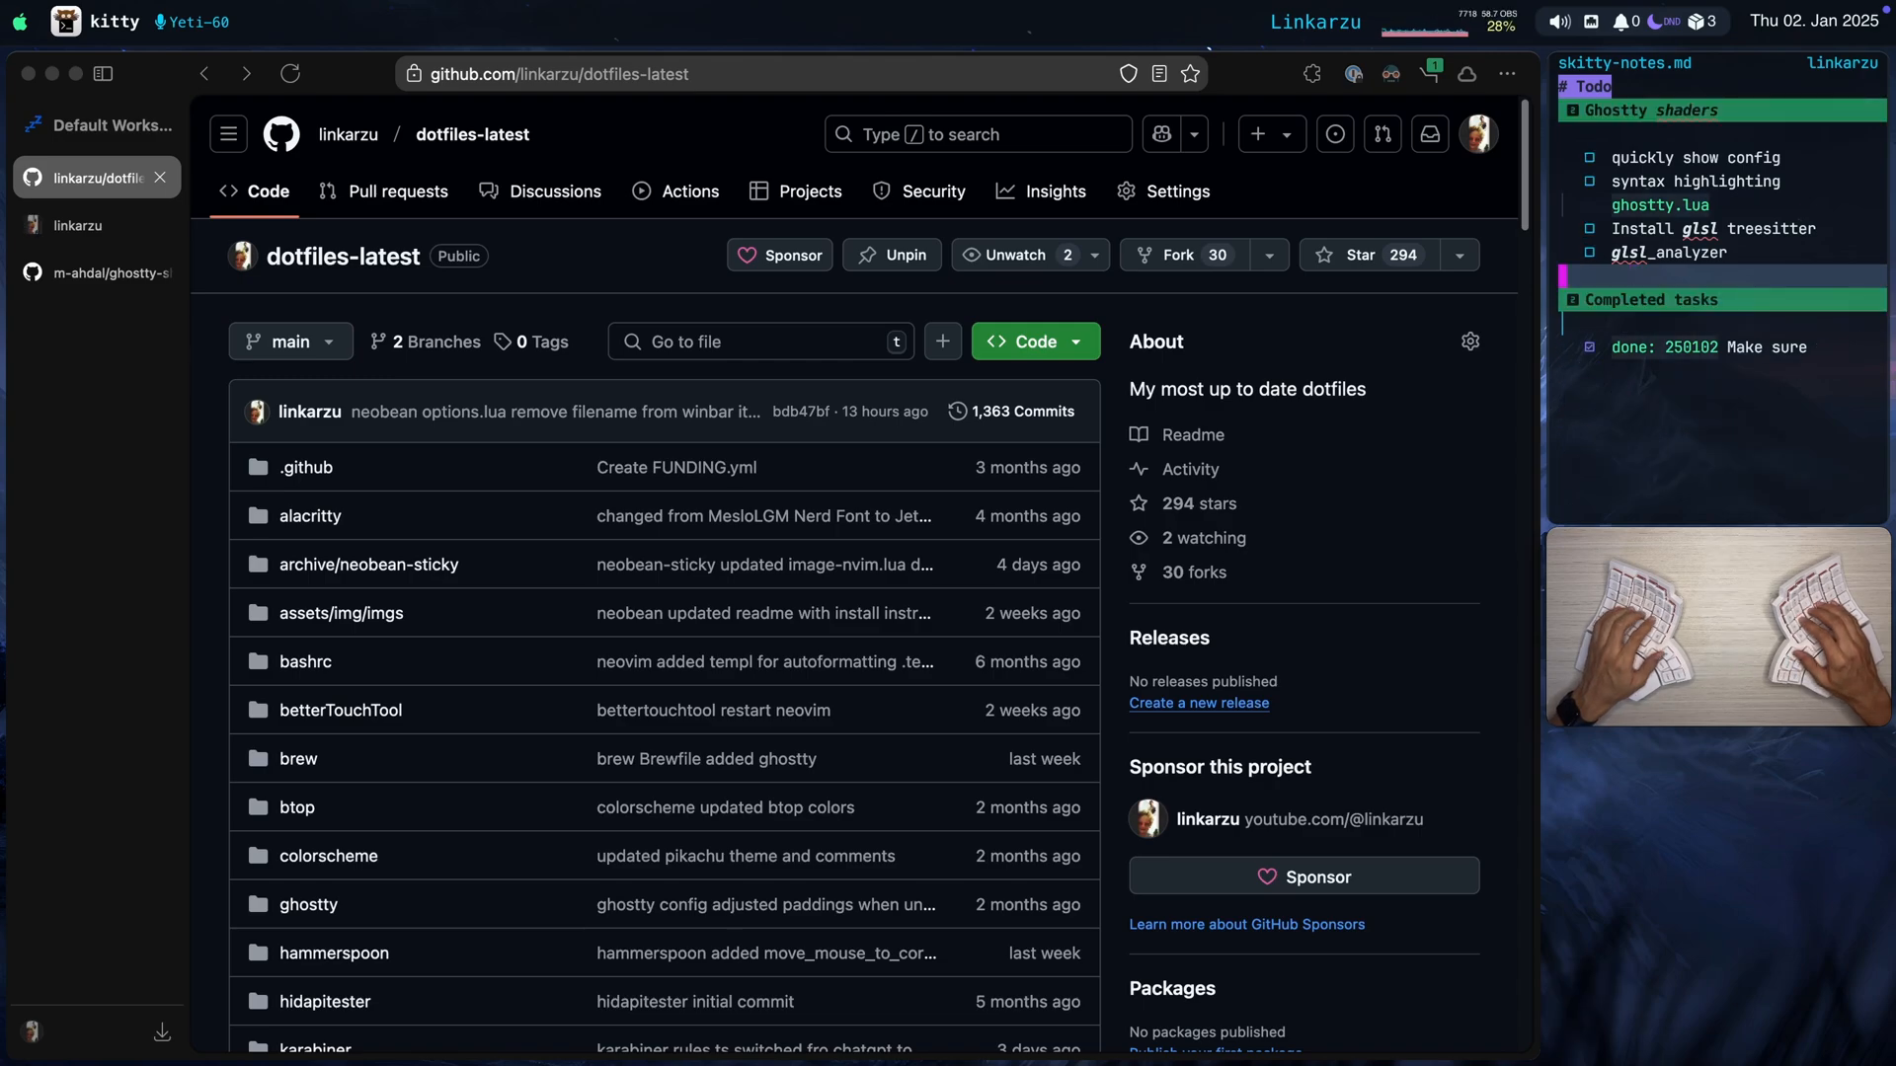
pyautogui.moveTo(1383, 274)
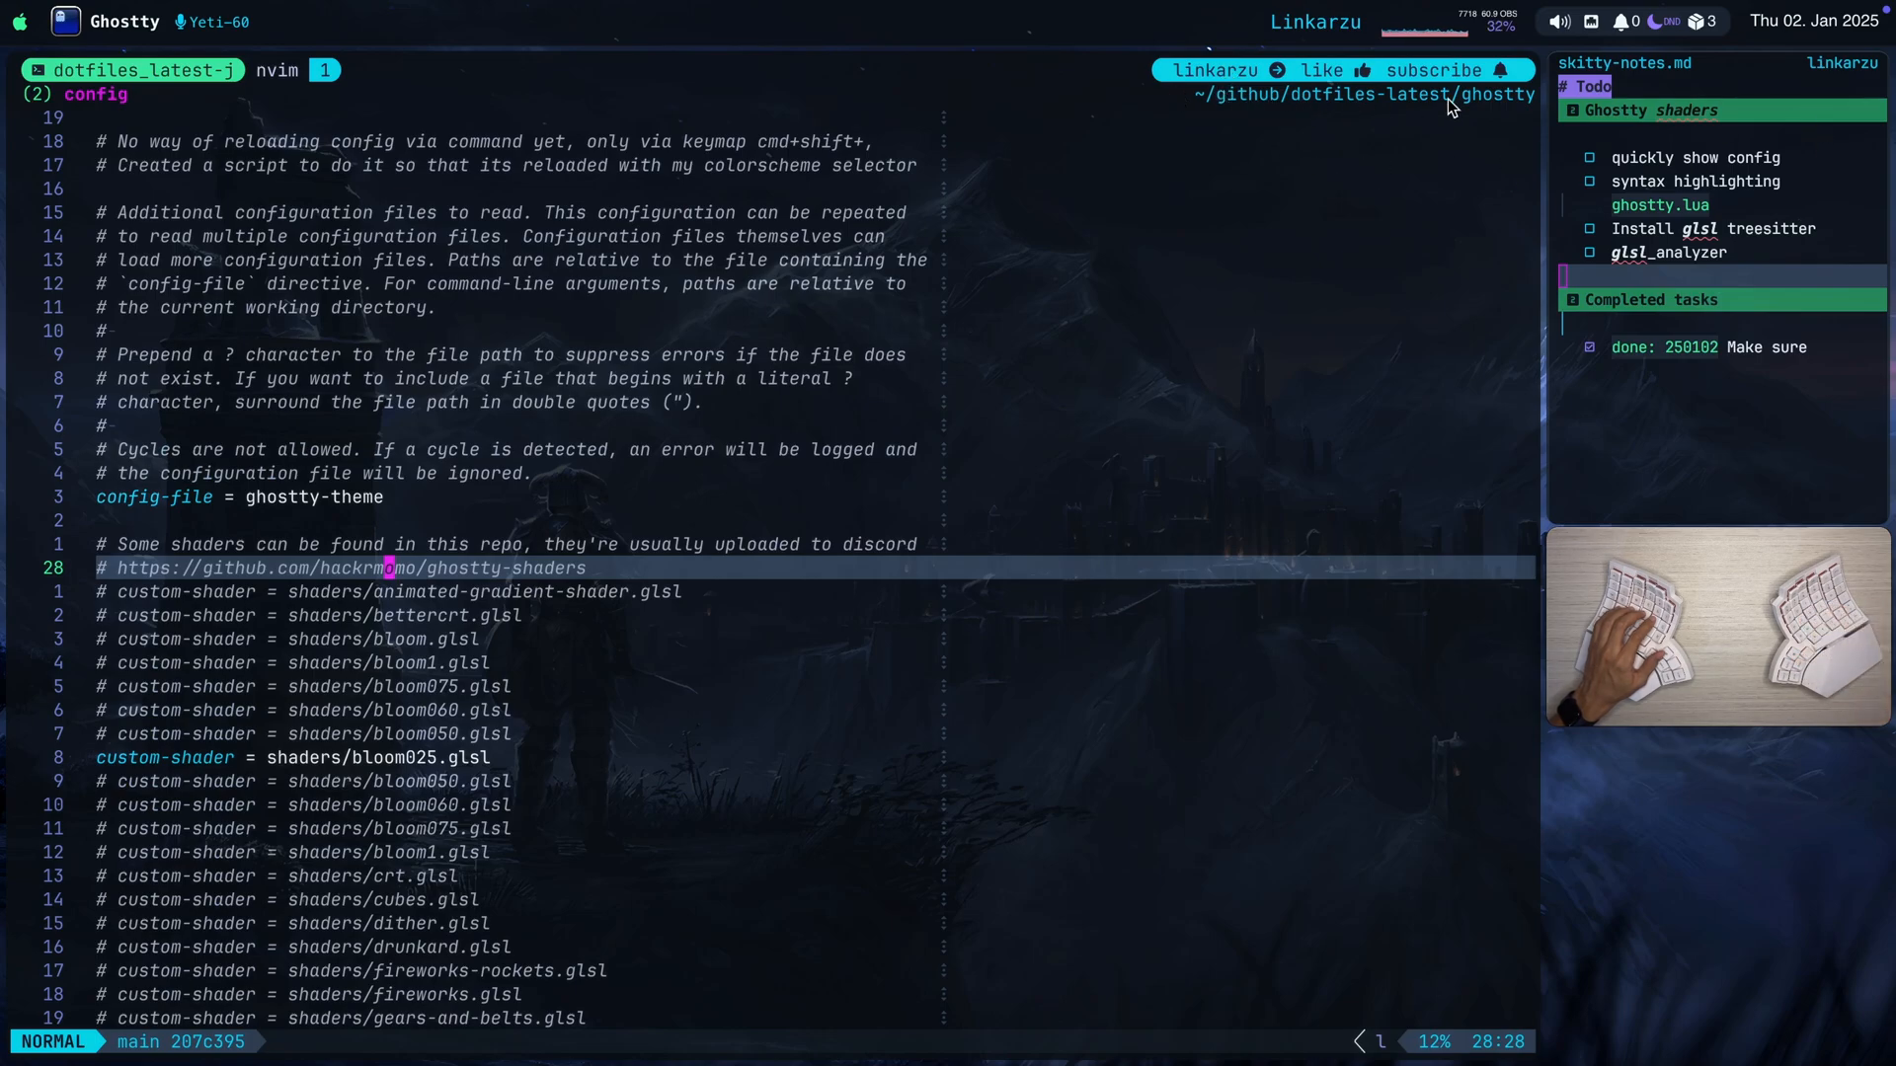
pyautogui.moveTo(1515, 112)
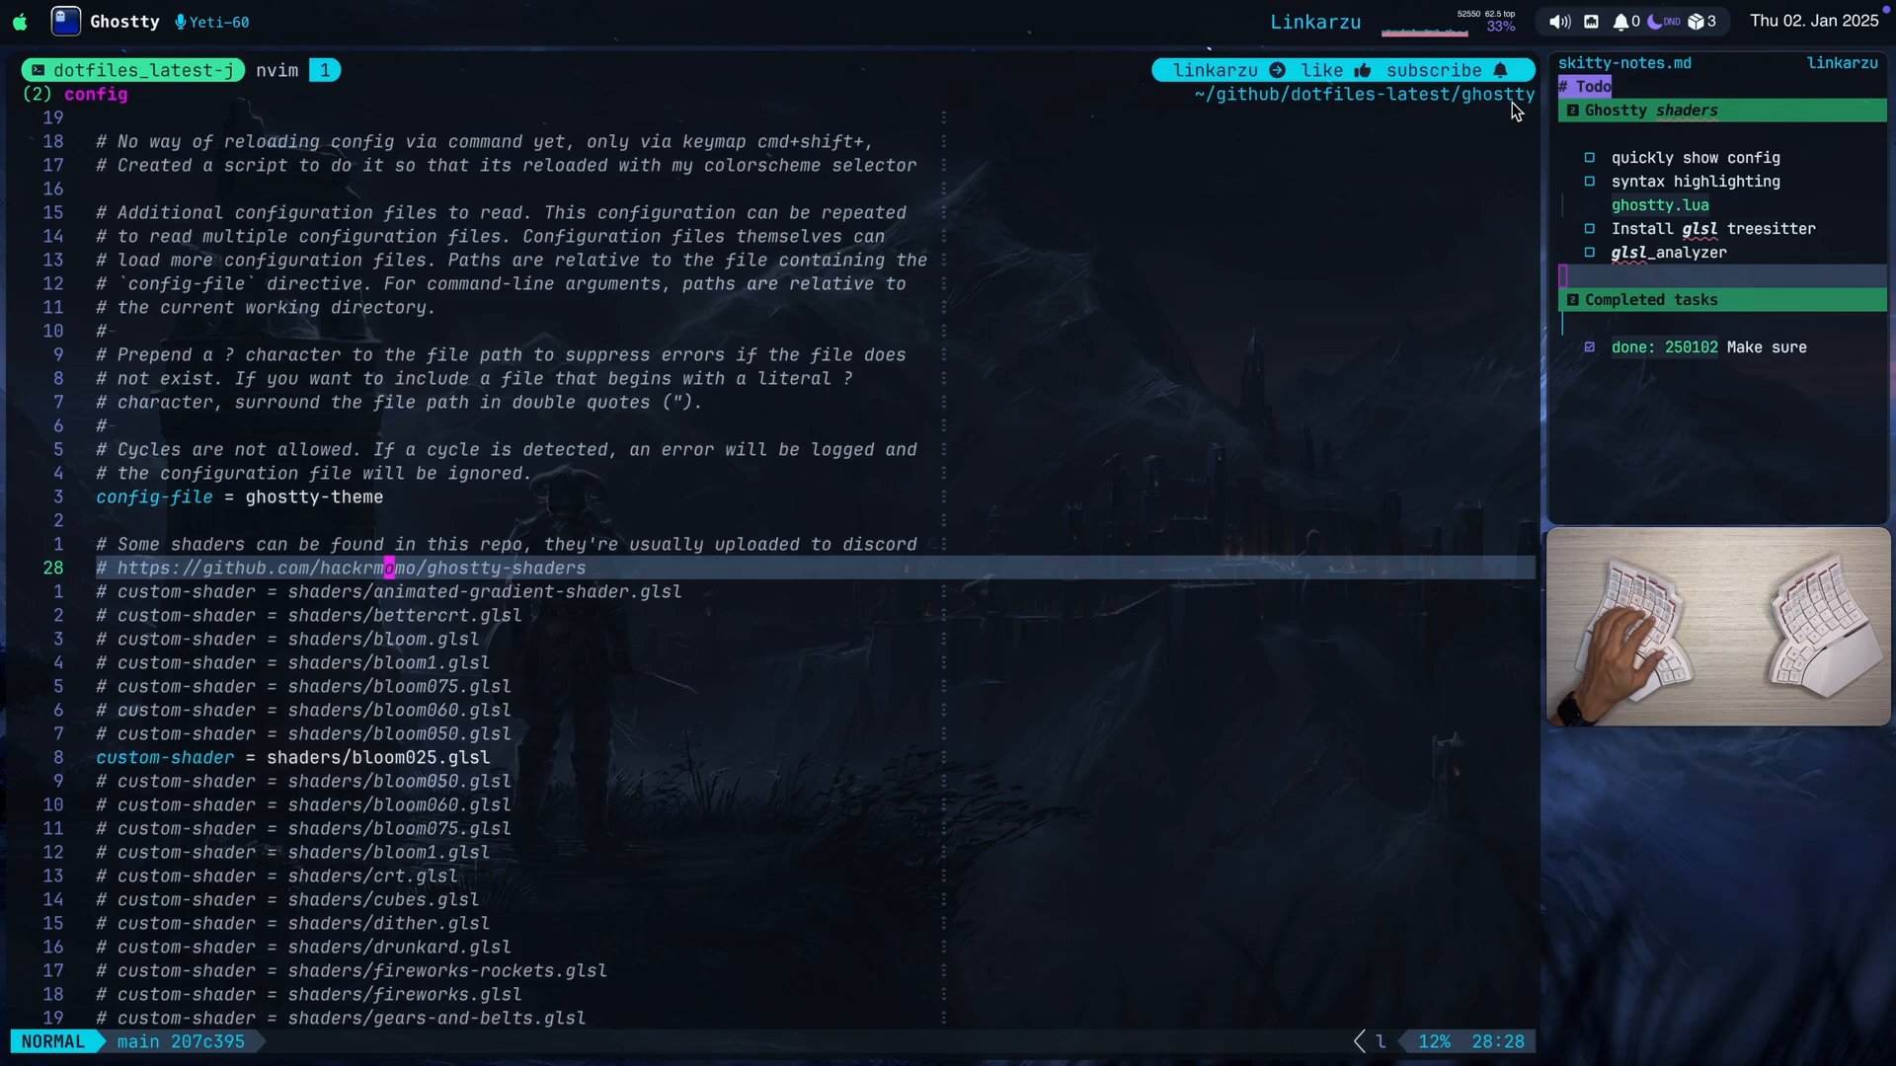
pyautogui.moveTo(72, 108)
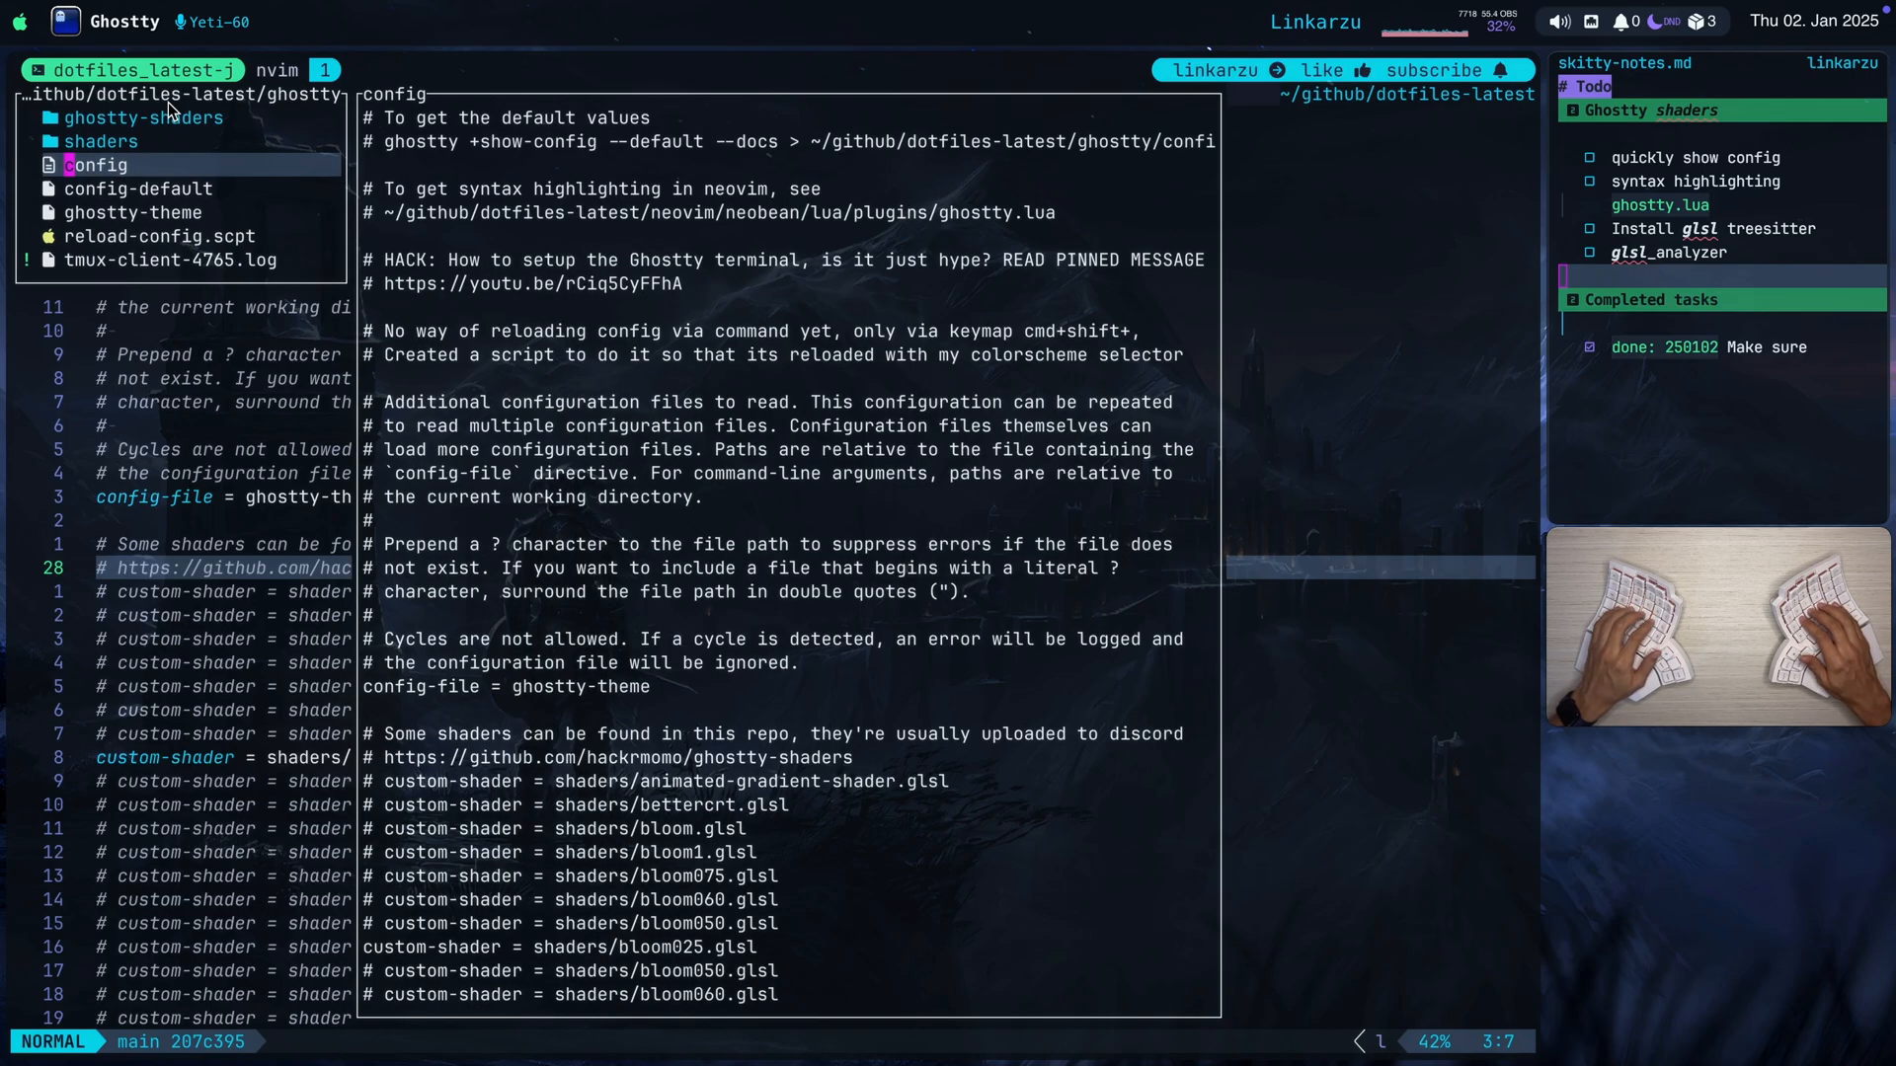
# Enter the shaders folder in mini.files to list its glsl shader files.
pyautogui.click(108, 141)
pyautogui.write('linkarzu mini')
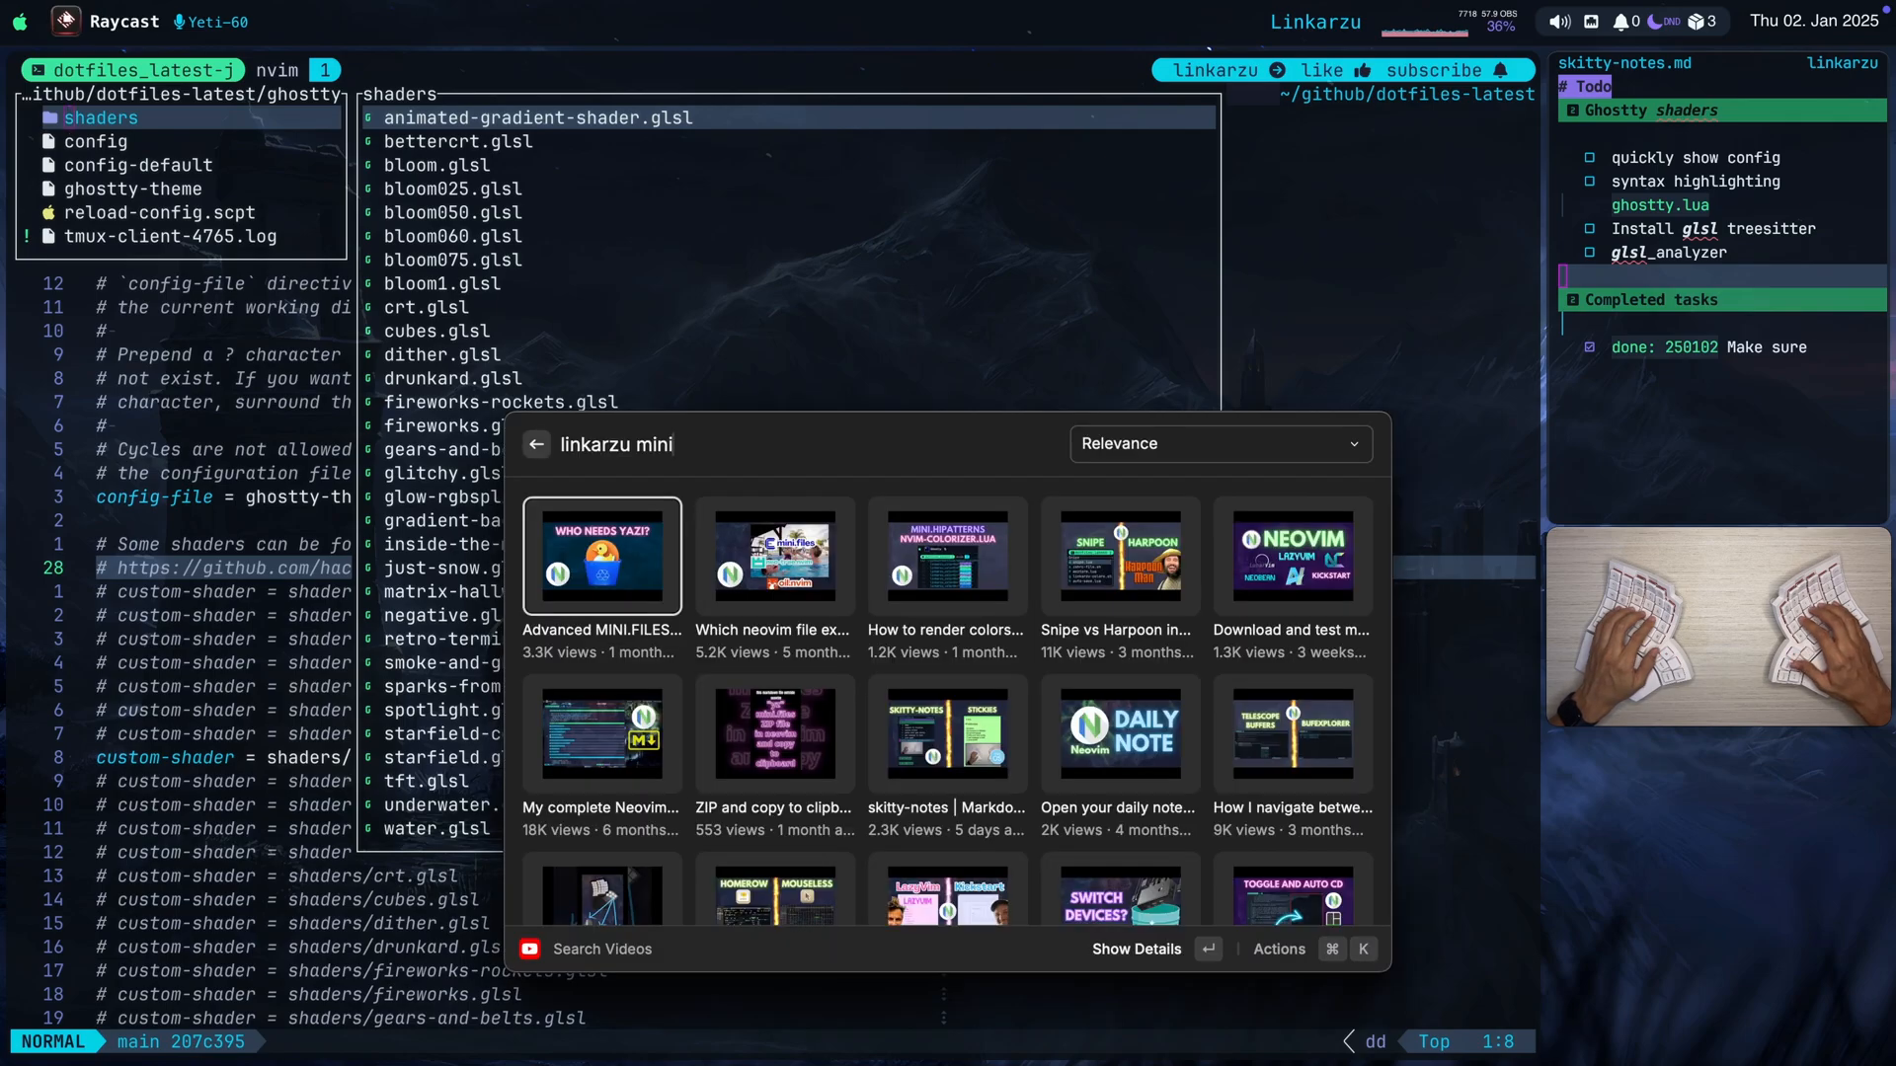
# View the Advanced MINI.FILES keymaps video details in Raycast, then return to the config.
pyautogui.click(602, 556)
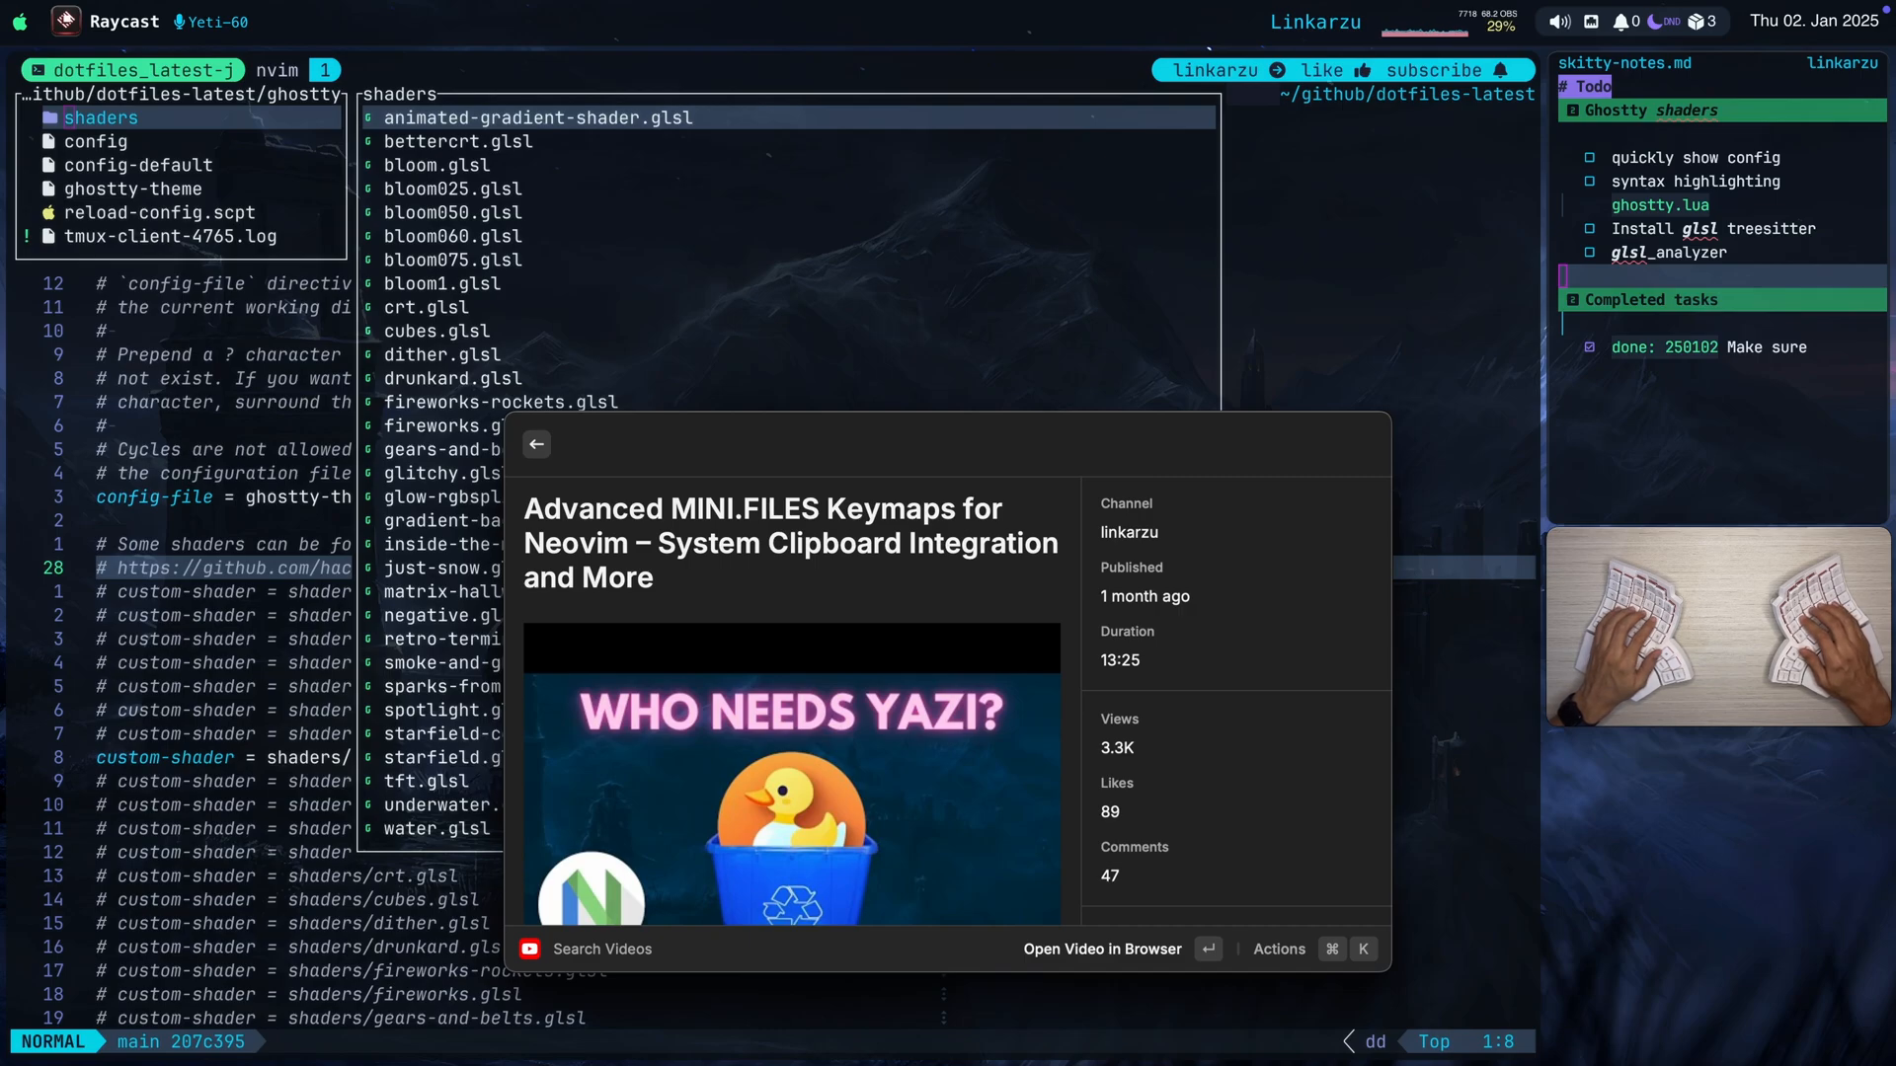
pyautogui.press('escape')
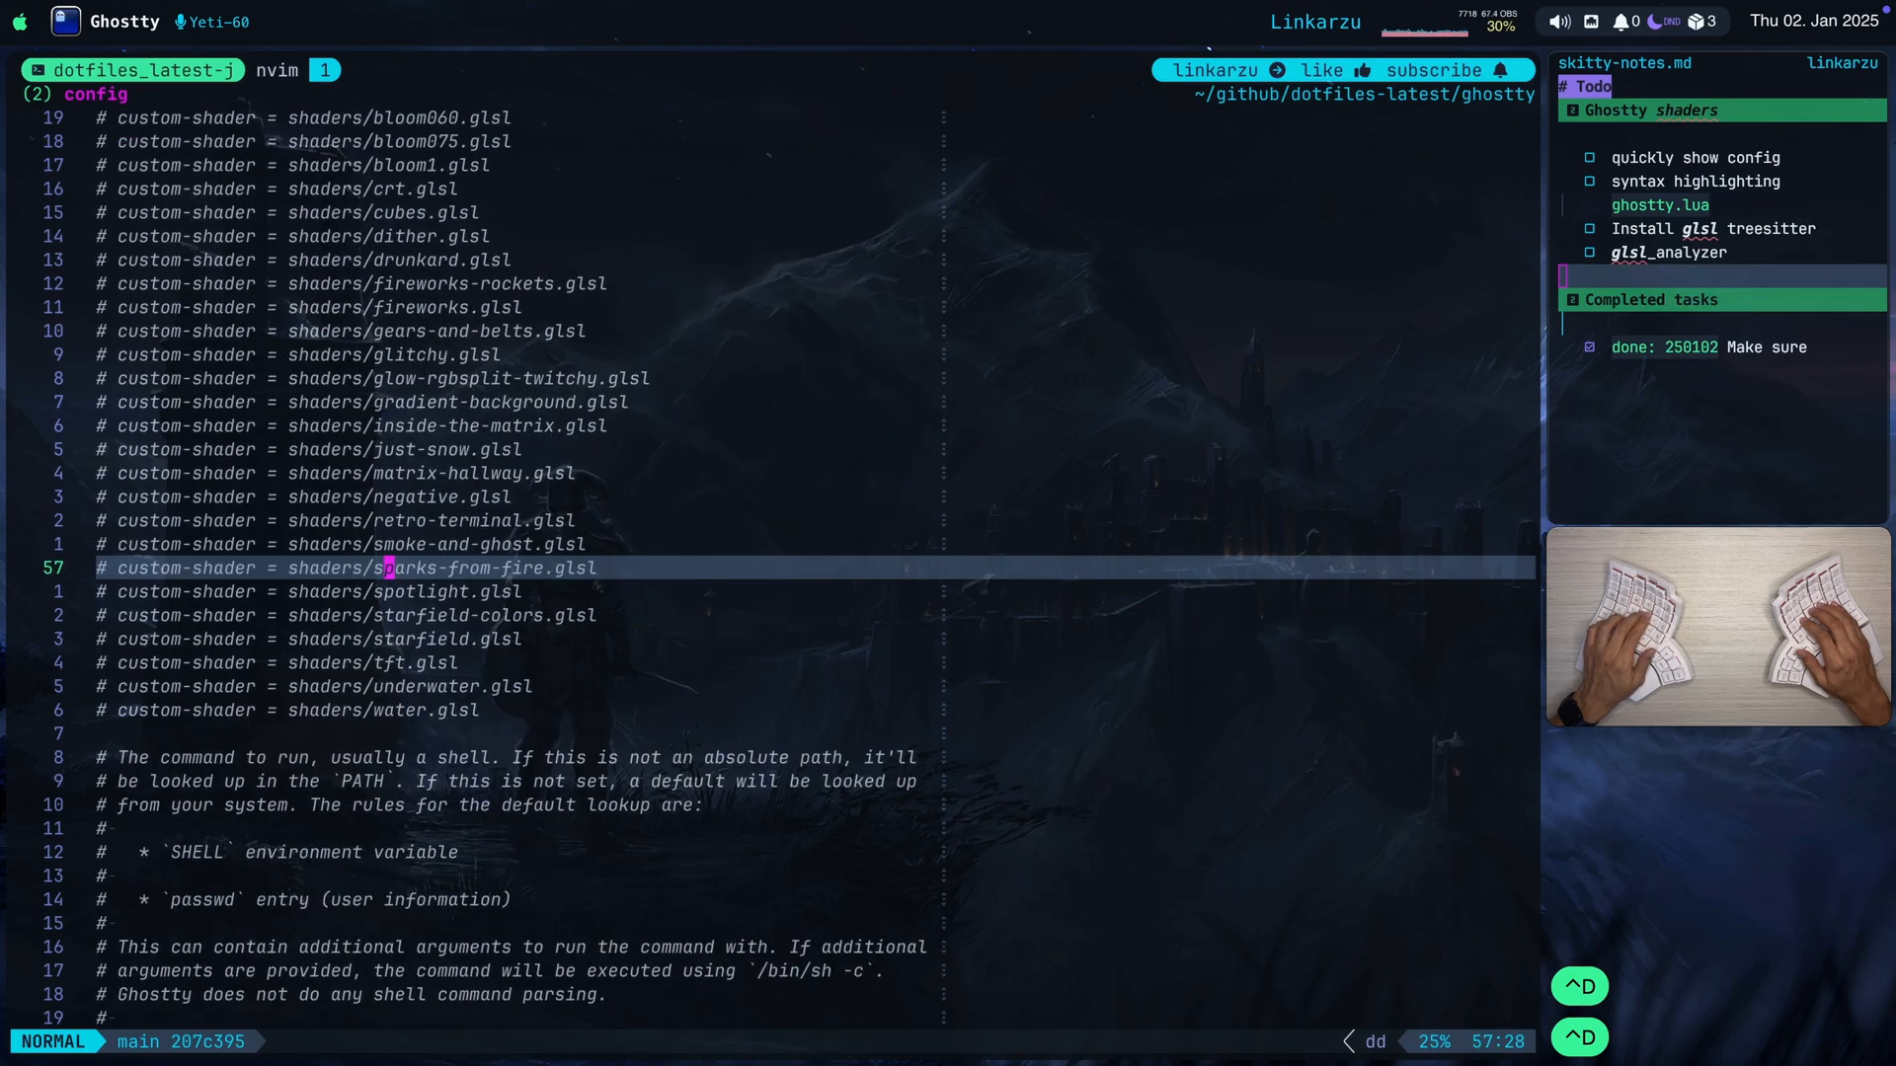
pyautogui.scroll(-3)
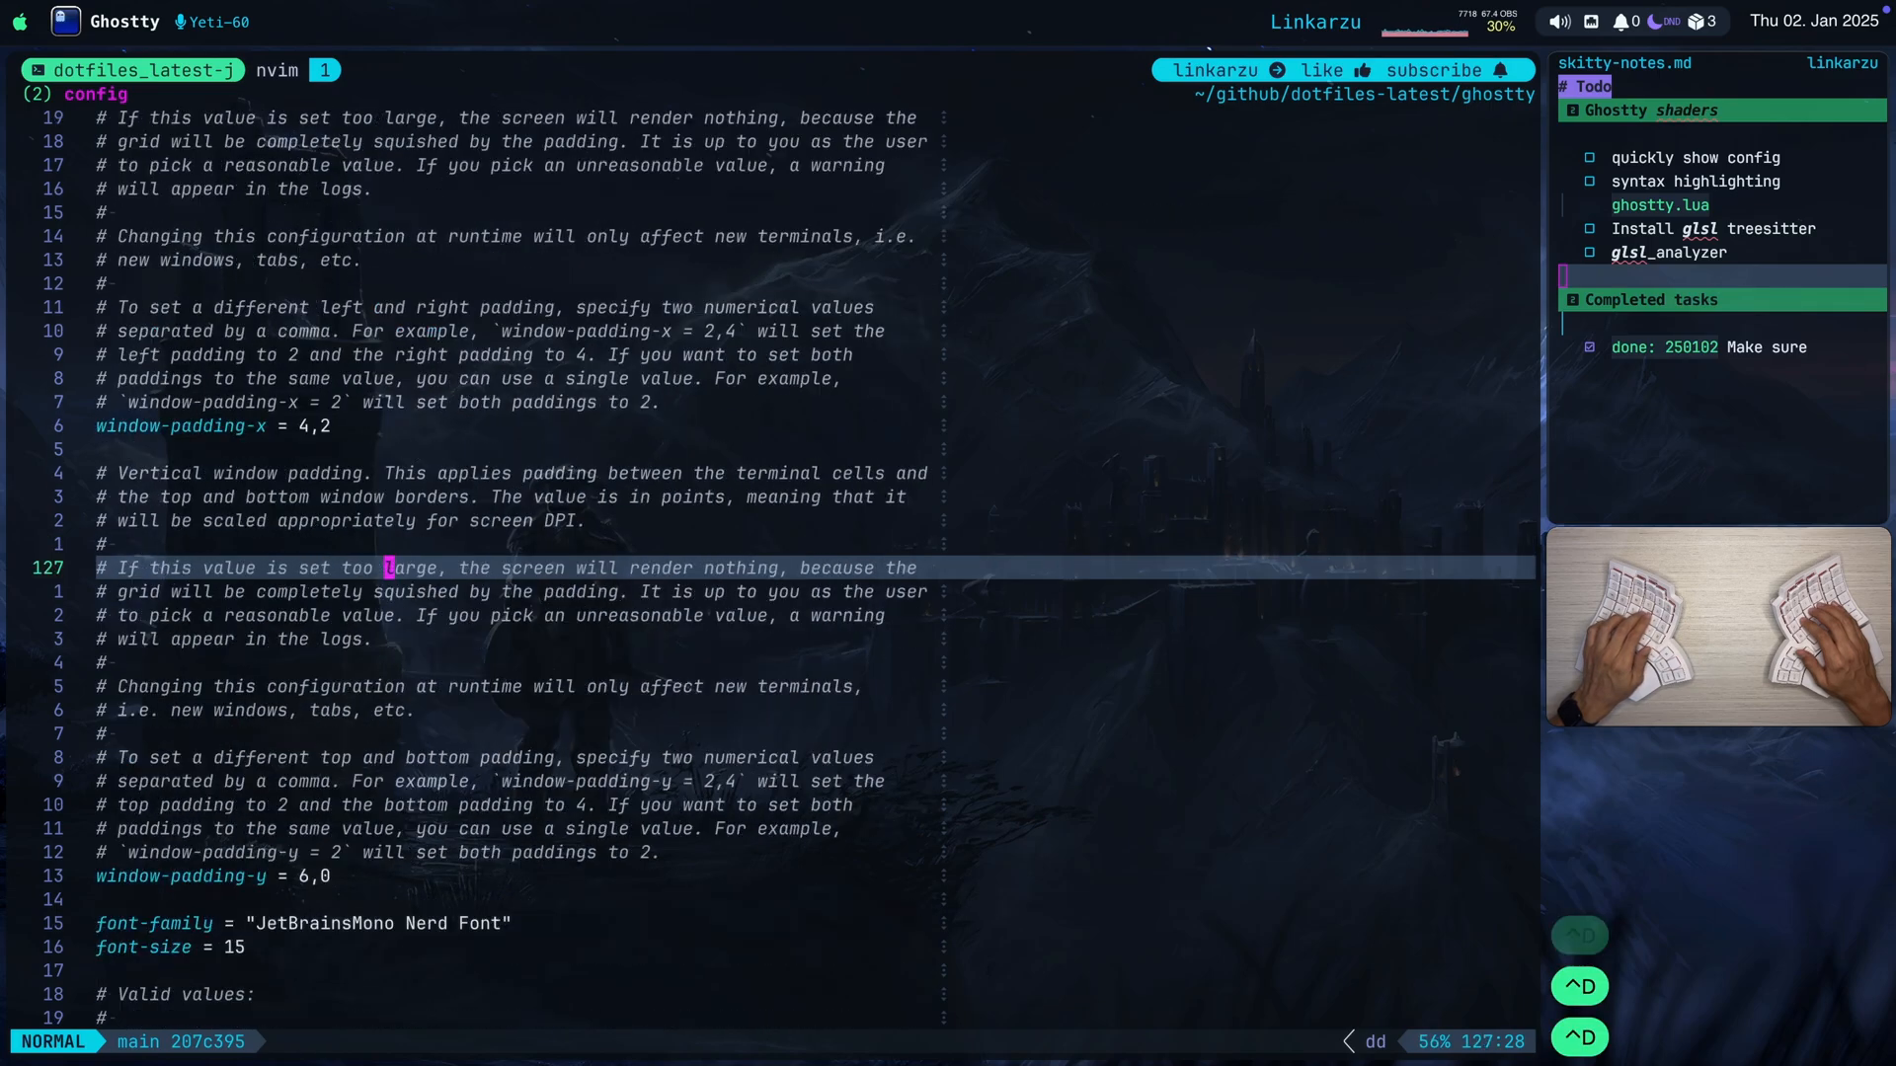
pyautogui.scroll(3)
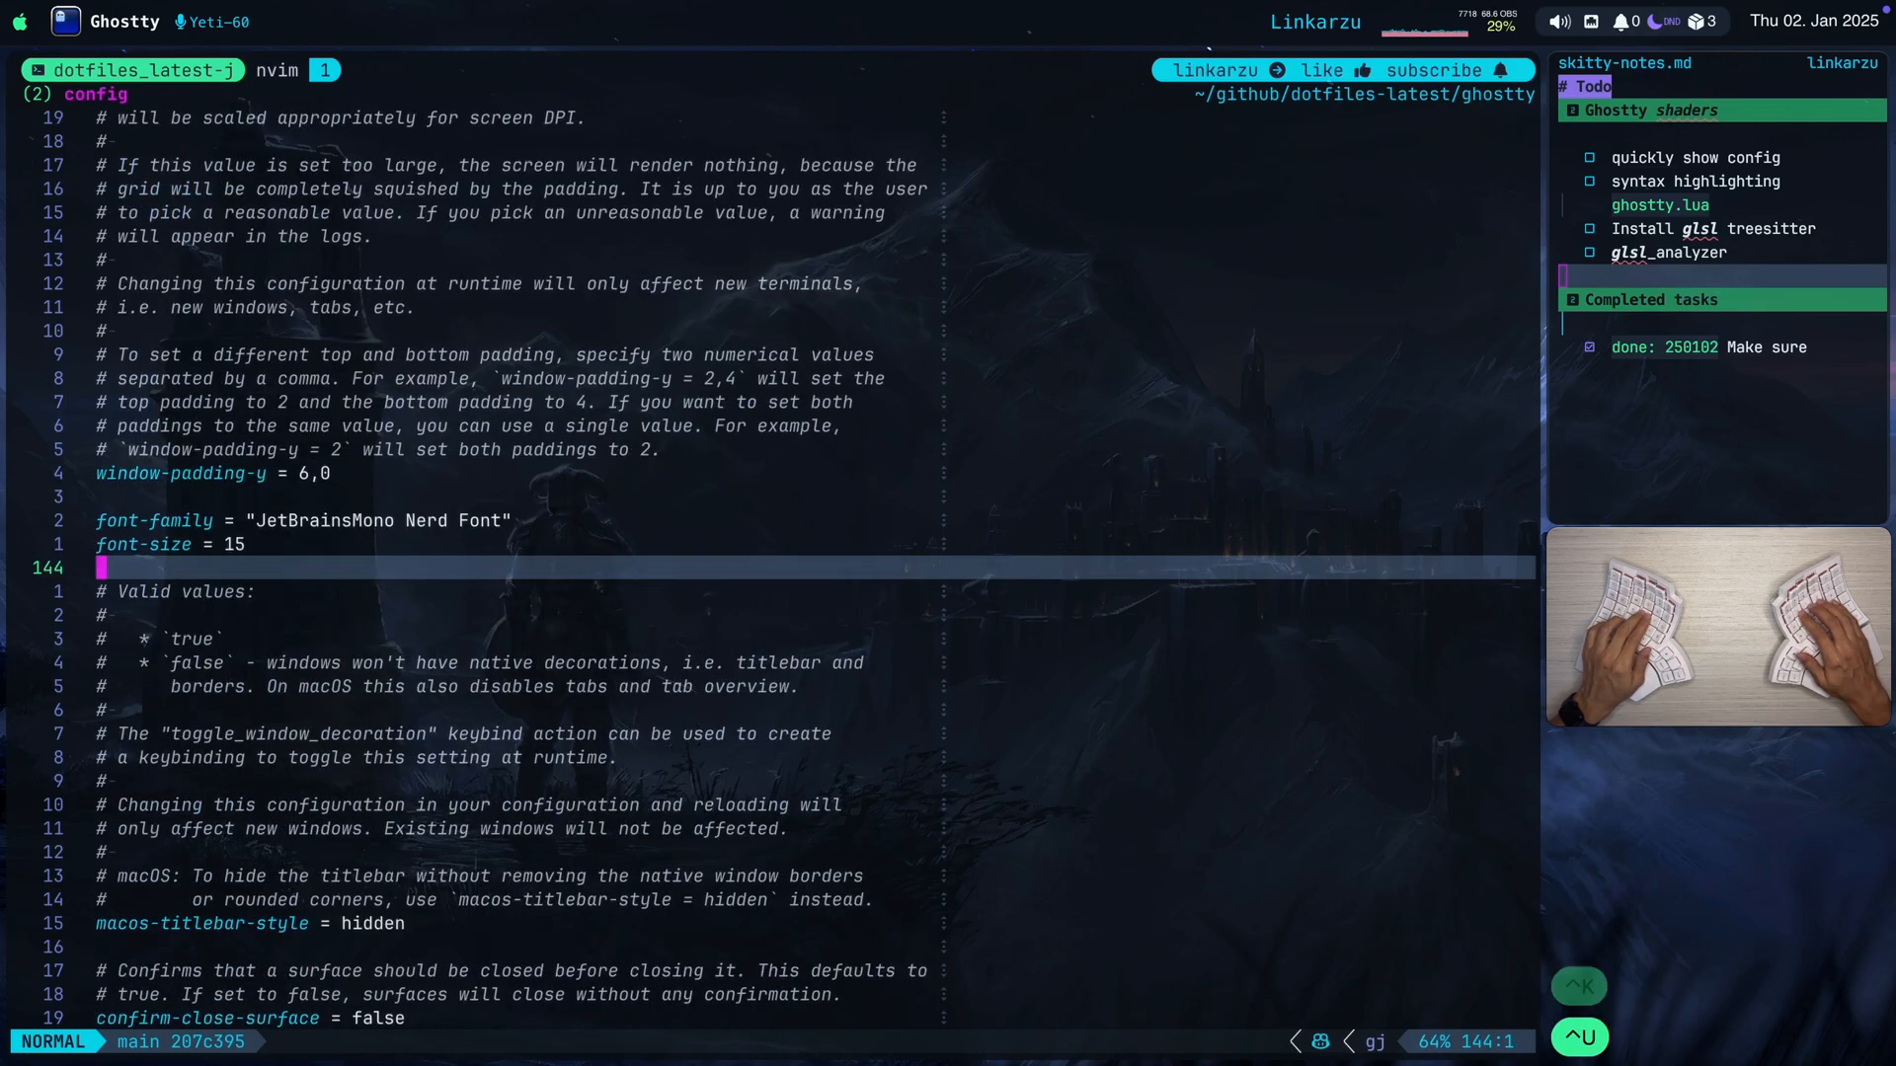
pyautogui.scroll(-3)
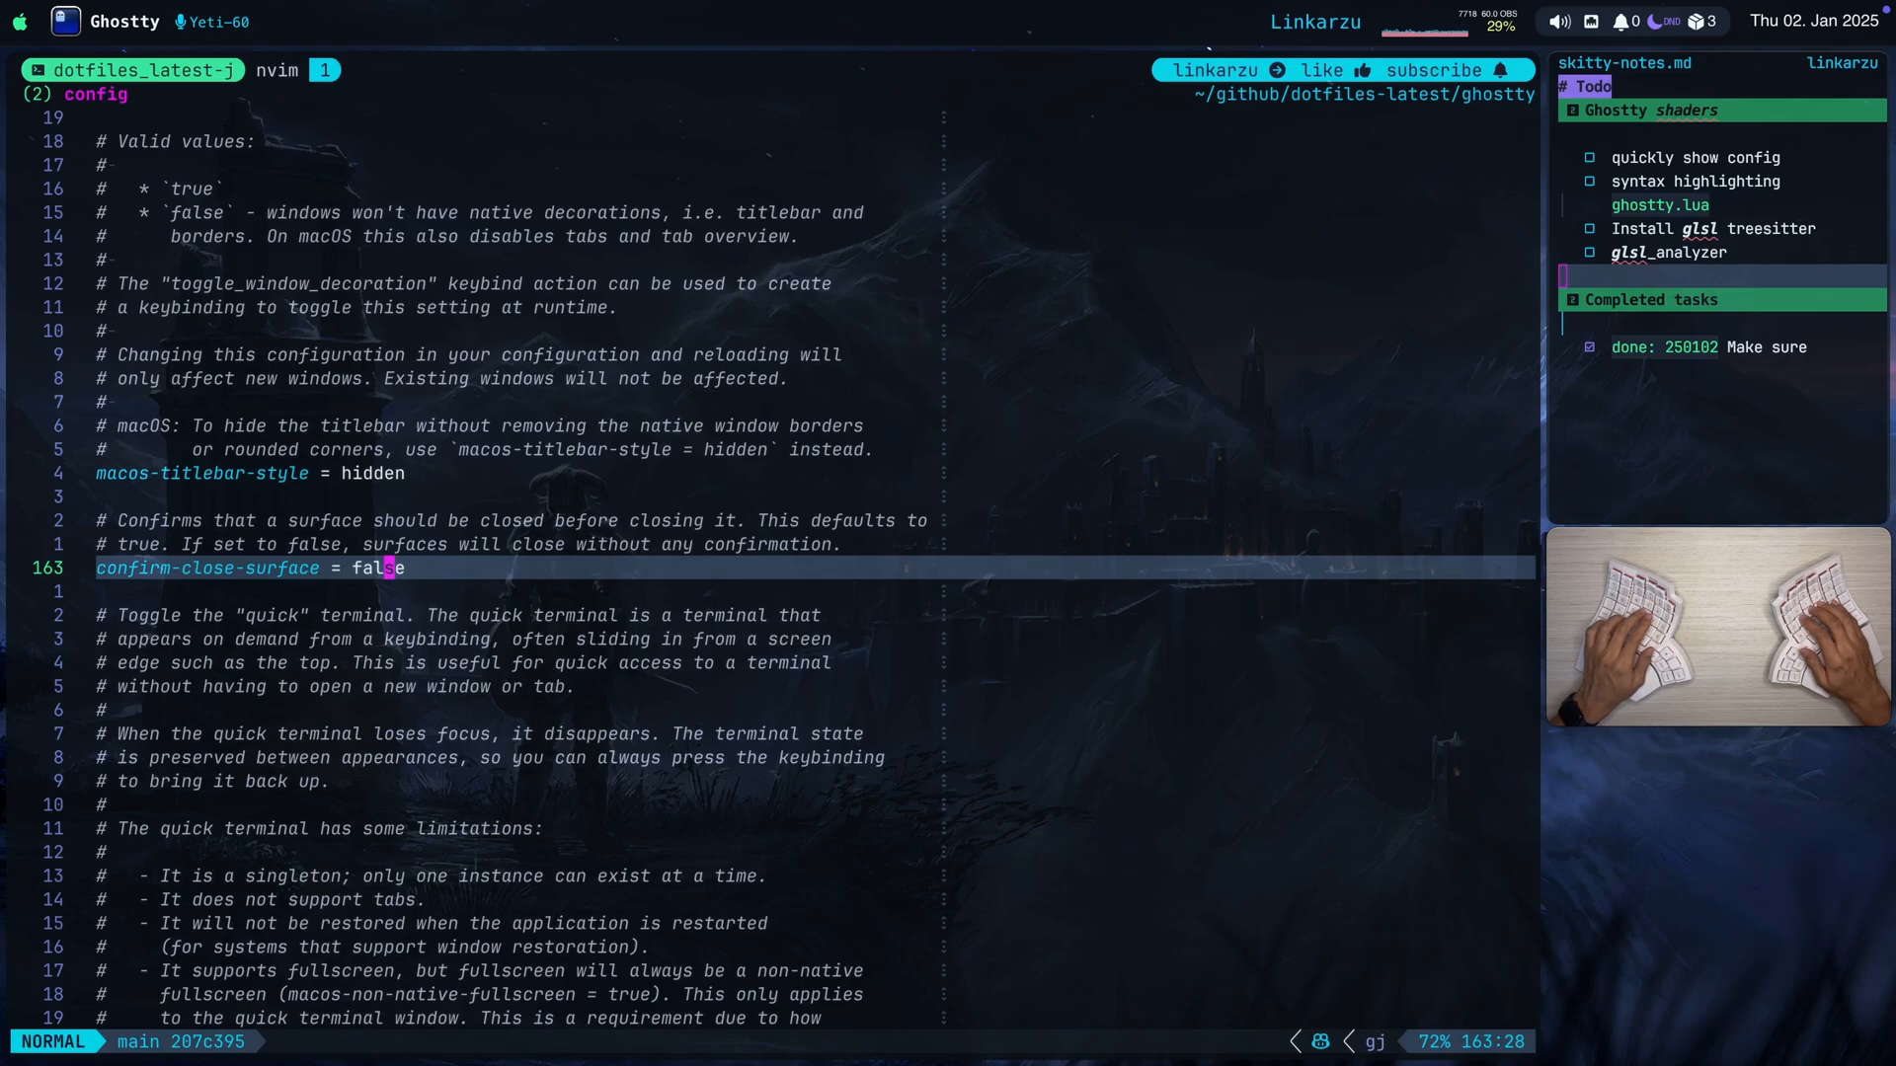
pyautogui.scroll(-3)
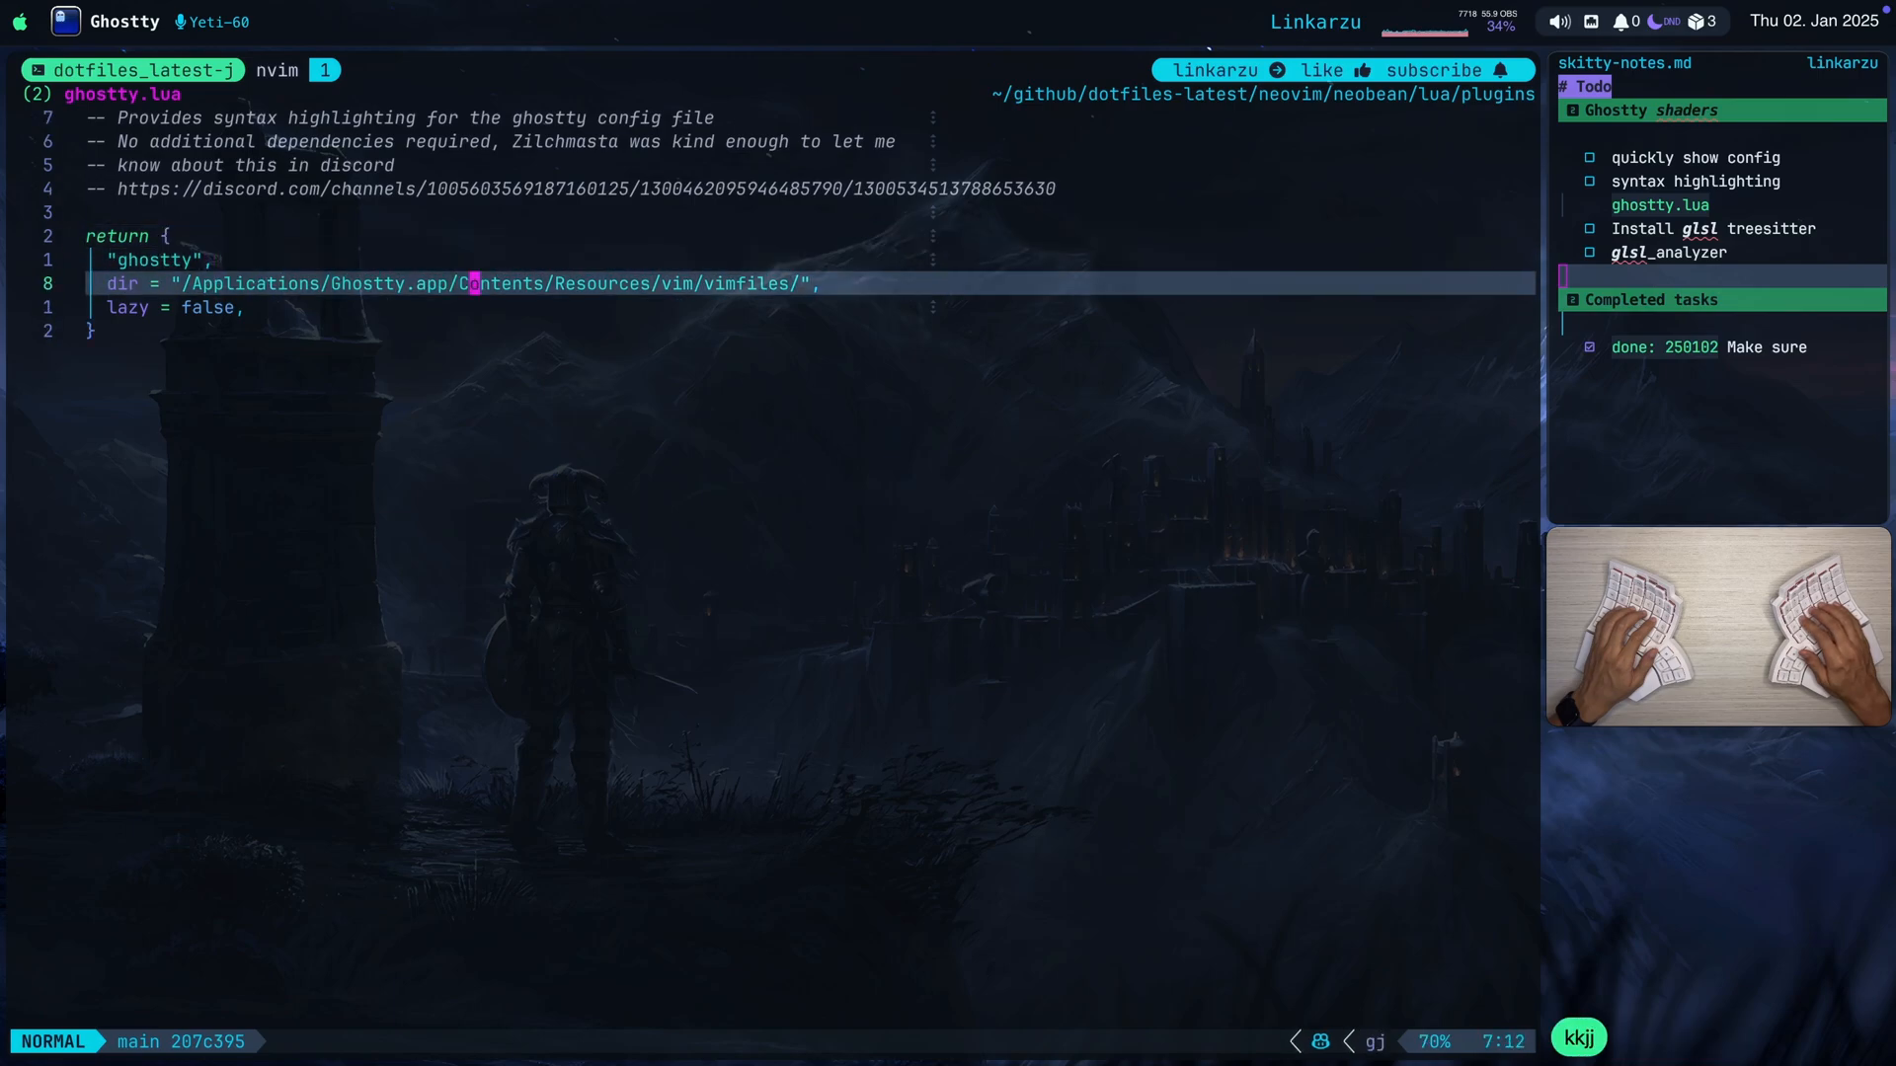
# Move down to plugins/ghostty.lua, the config syntax-highlighting plugin file.
pyautogui.press('j')
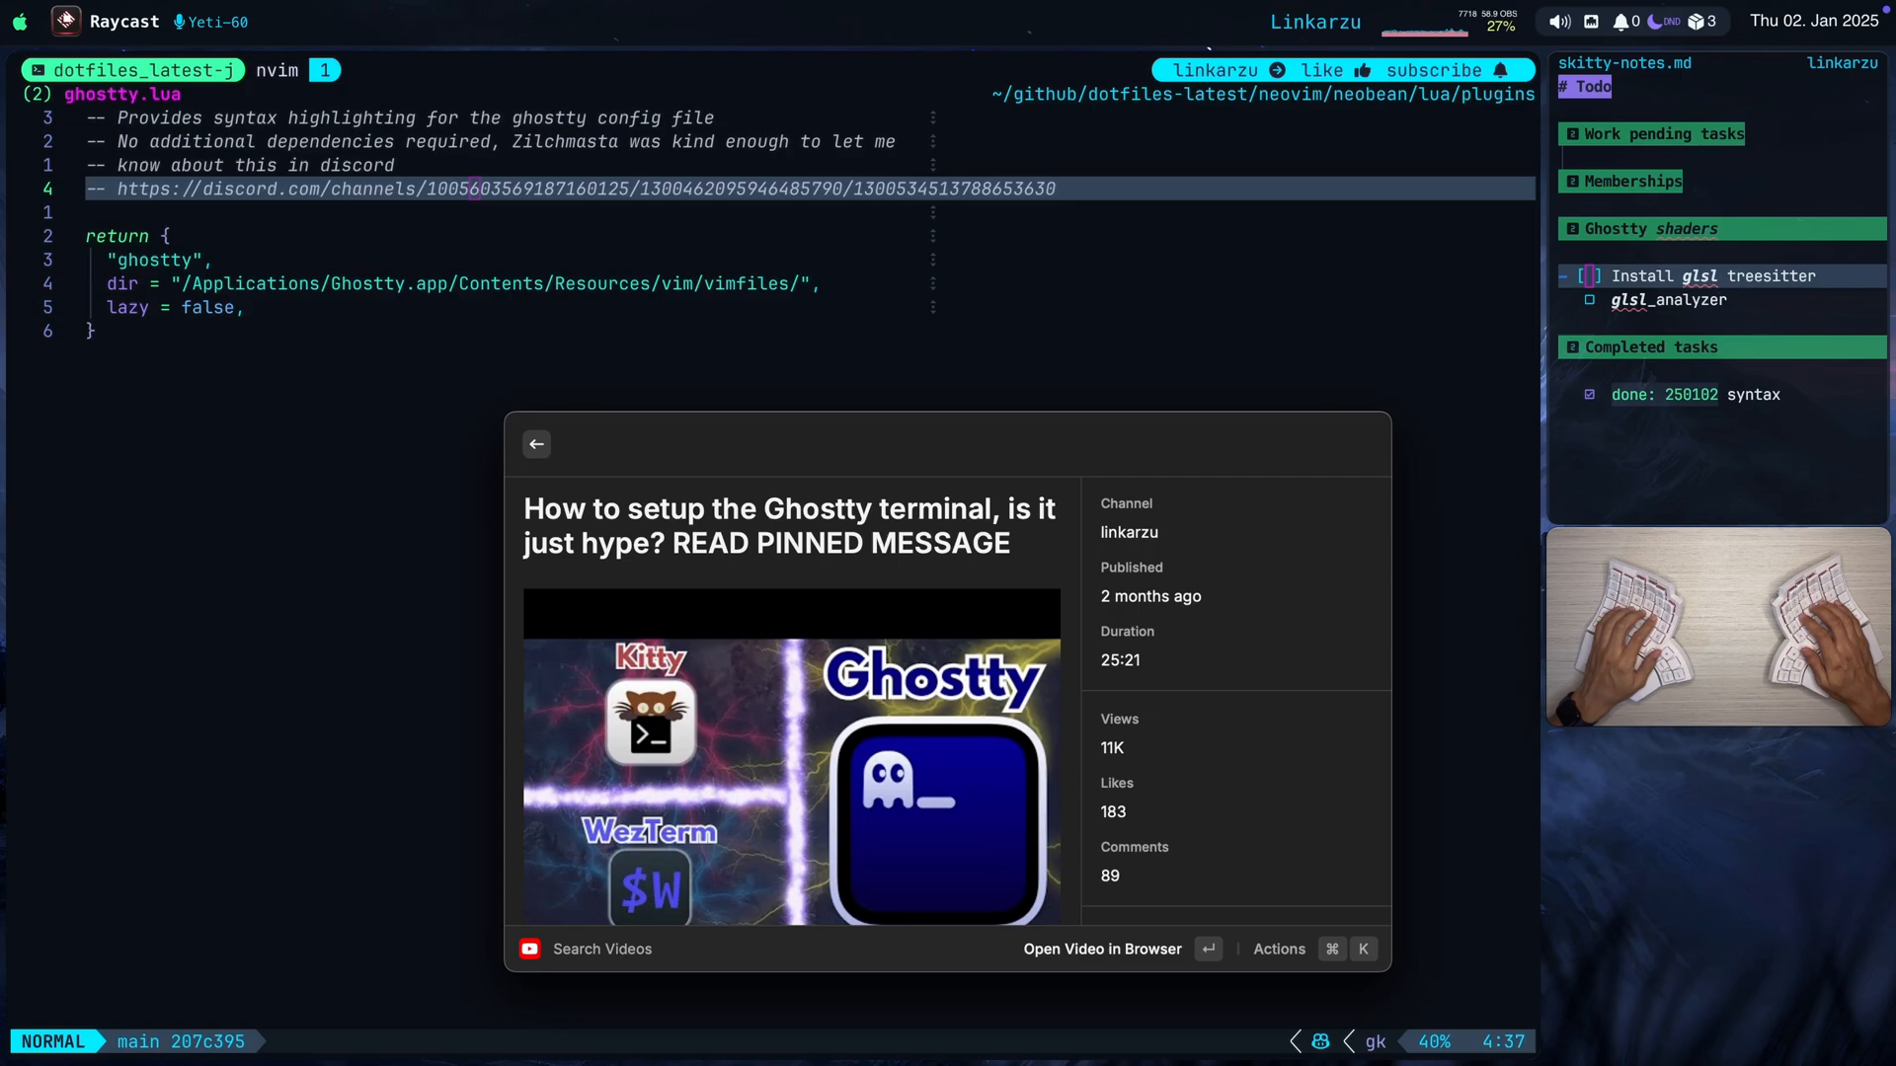
# Close the Ghostty setup video details and return to the config in Neovim.
pyautogui.press('Escape')
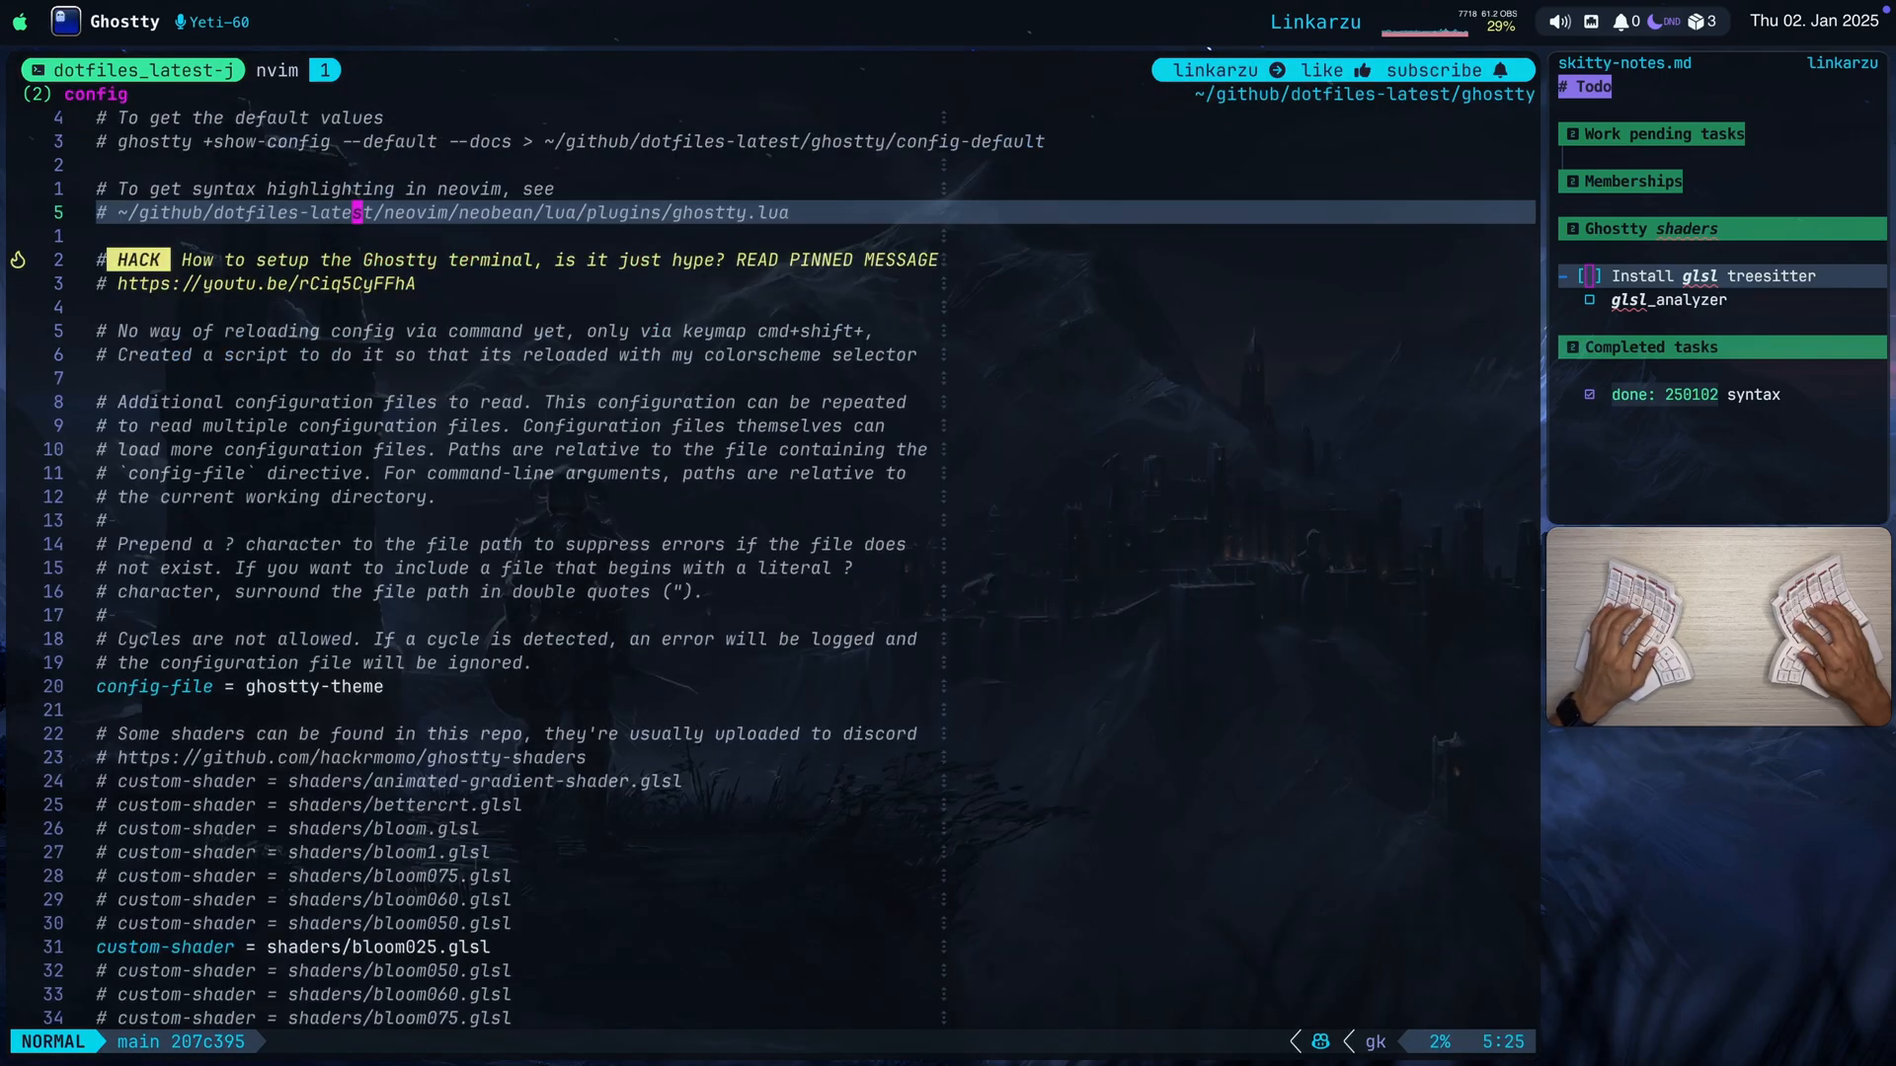
# Scroll through the bloom.glsl shader source in Neovim.
pyautogui.scroll(-3)
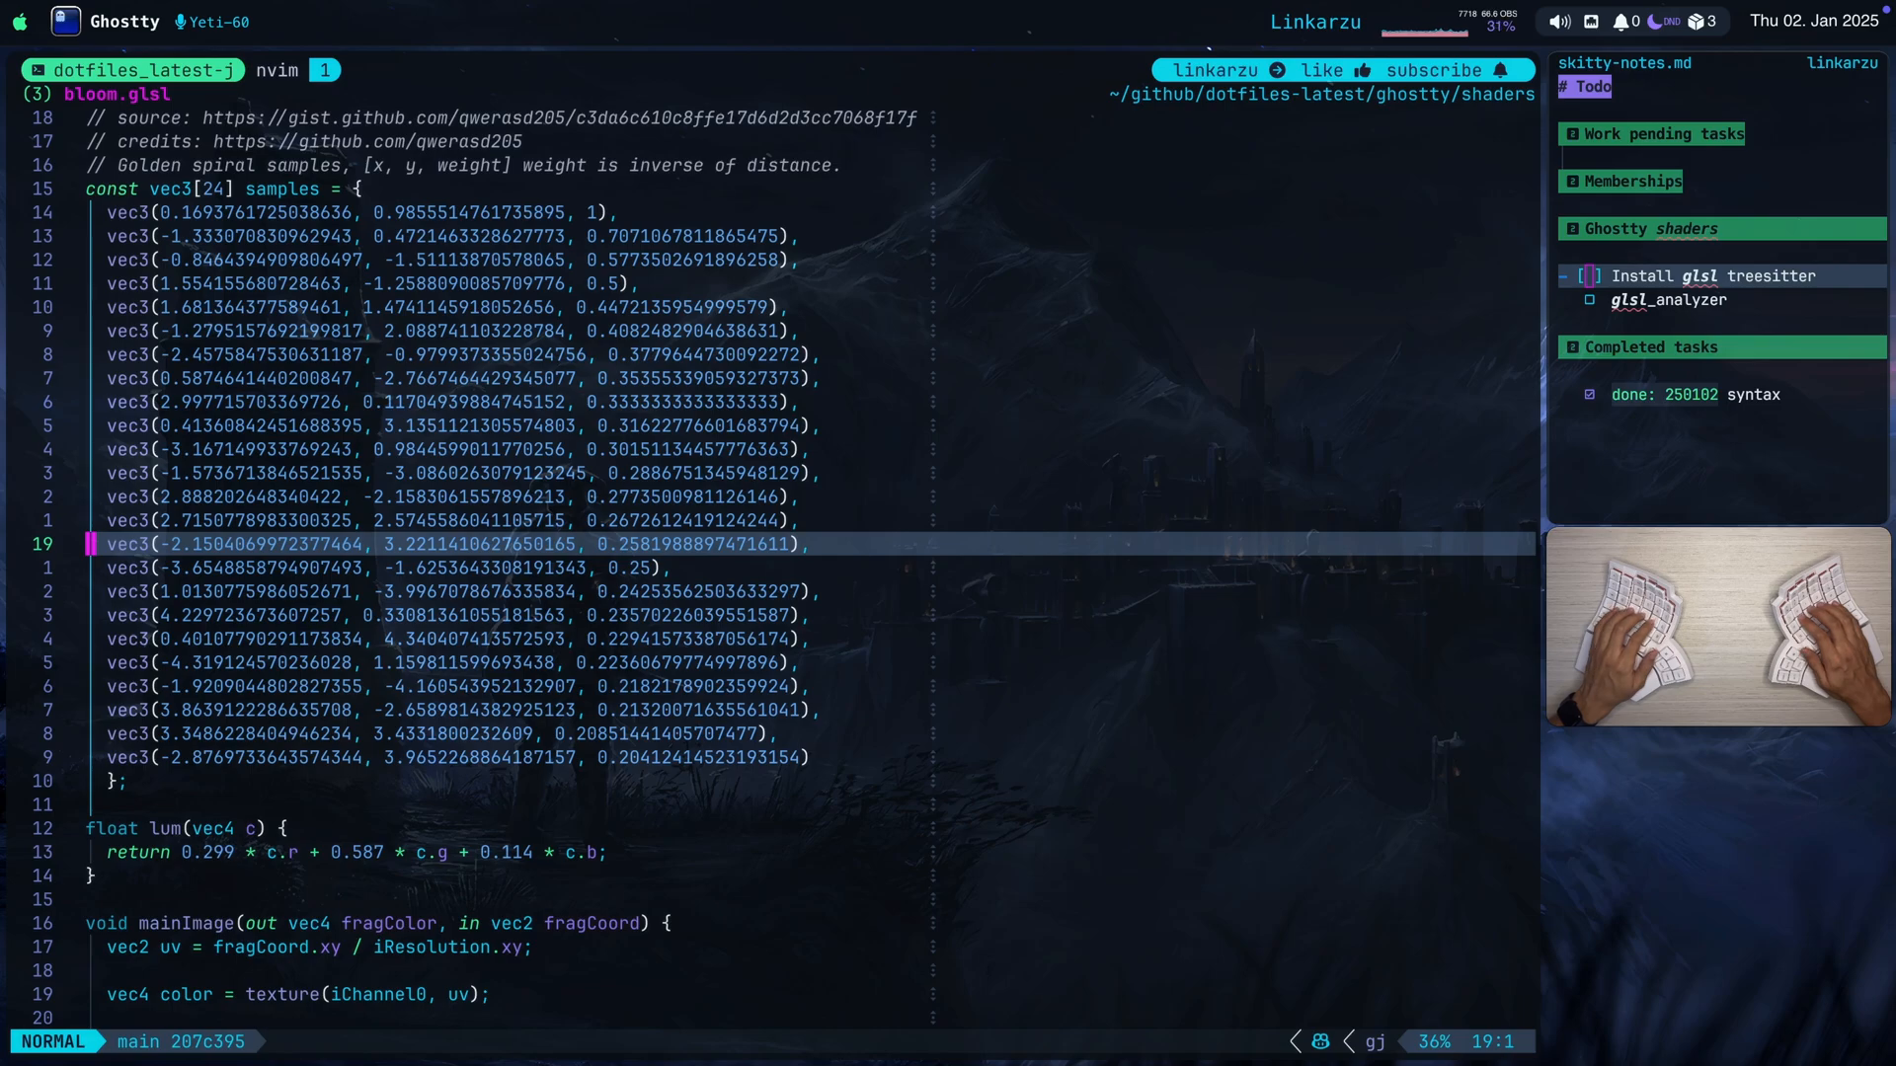
pyautogui.scroll(-3)
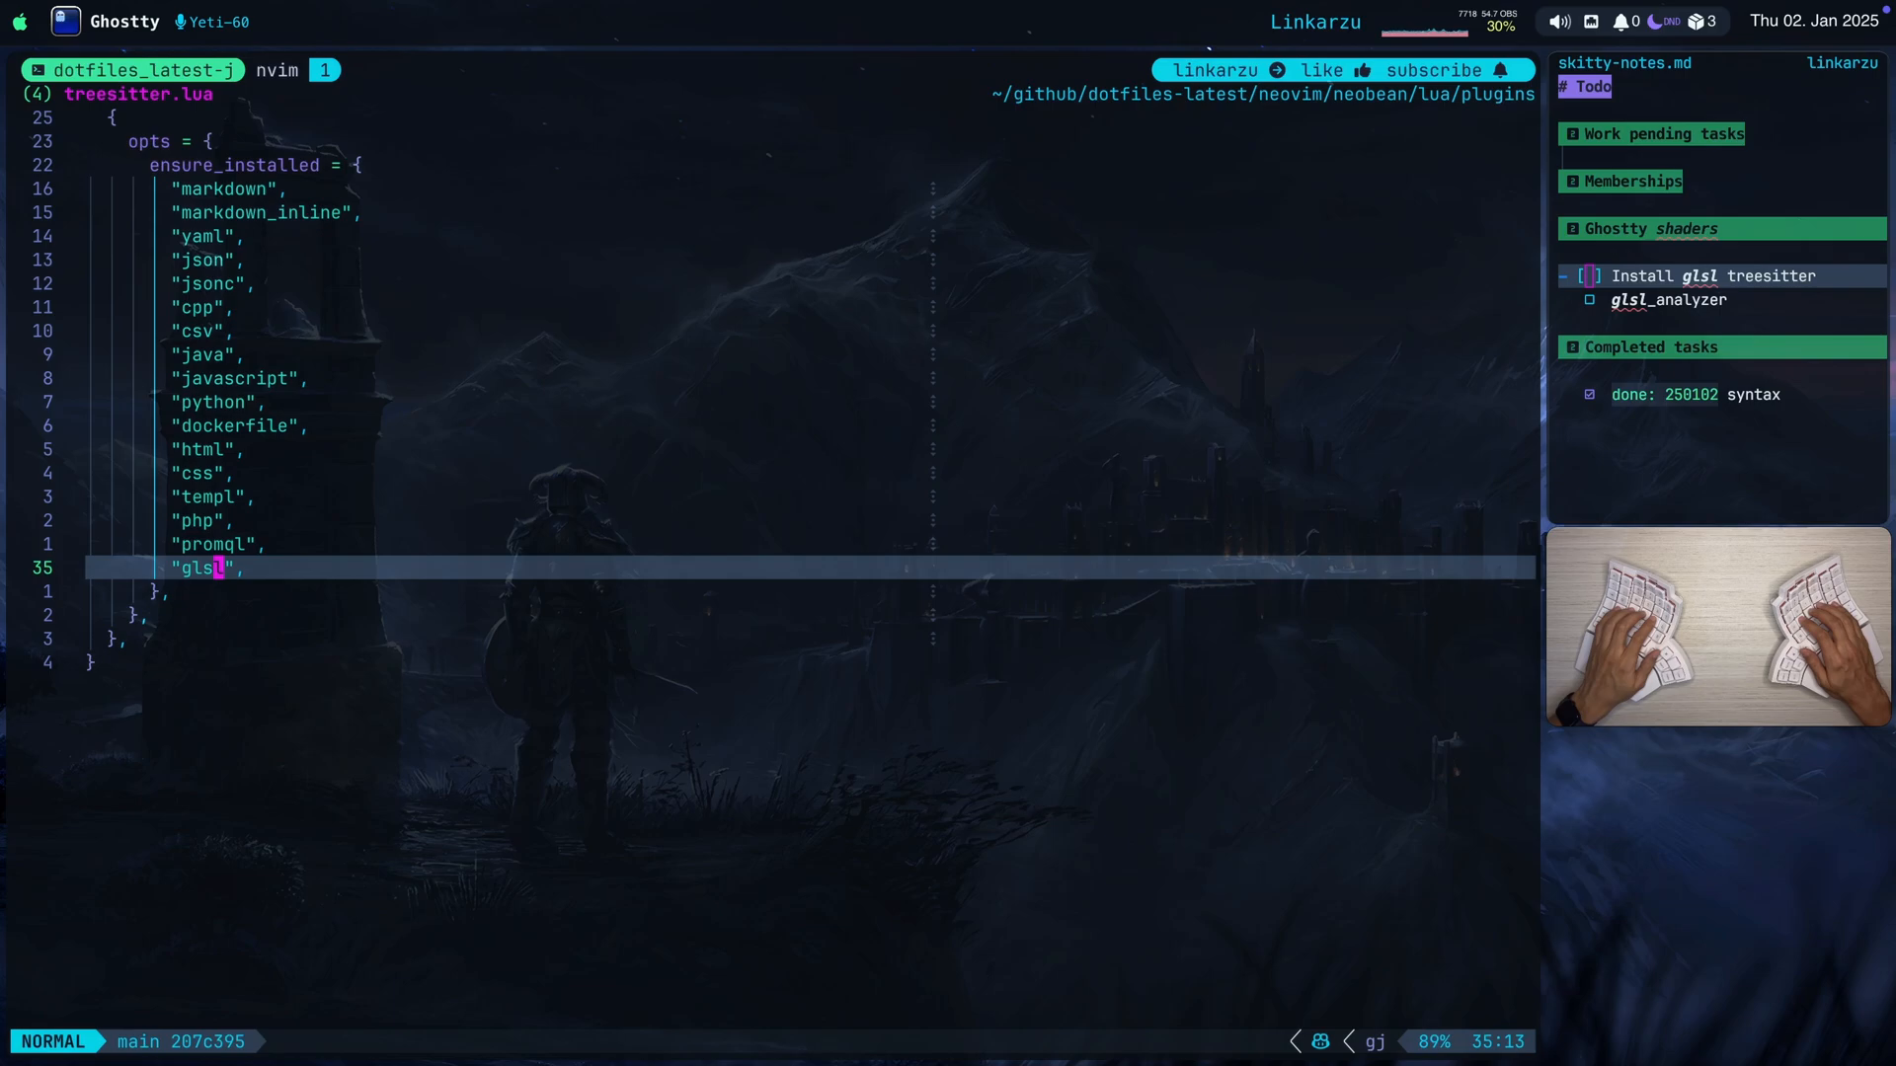
# Begin the :Mason command after adding "glsl" to ensure_installed in treesitter.lua.
pyautogui.write(':Ma')
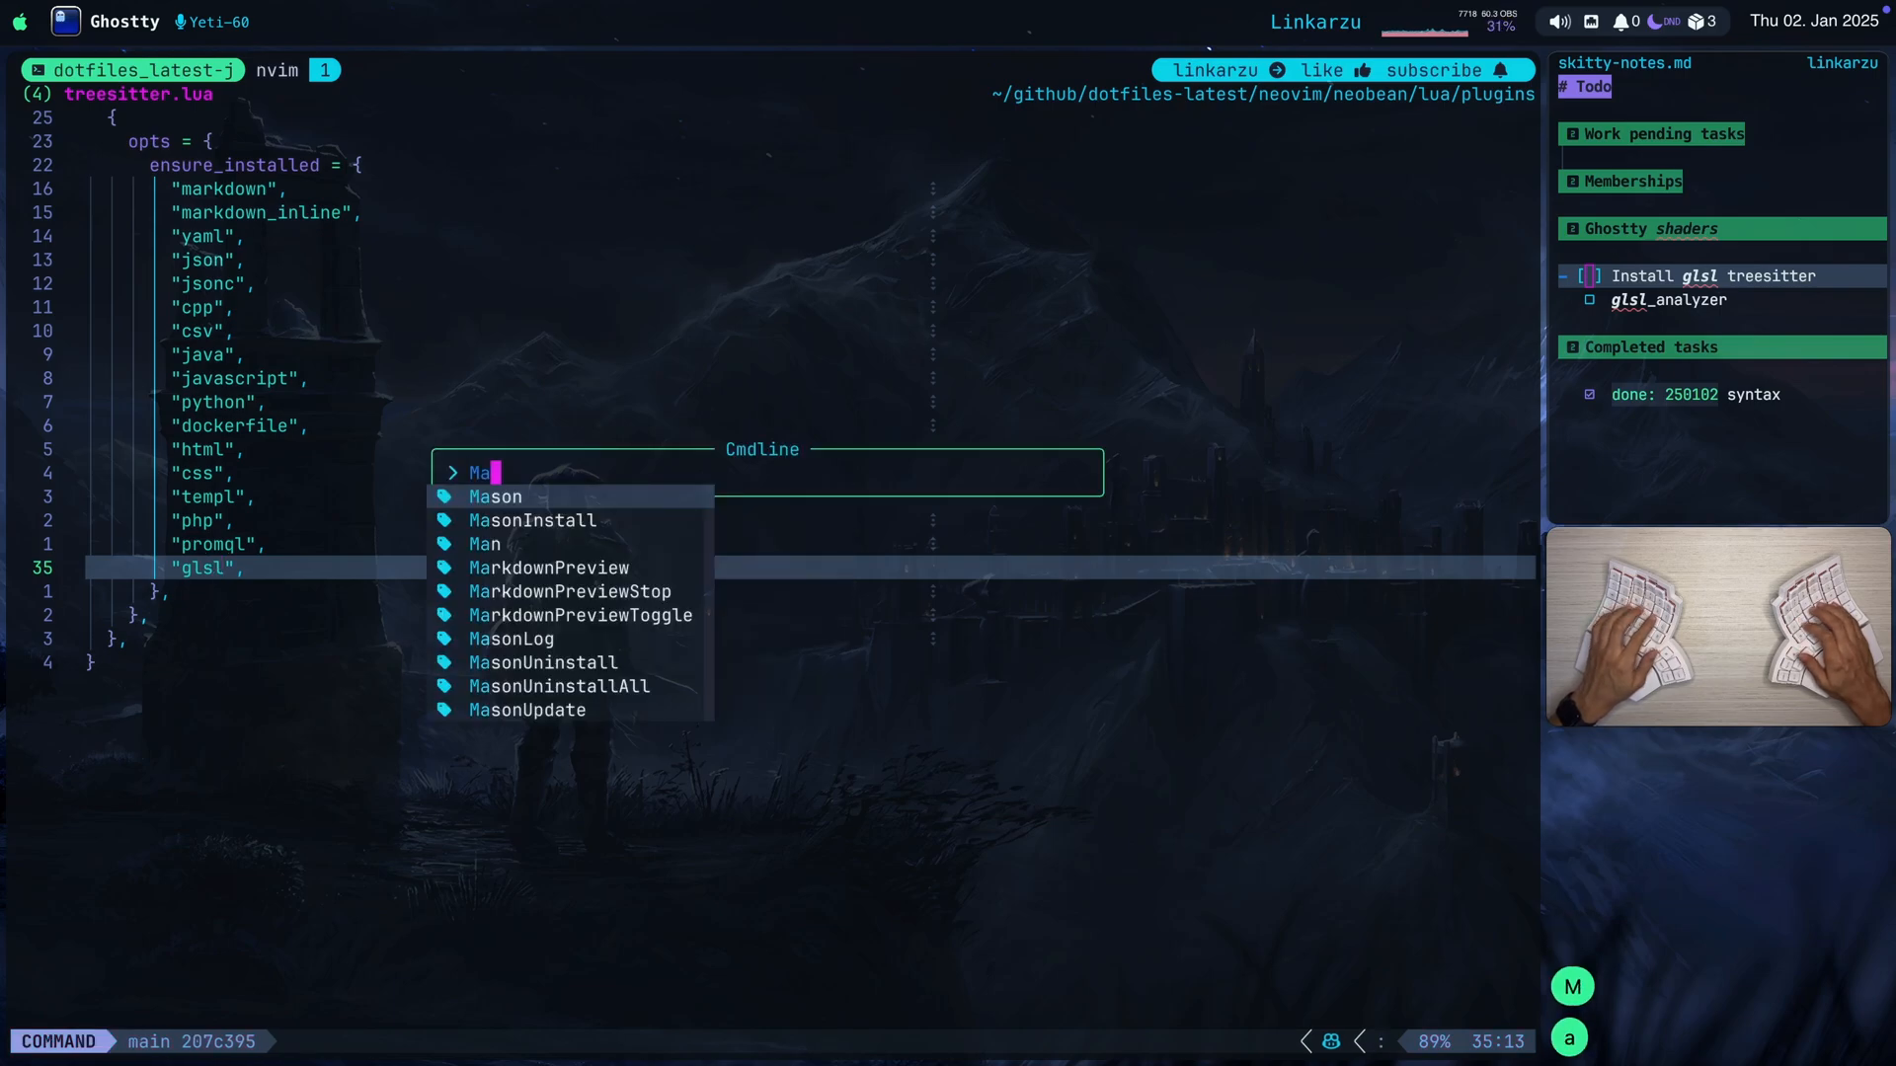